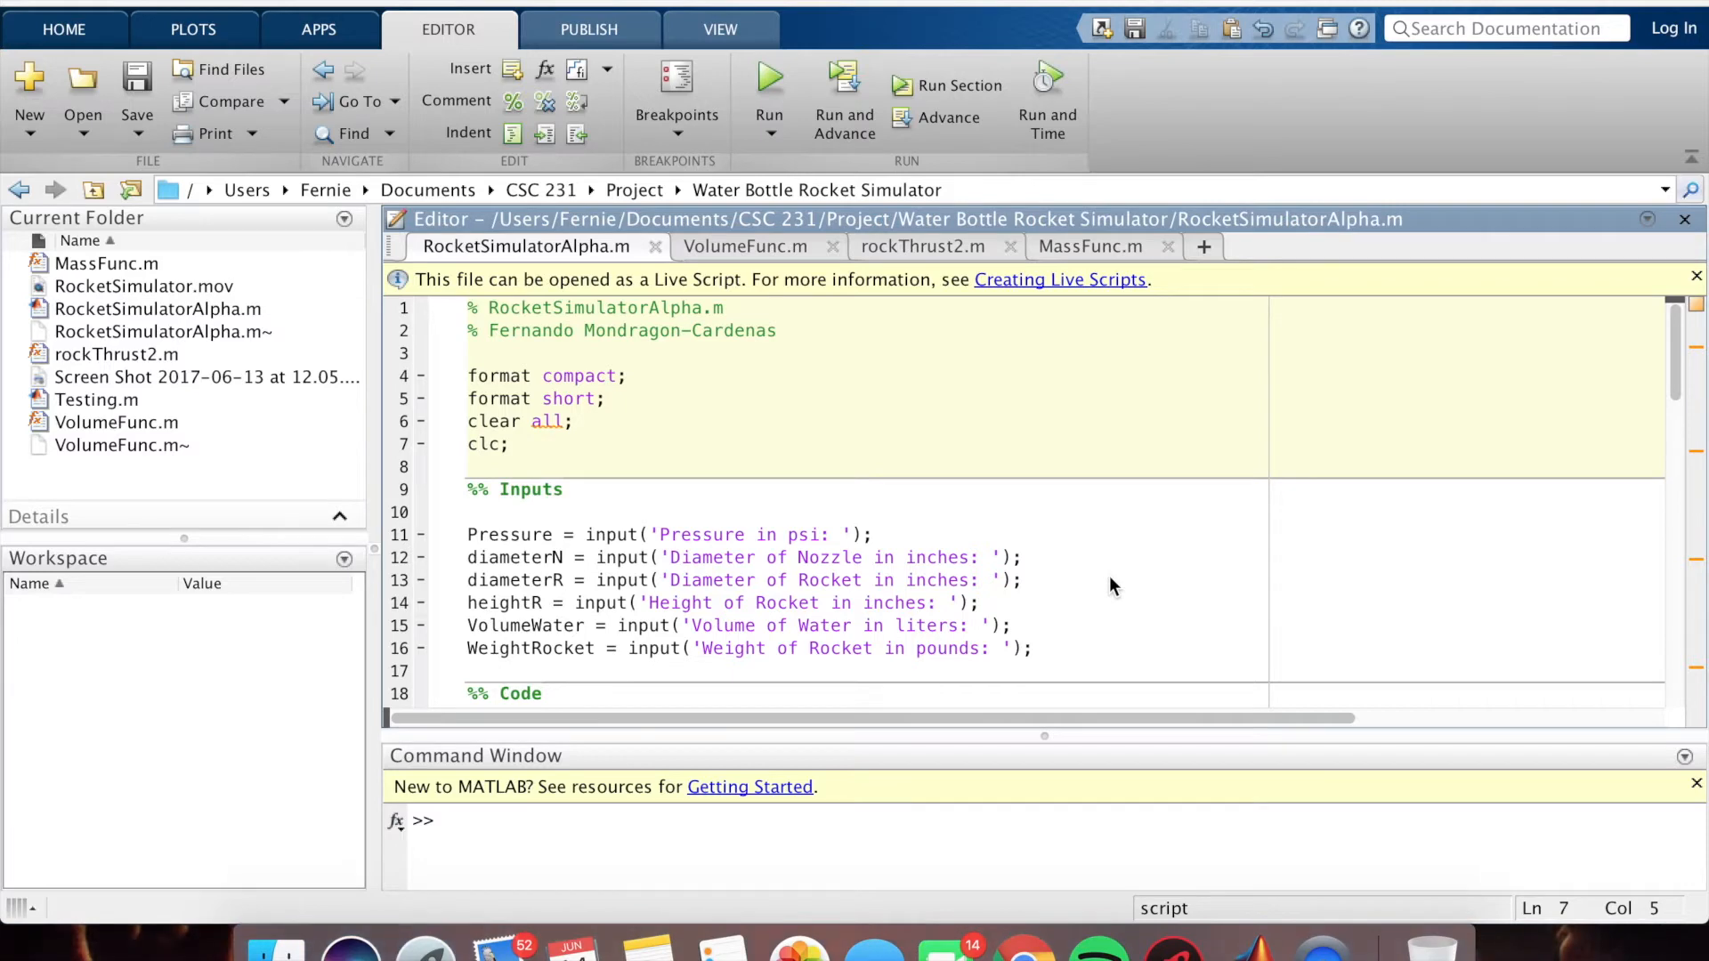
- Switch to the VolumeFunc.m file and review its pressure-volume loop and equation credit
{"action": "scroll", "scroll_direction": "down", "scroll_amount": 3}
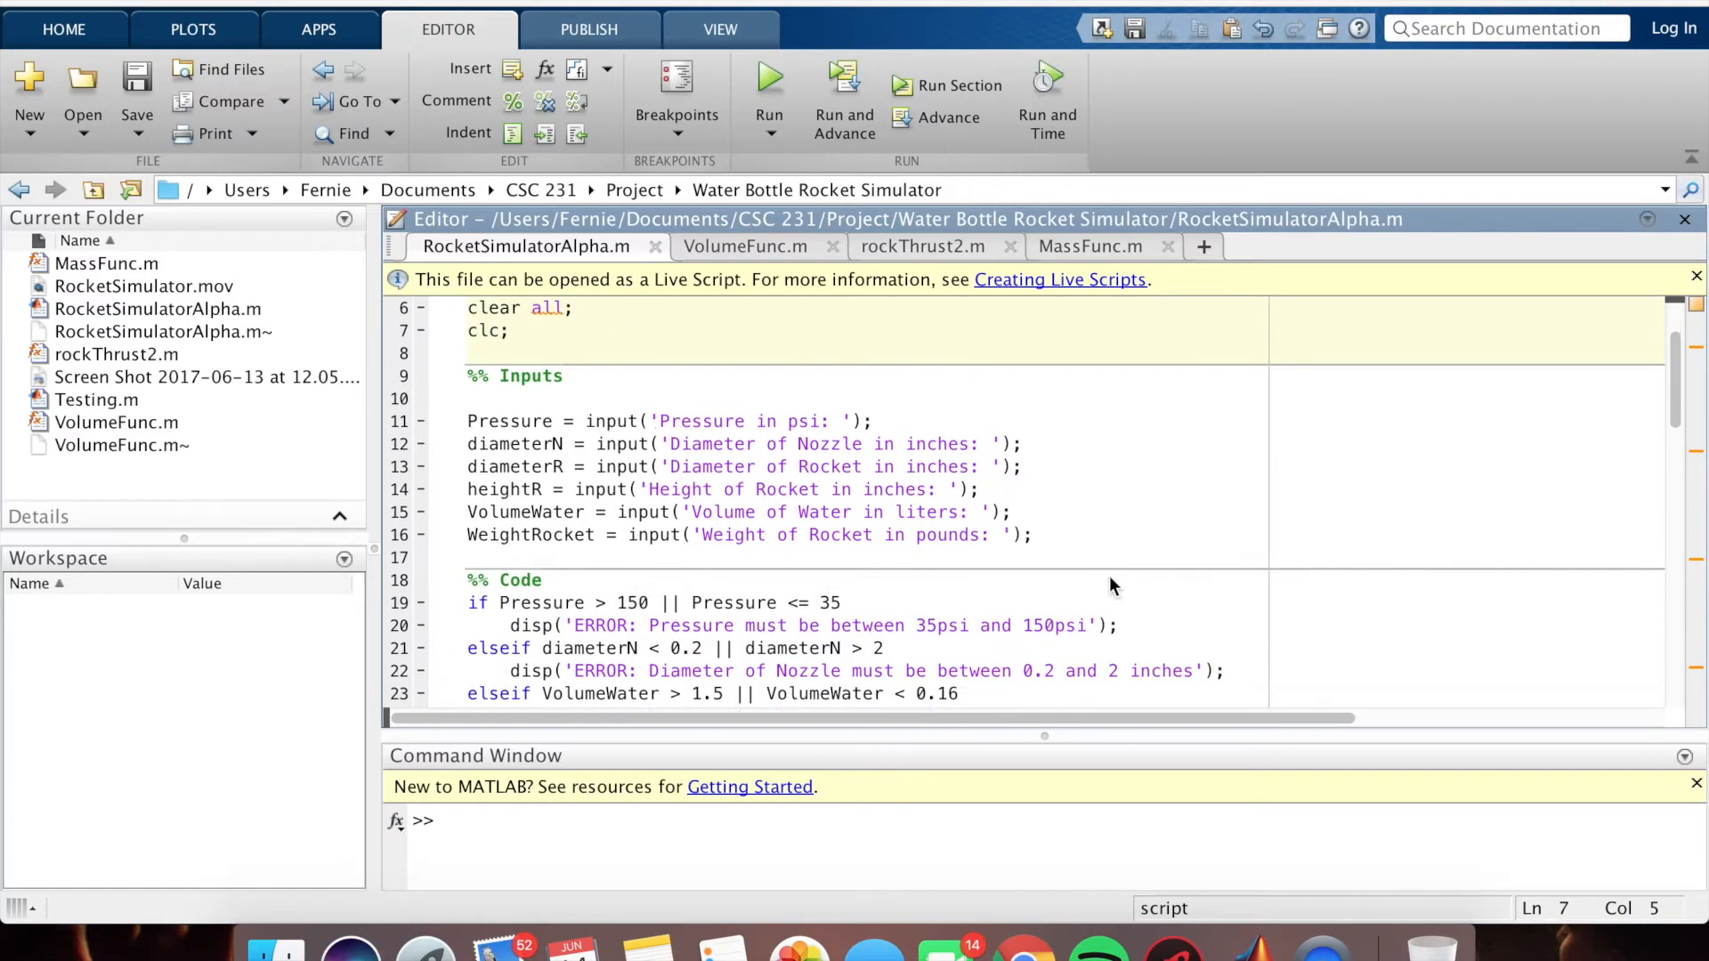
{"action": "scroll", "scroll_direction": "down", "scroll_amount": 3}
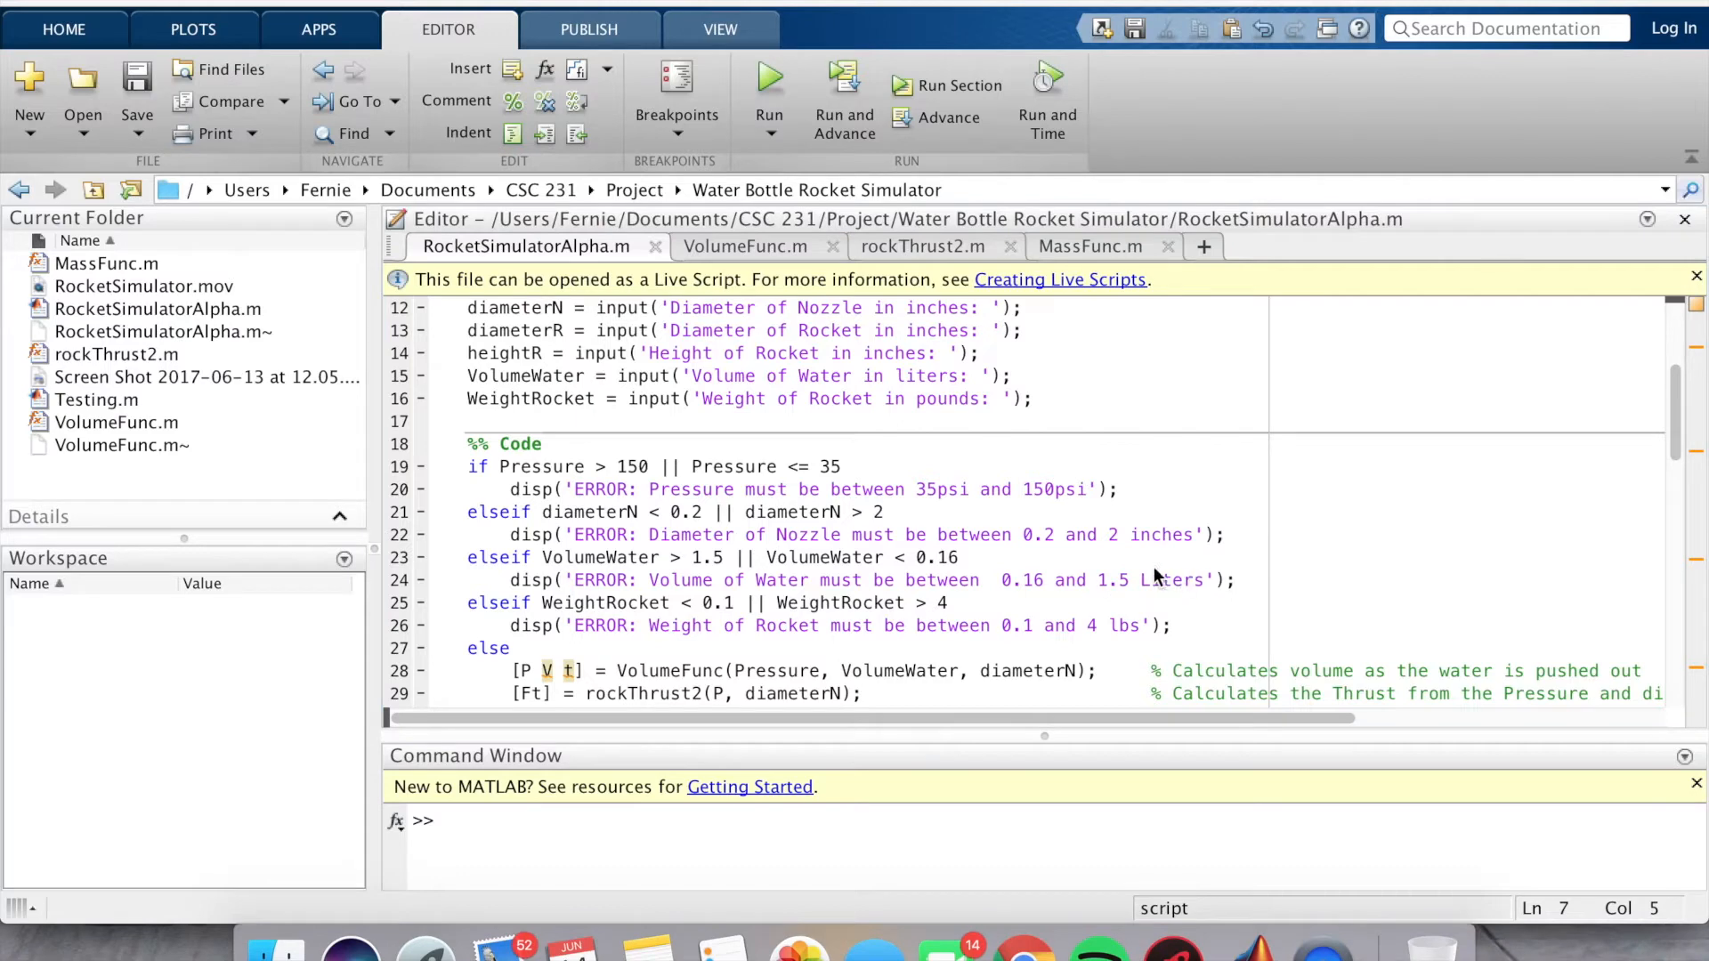
{"action": "mouse_move", "coordinate": [1144, 559]}
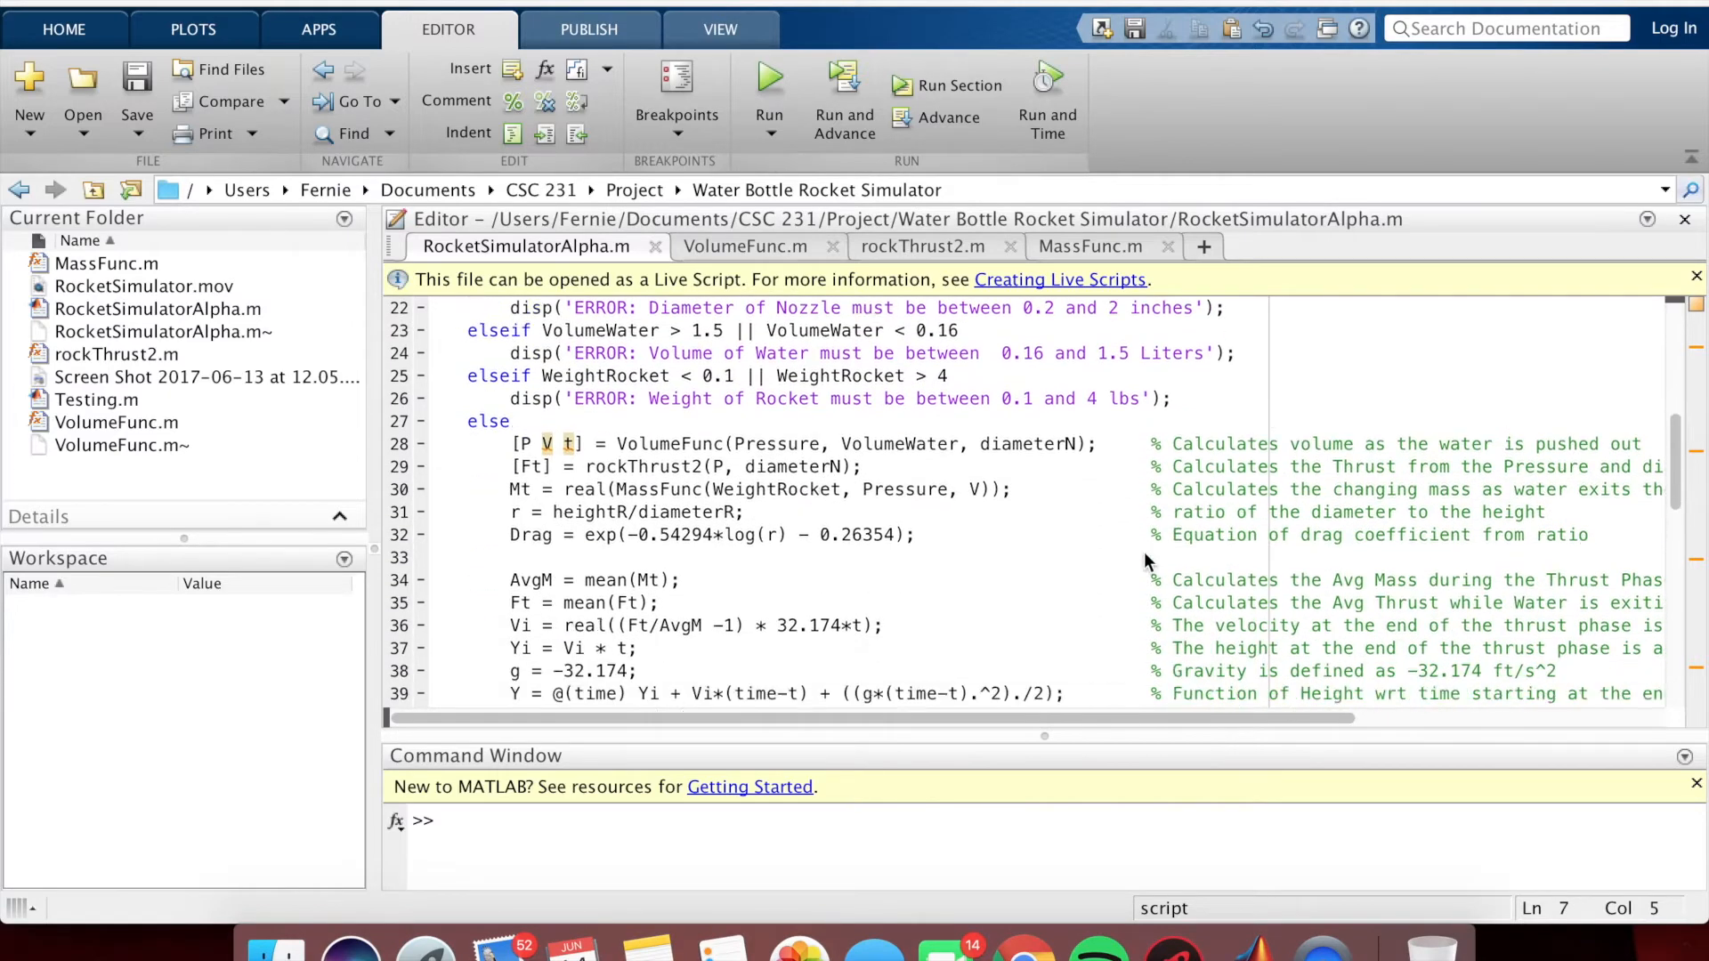
{"action": "scroll", "scroll_direction": "down", "scroll_amount": 3}
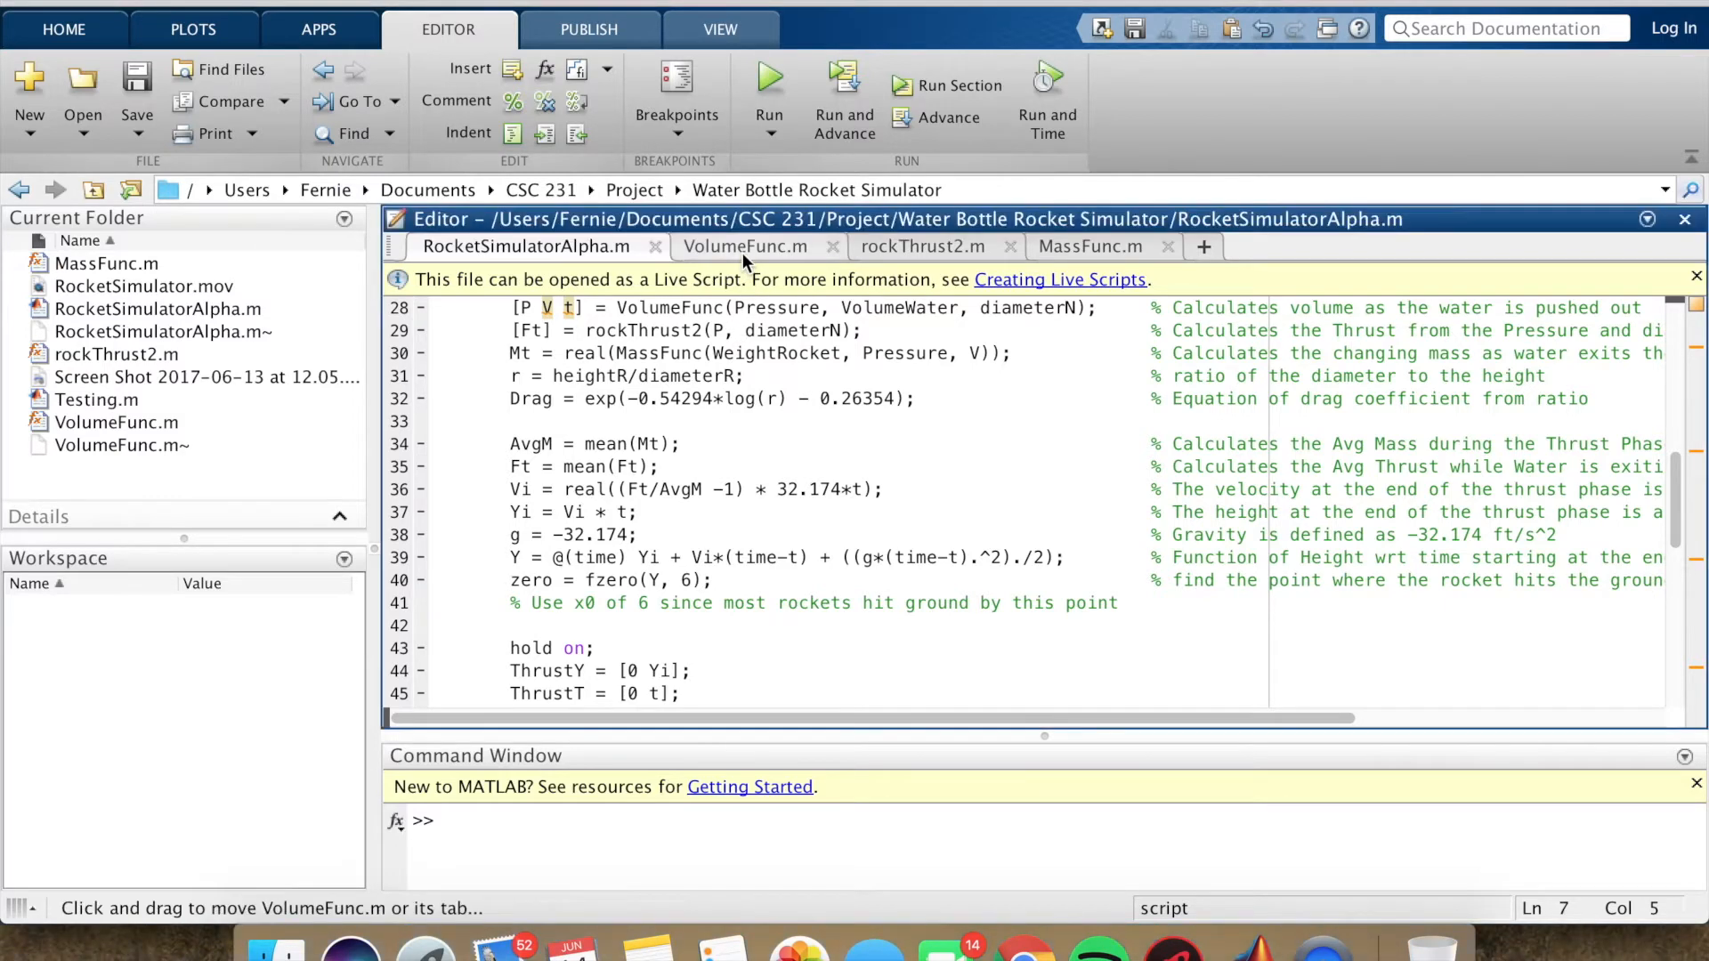
{"action": "left_click", "coordinate": [746, 245]}
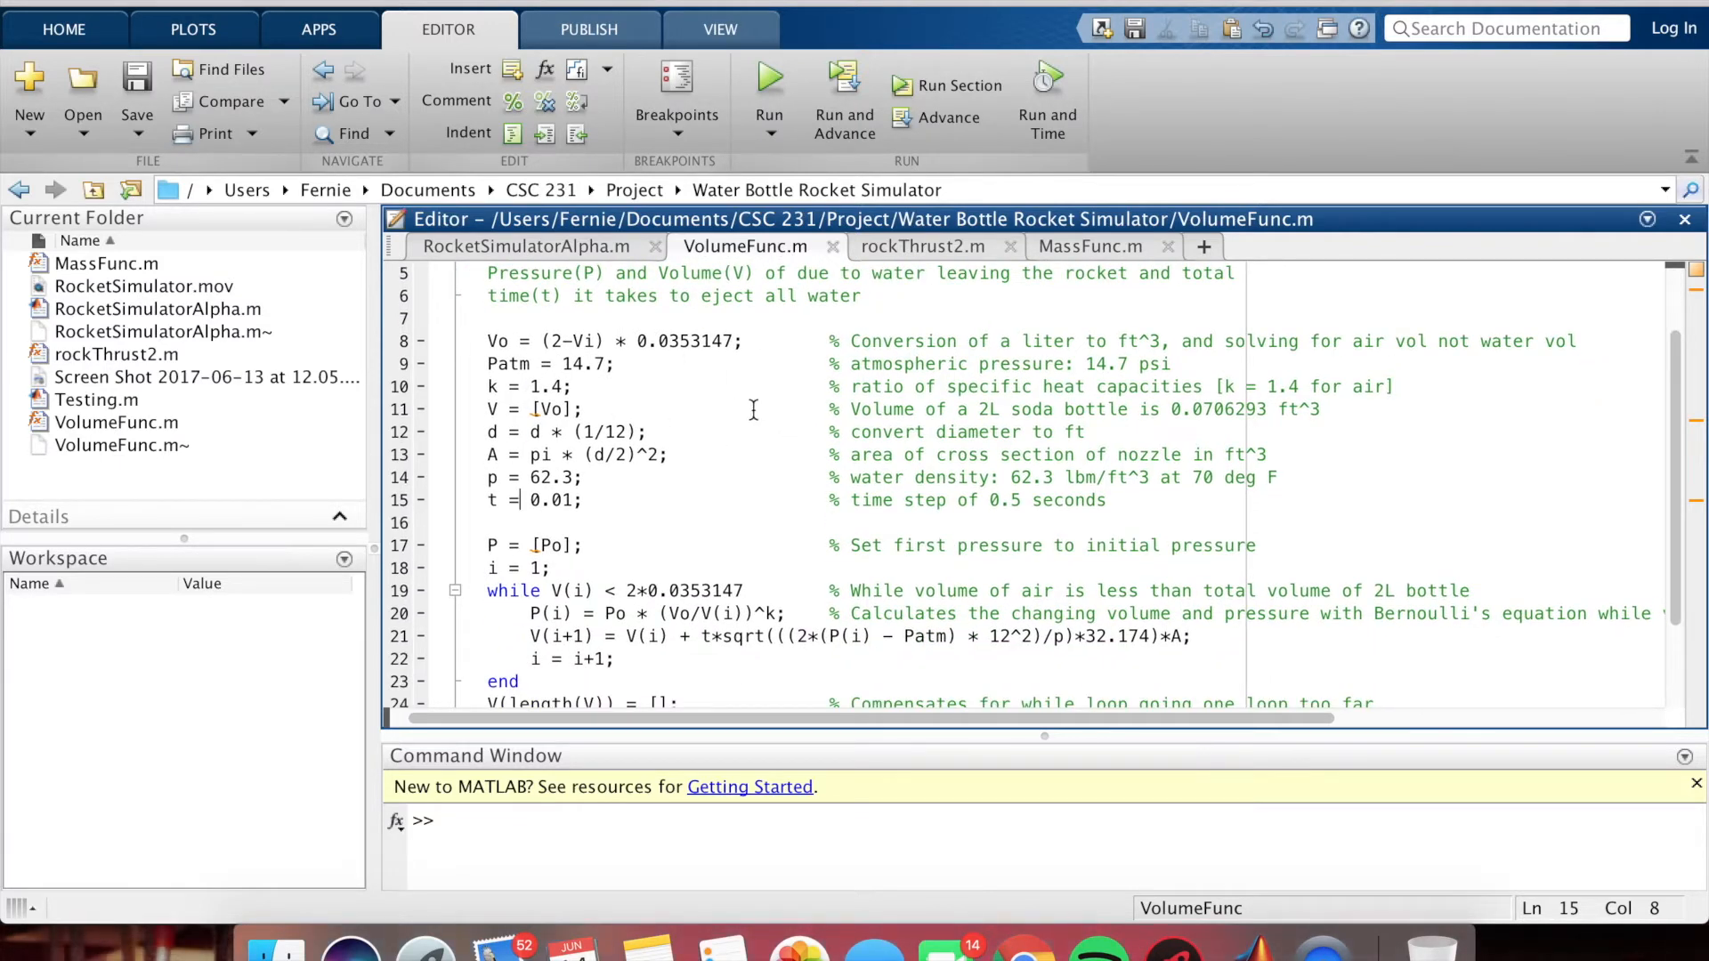
{"action": "scroll", "scroll_direction": "down", "scroll_amount": 3}
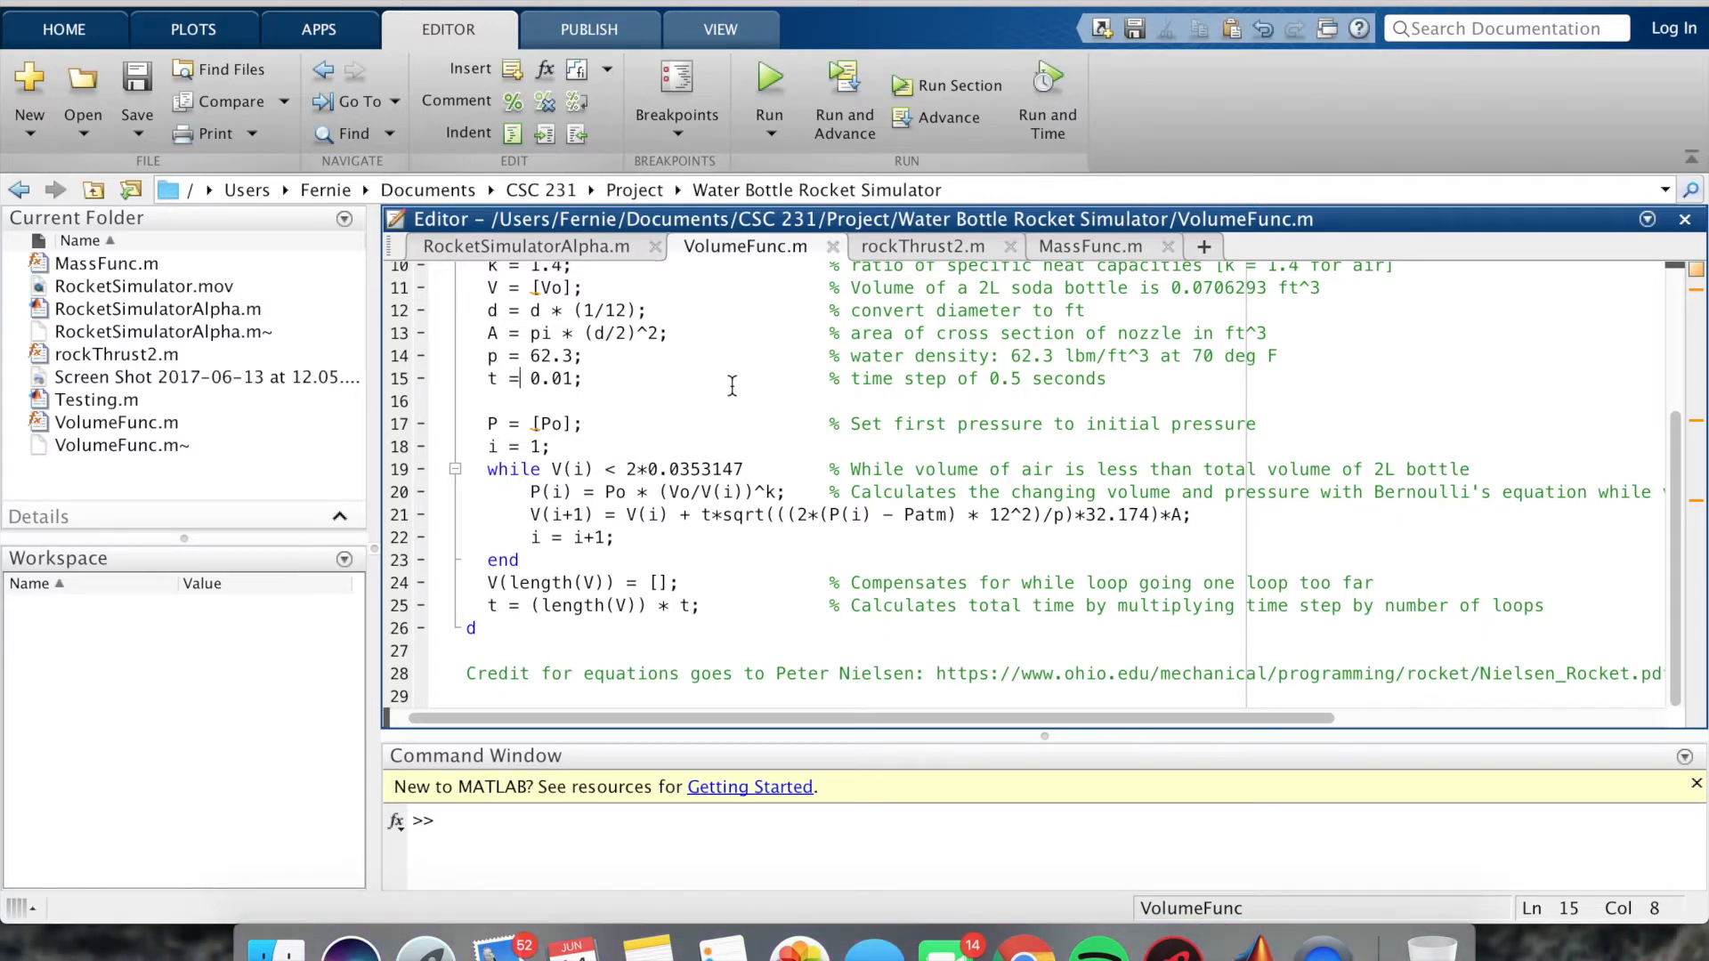
{"action": "mouse_move", "coordinate": [723, 534]}
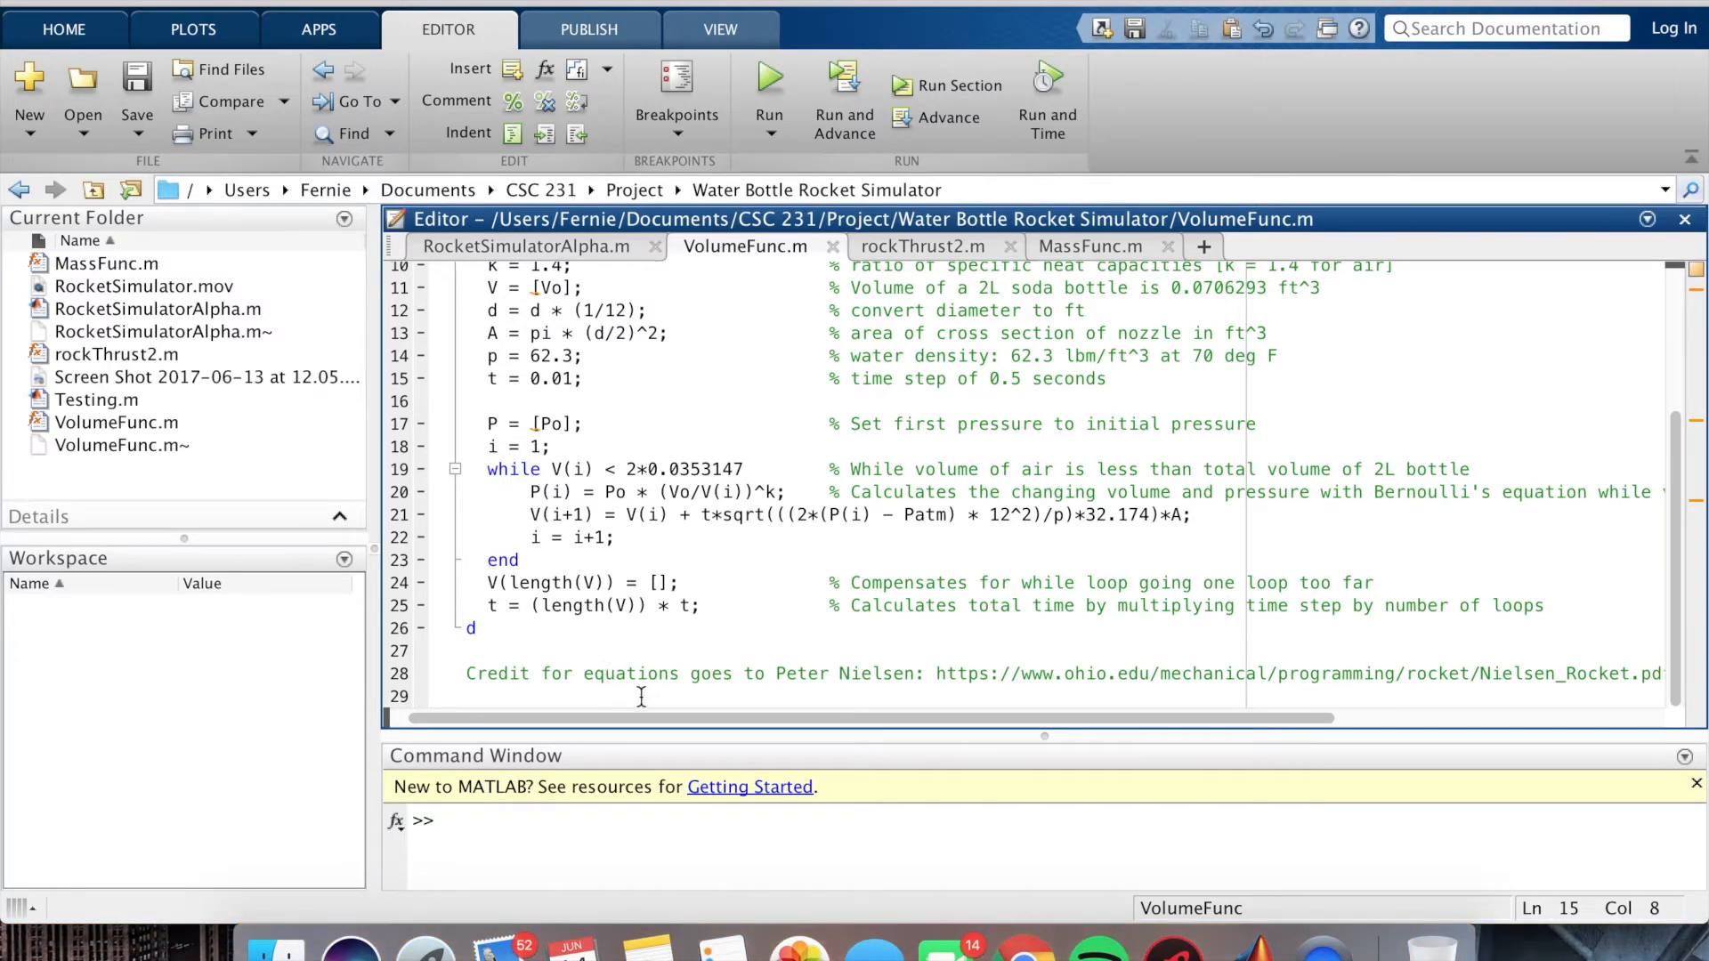
{"action": "mouse_move", "coordinate": [801, 657]}
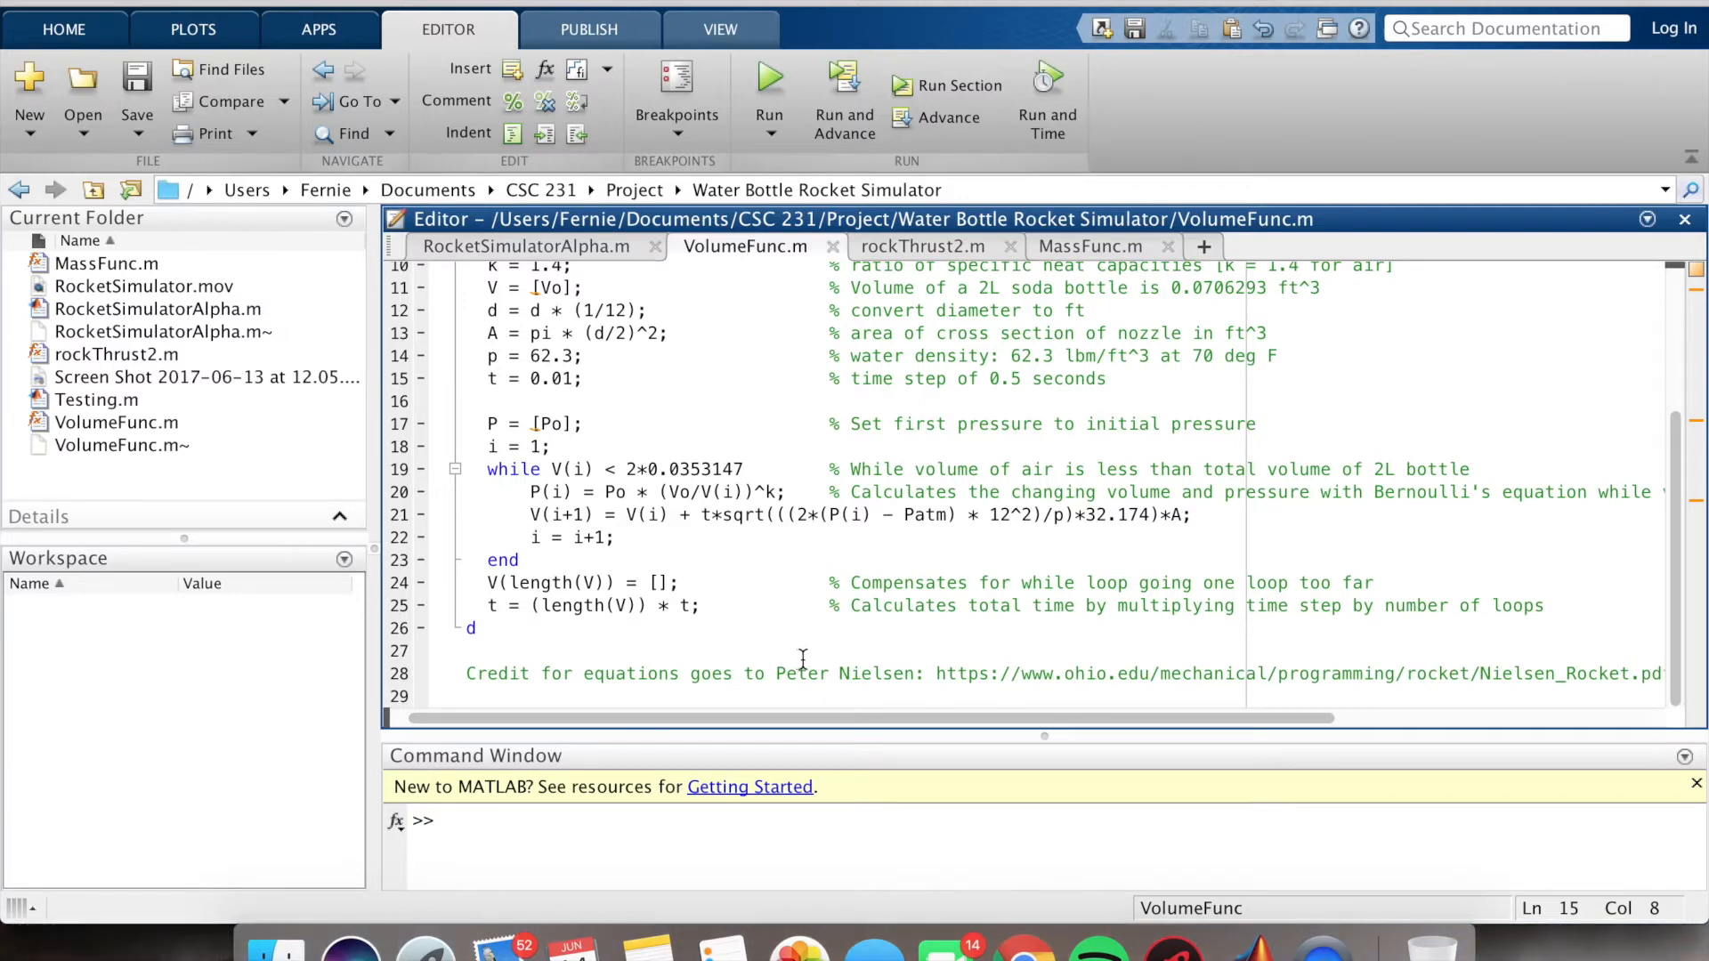
{"action": "mouse_move", "coordinate": [816, 659]}
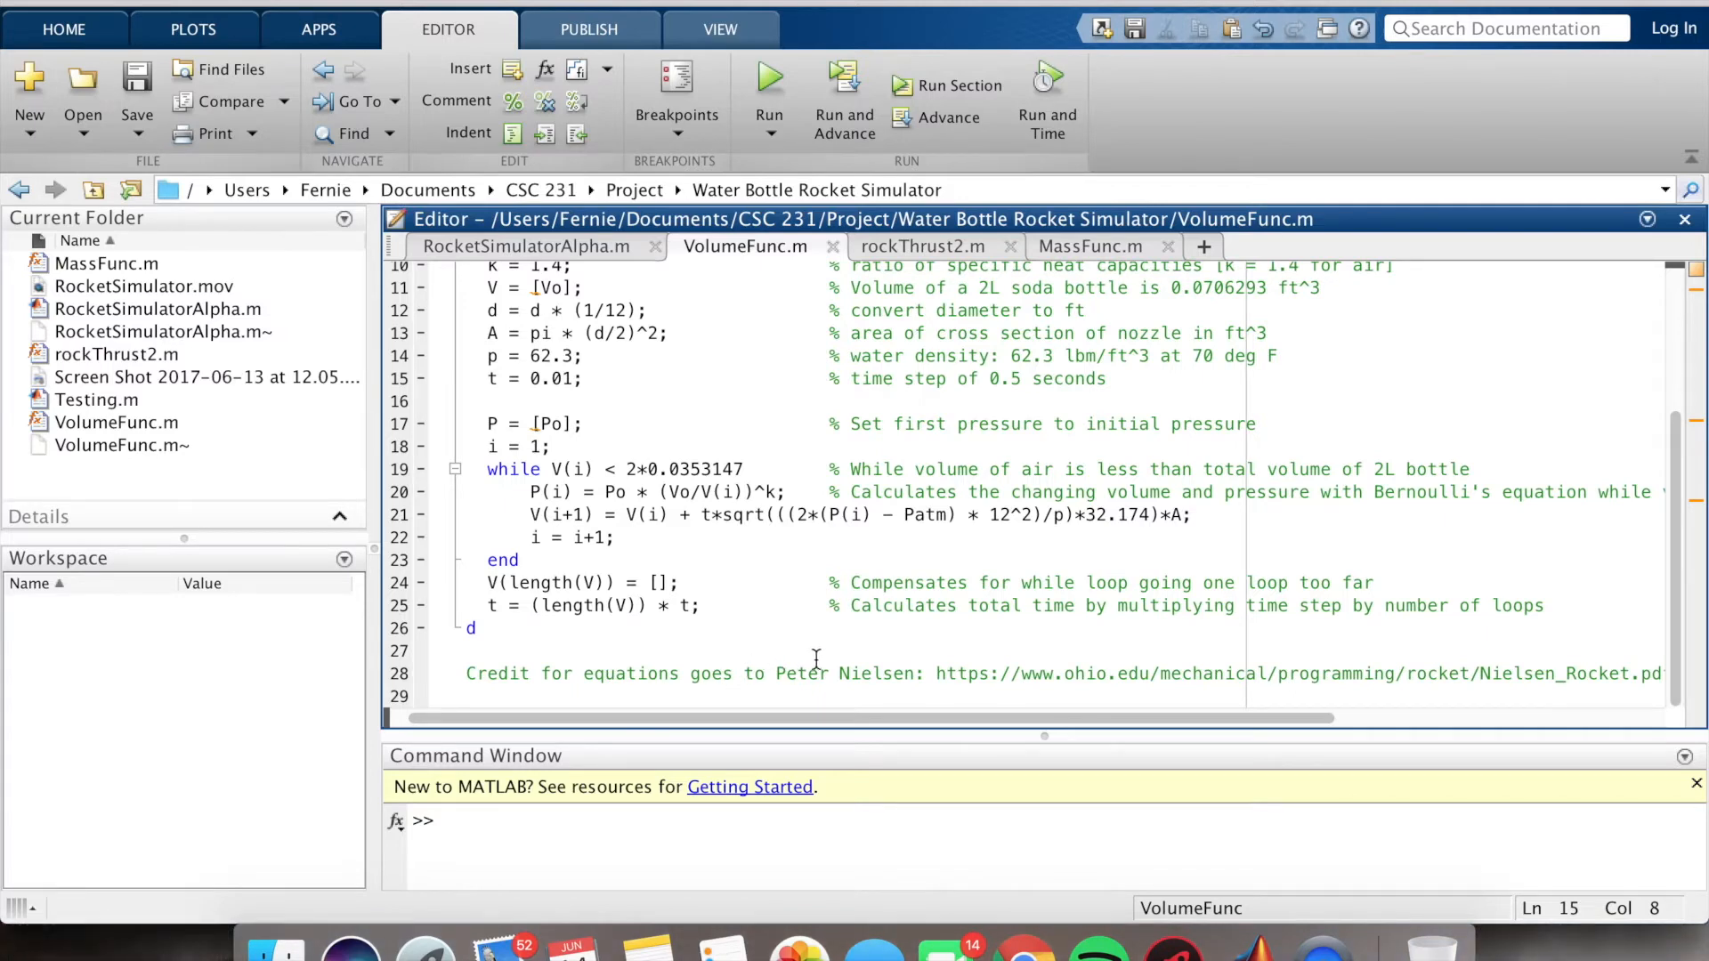
{"action": "mouse_move", "coordinate": [534, 246]}
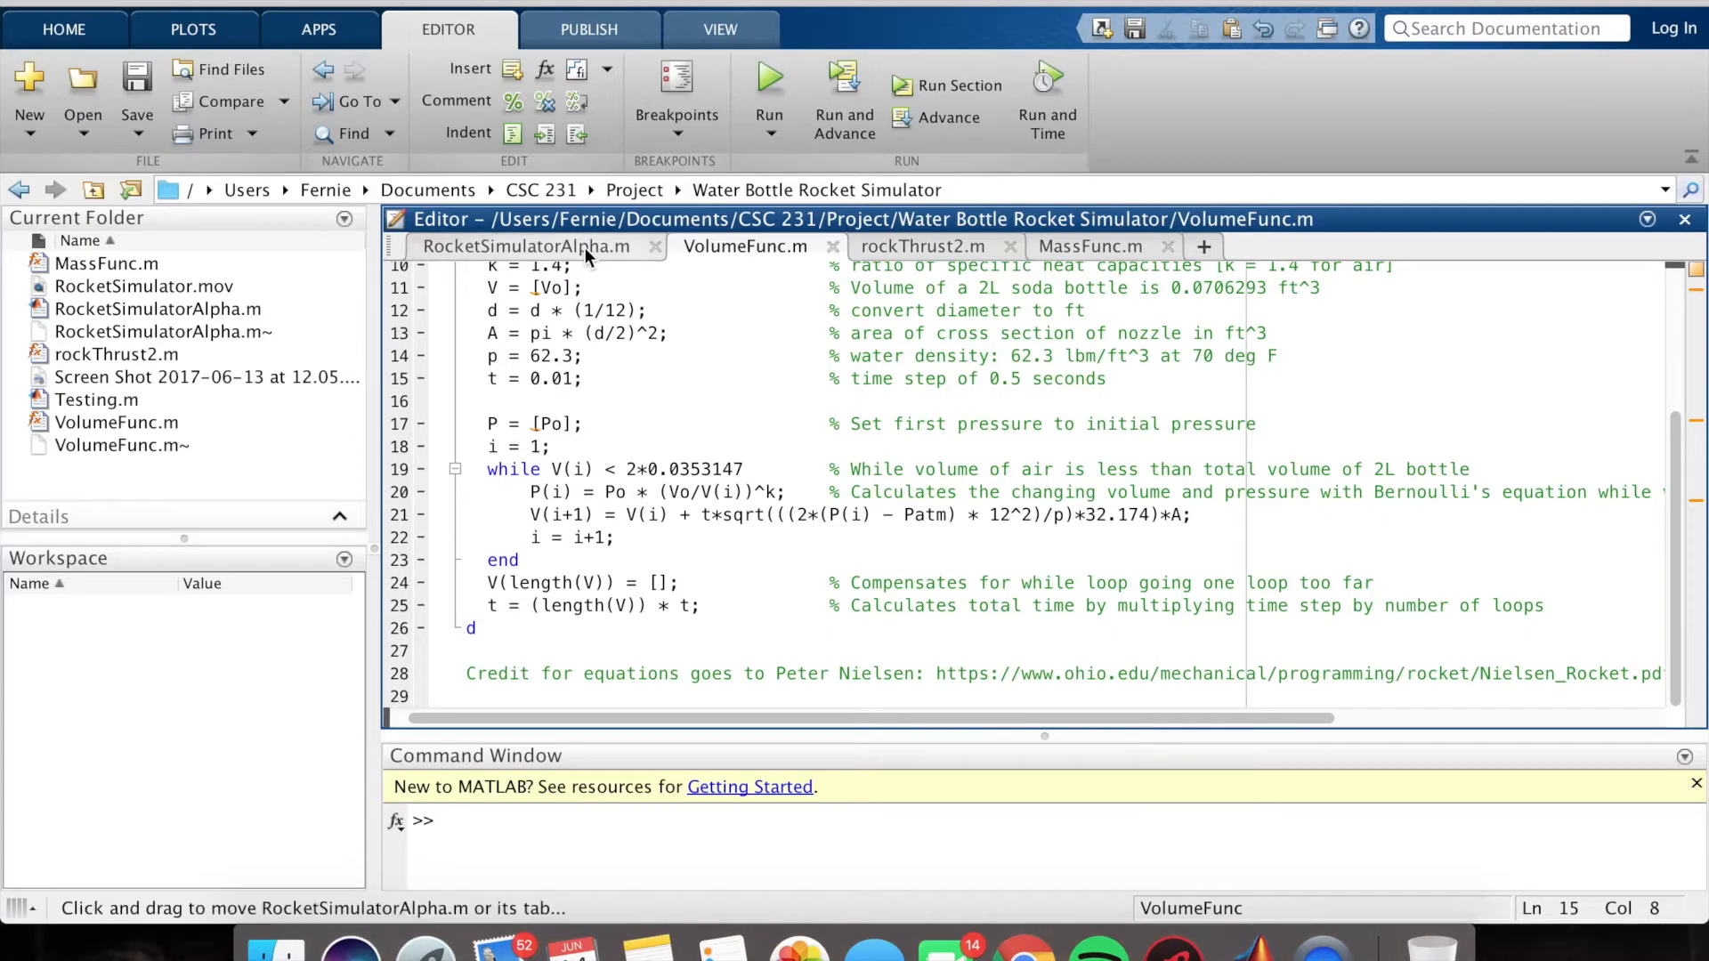
- Review the rockThrust2 thrust-force function, then return to RocketSimulatorAlpha's function calls
{"action": "left_click", "coordinate": [522, 245]}
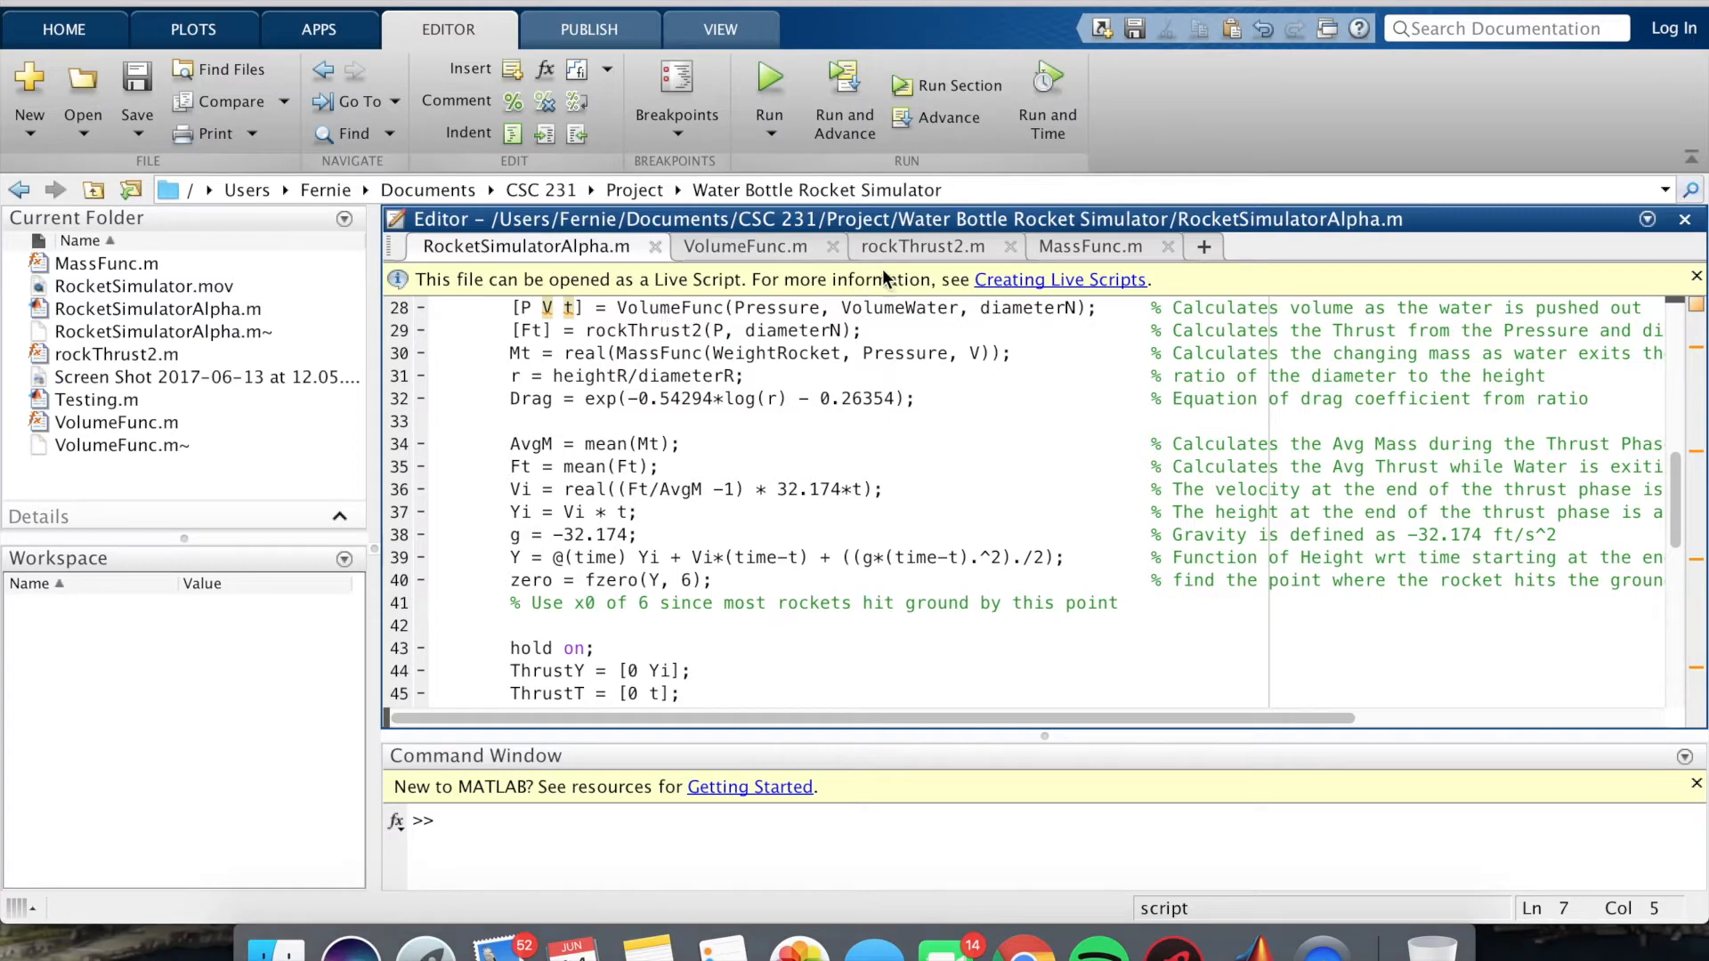
{"action": "left_click", "coordinate": [924, 246]}
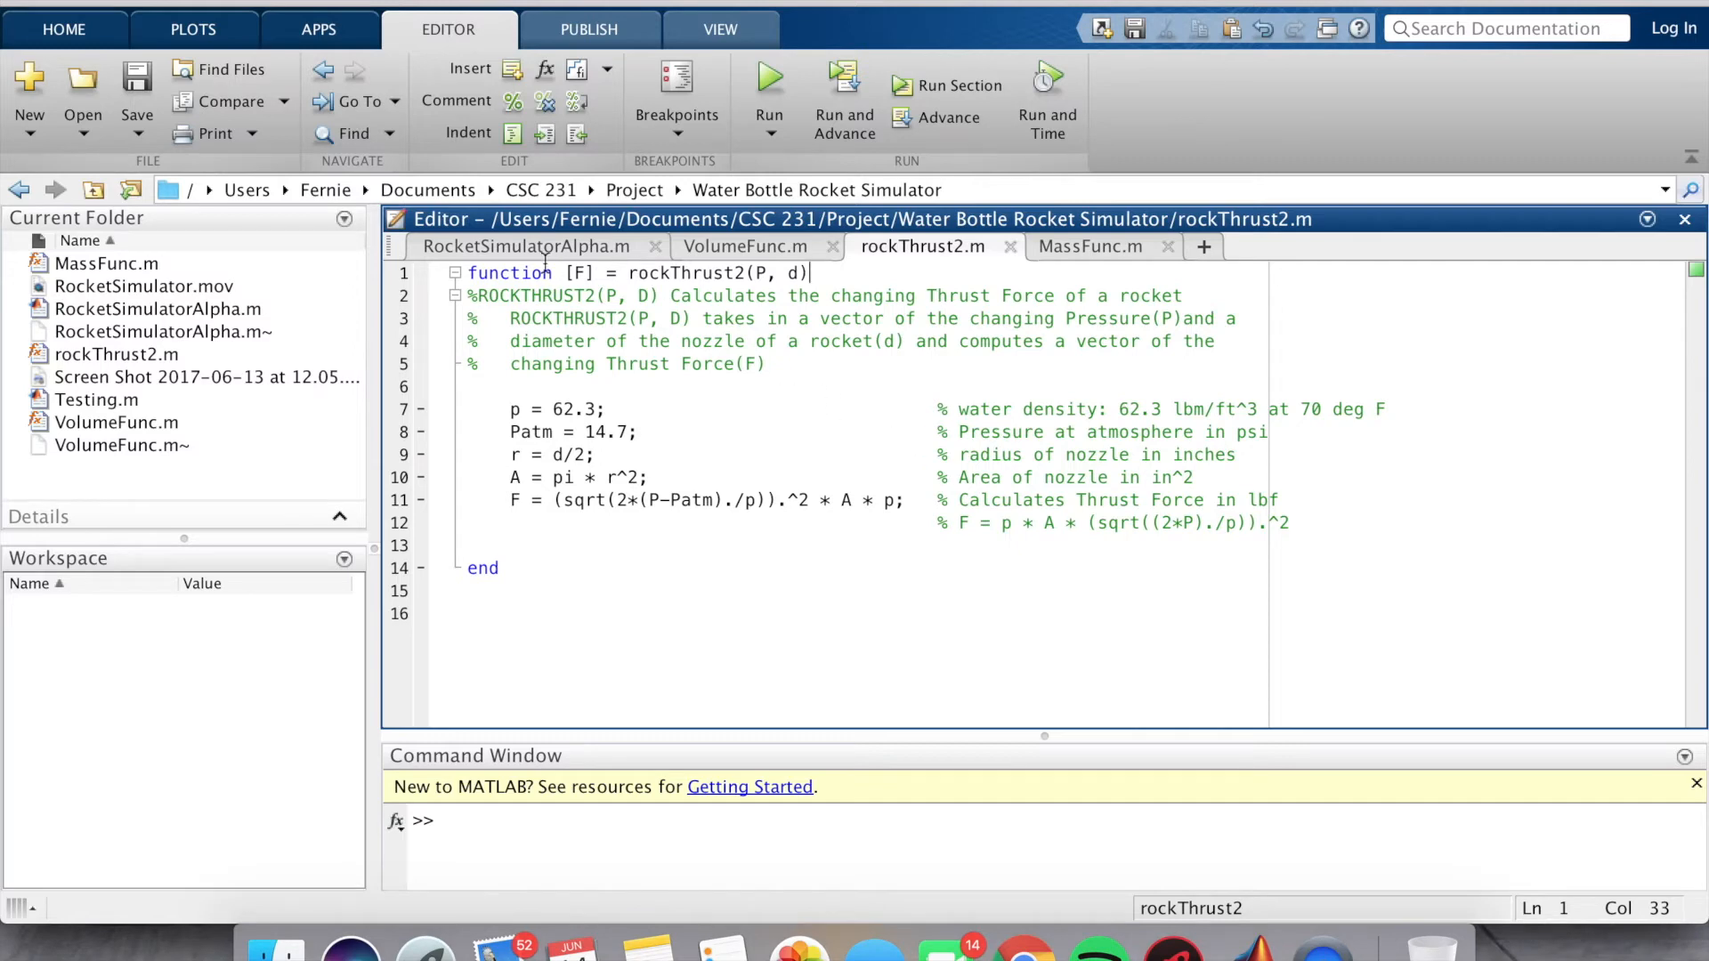
{"action": "left_click", "coordinate": [526, 246]}
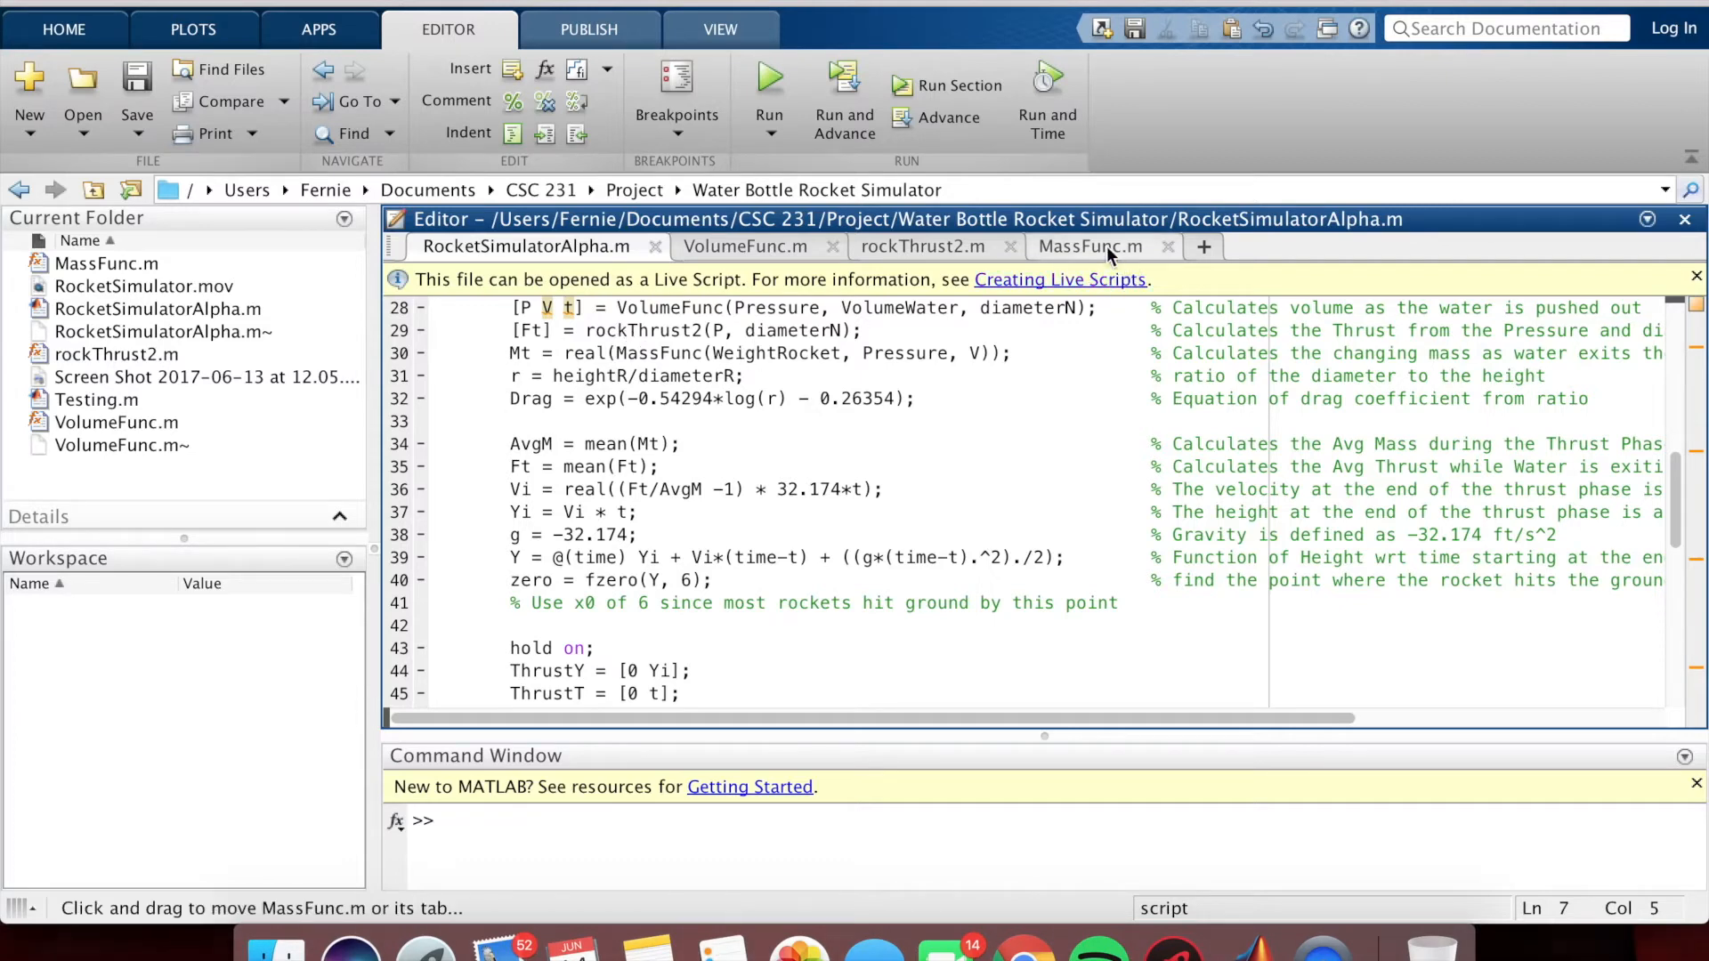
- Review the MassFunc mass function, then return to RocketSimulatorAlpha's plotting code
{"action": "left_click", "coordinate": [1088, 245]}
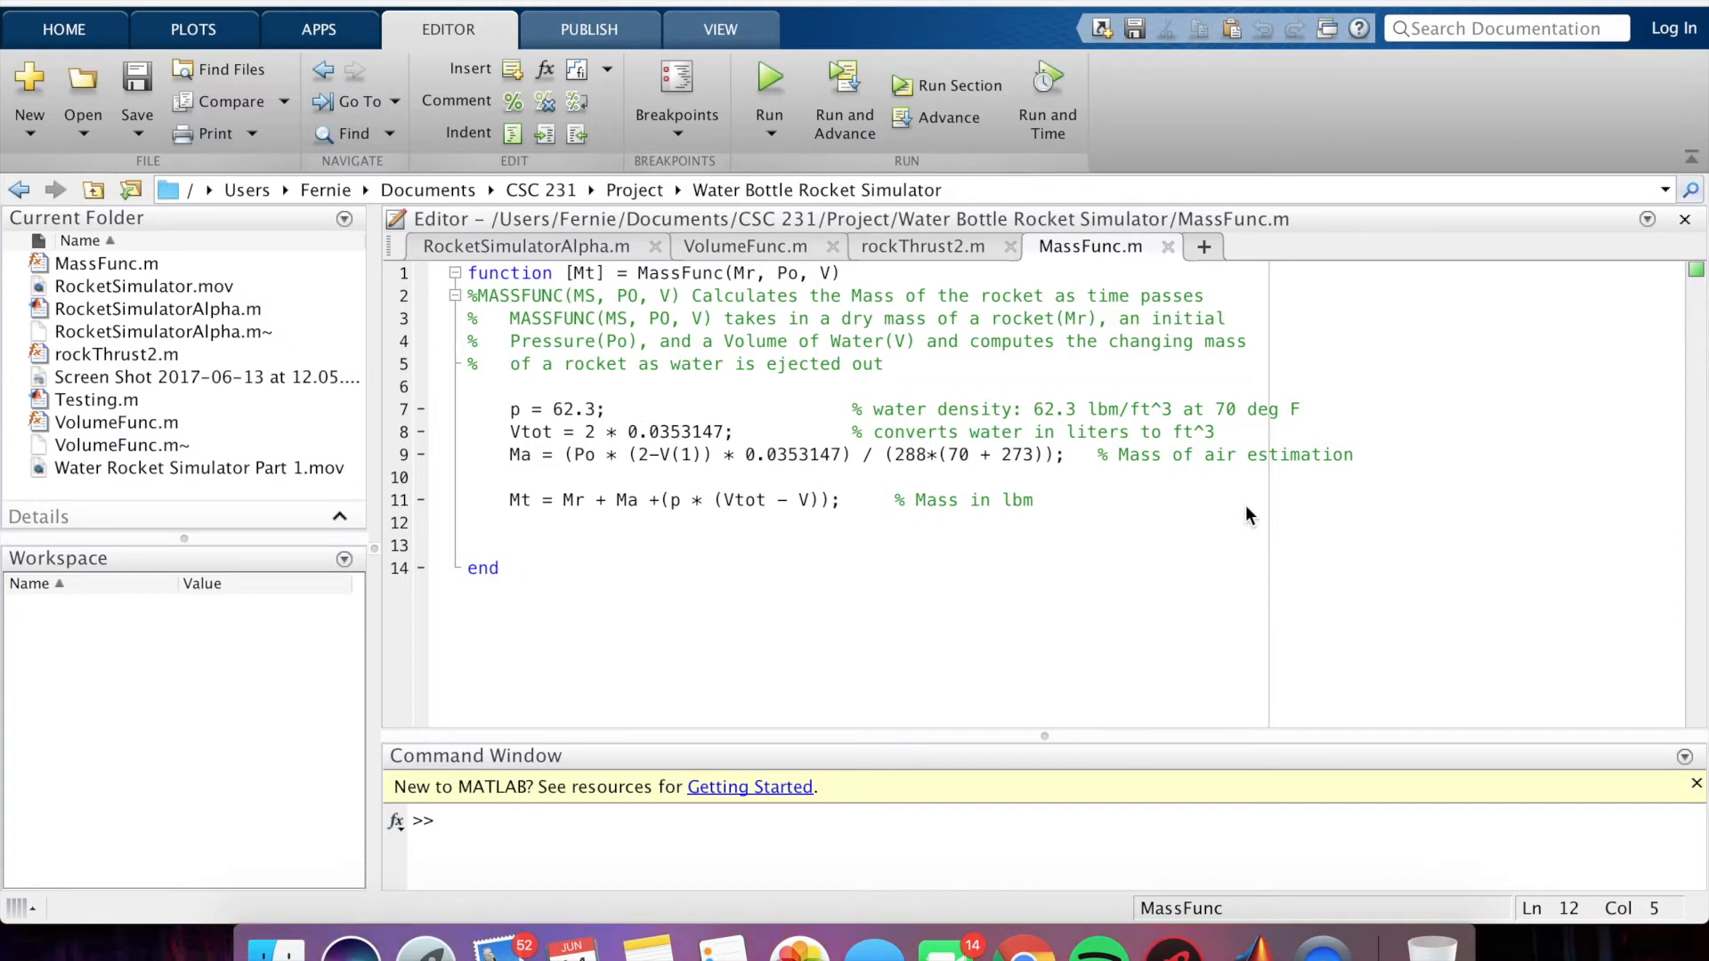
{"action": "mouse_move", "coordinate": [1168, 488]}
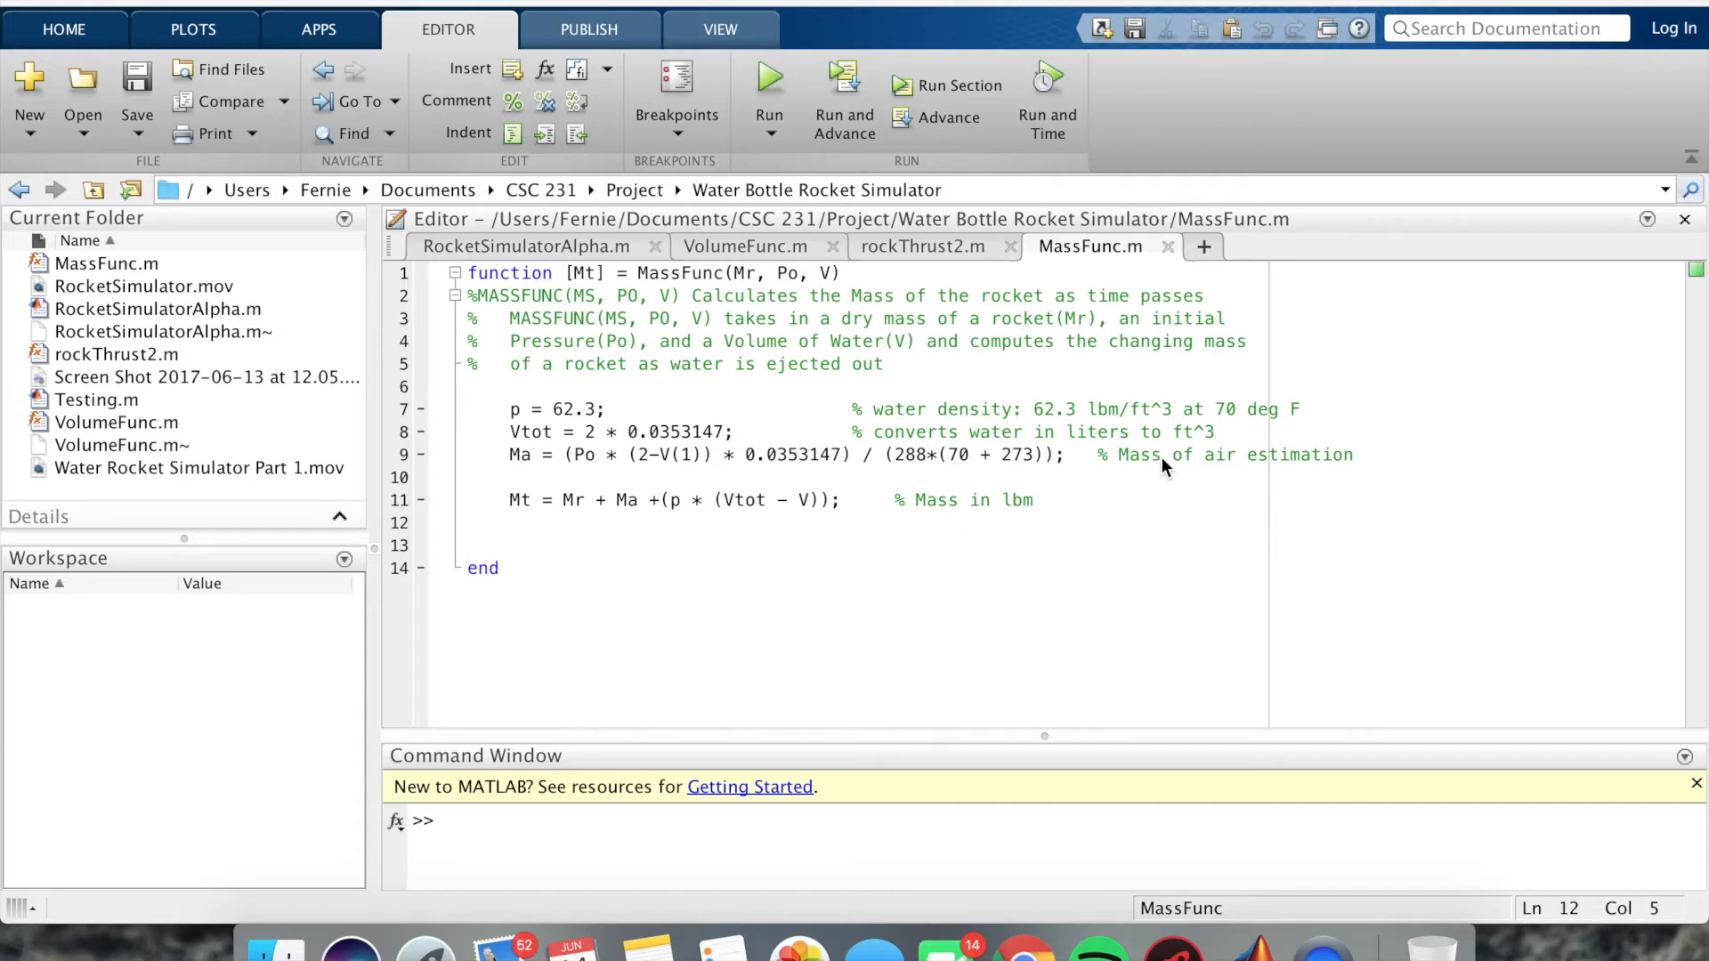
{"action": "mouse_move", "coordinate": [1175, 23]}
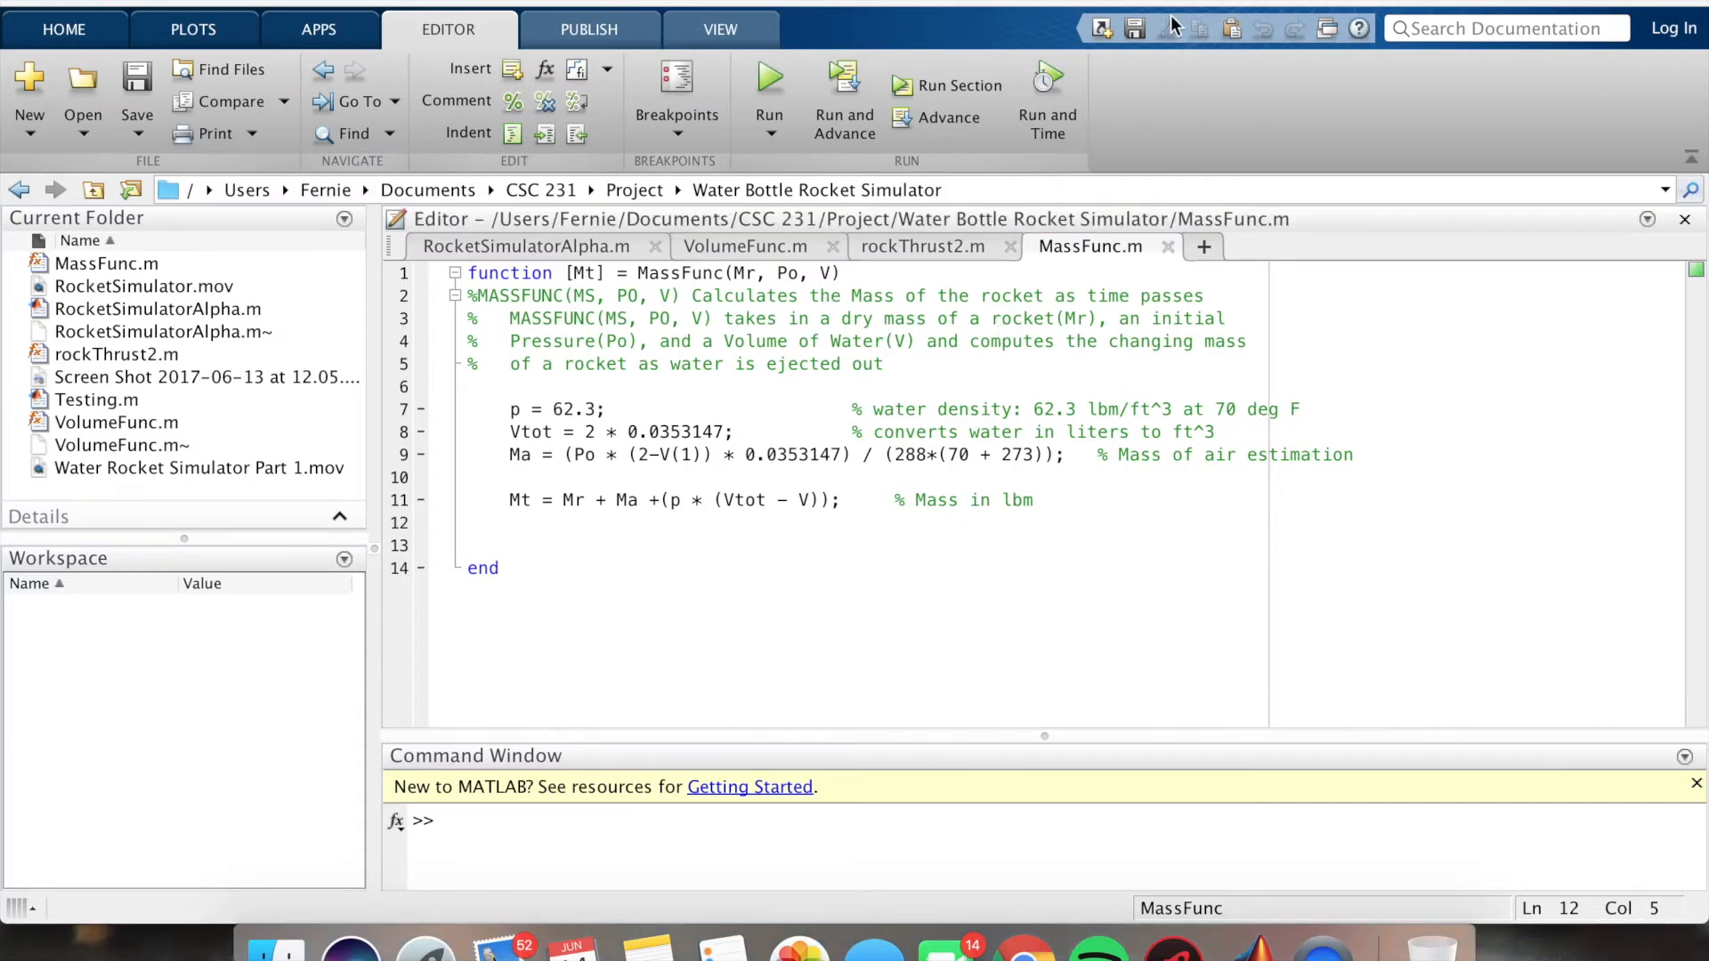
{"action": "left_click", "coordinate": [517, 246]}
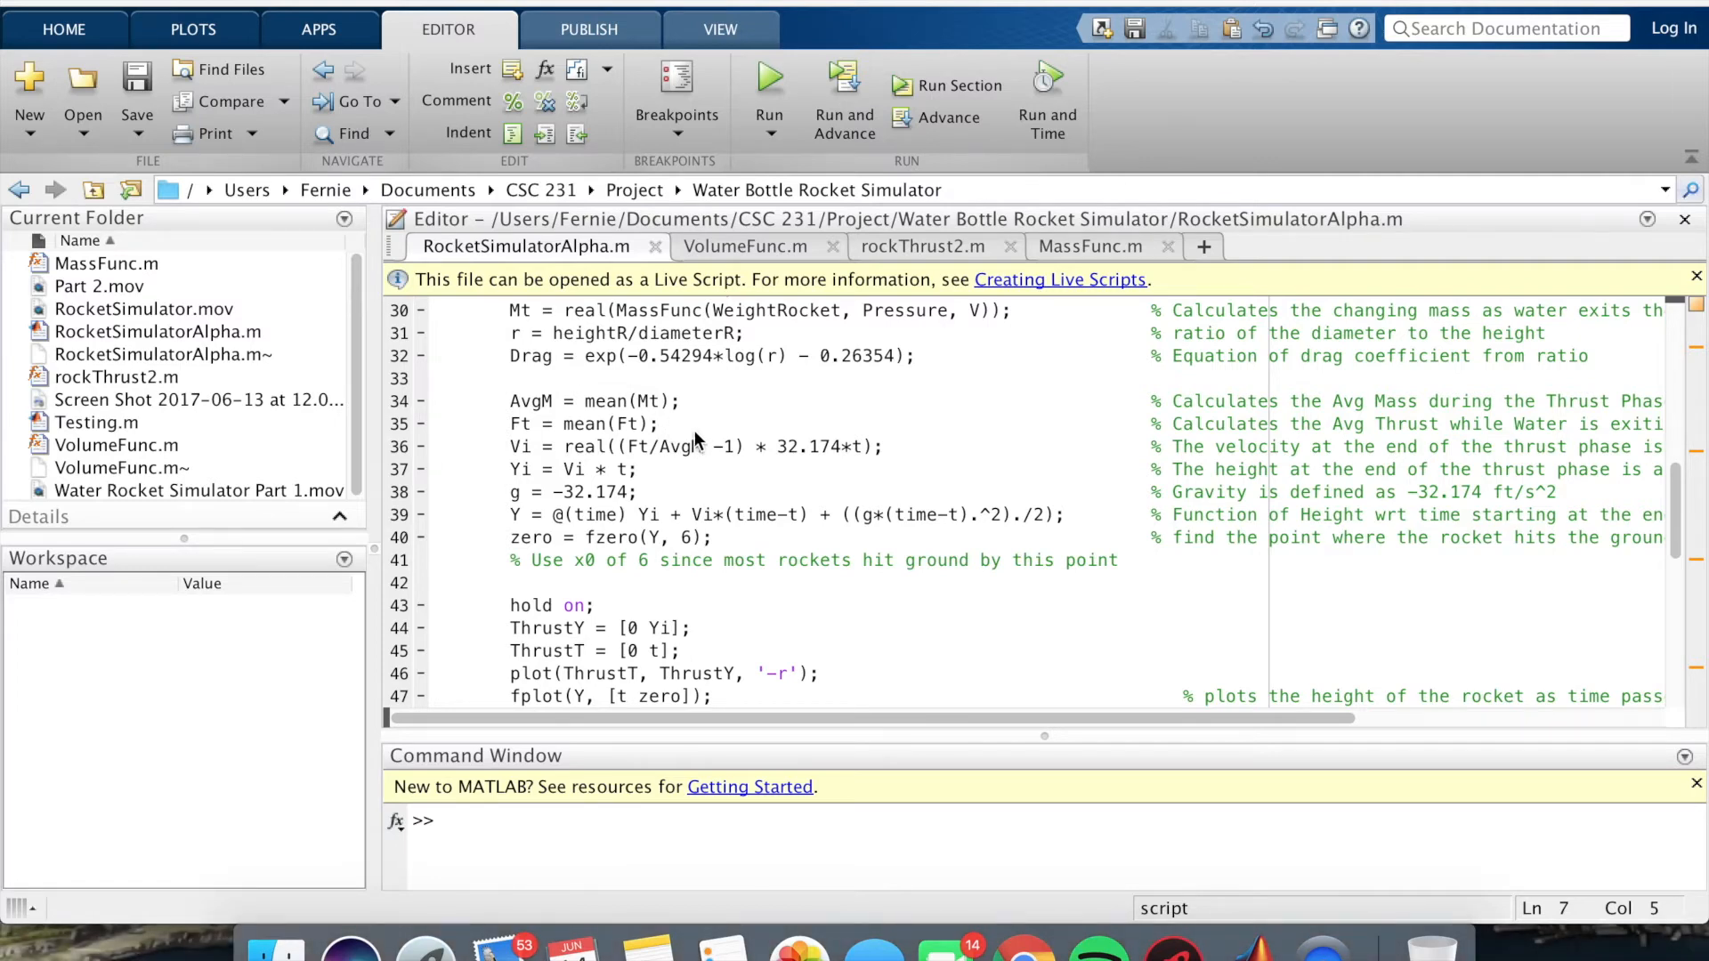
{"action": "mouse_move", "coordinate": [610, 442]}
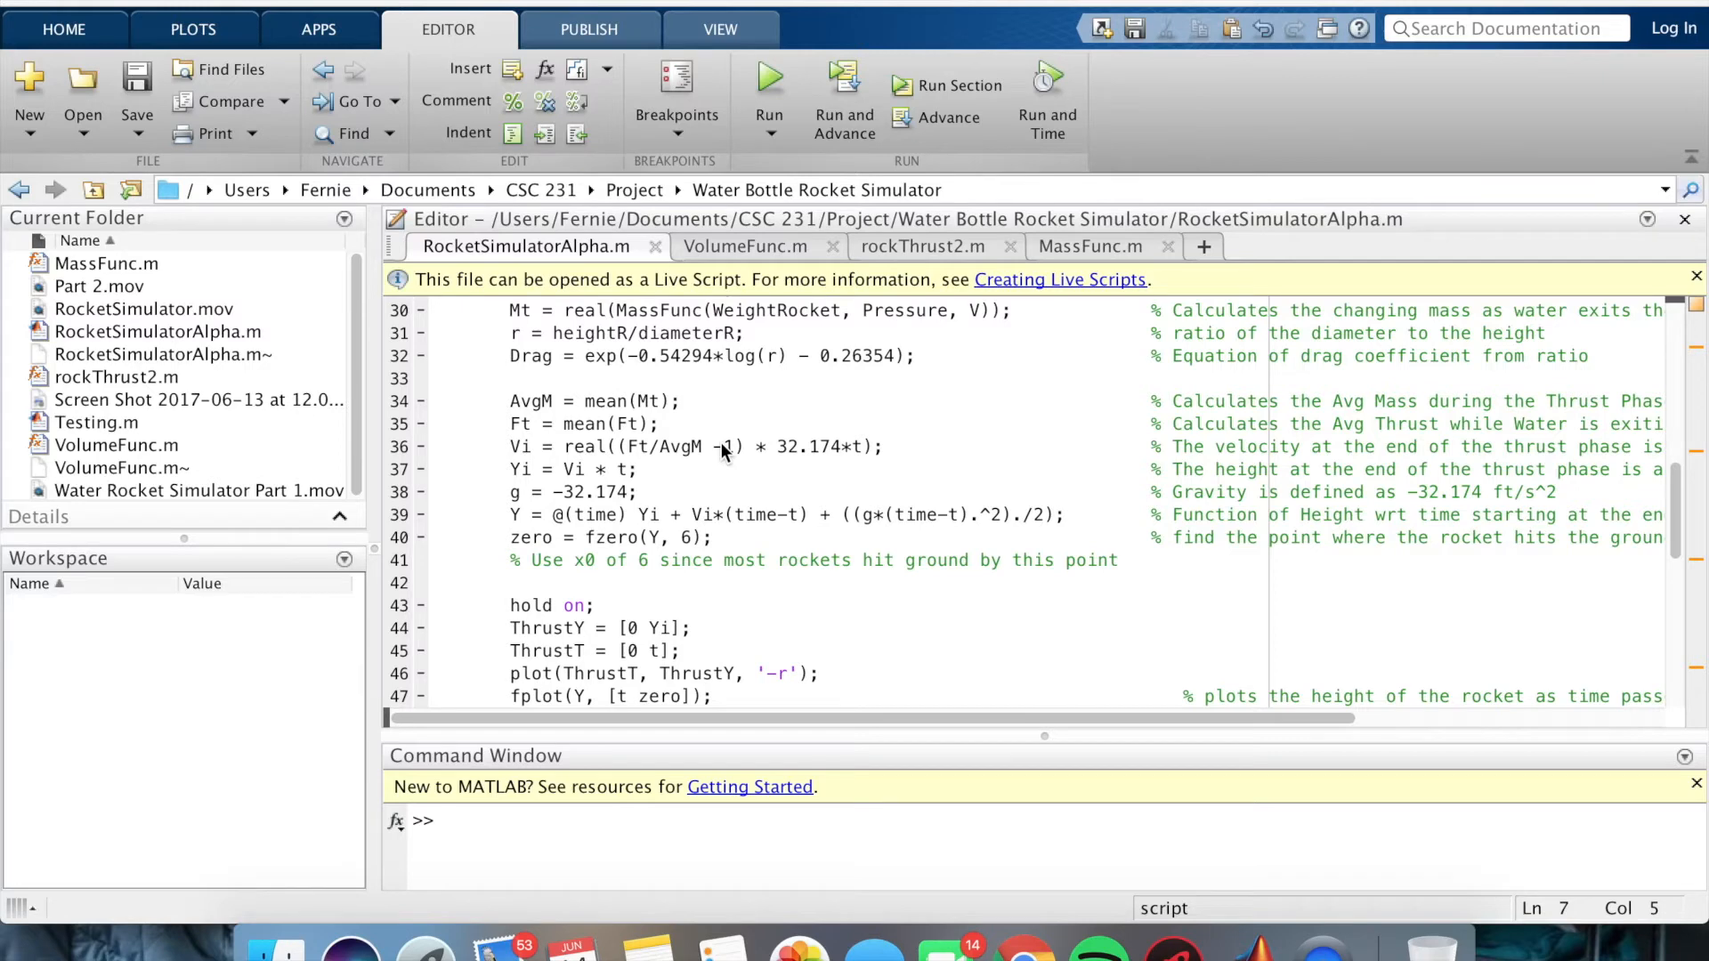
{"action": "mouse_move", "coordinate": [637, 466]}
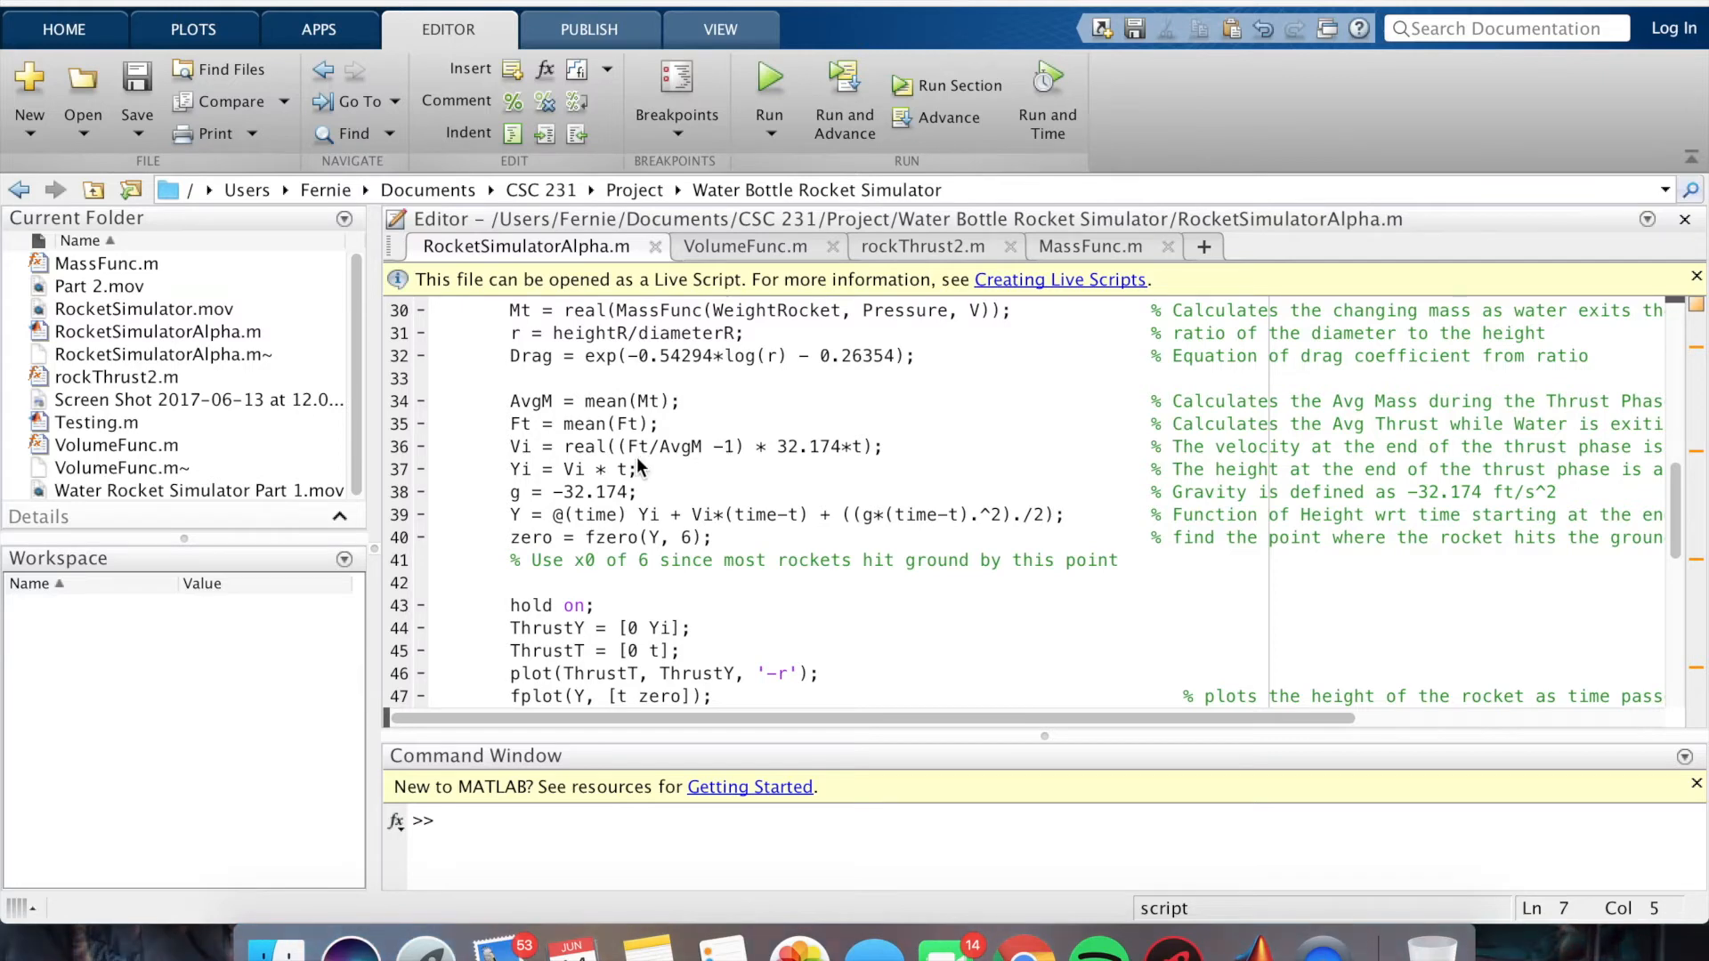
{"action": "mouse_move", "coordinate": [637, 469]}
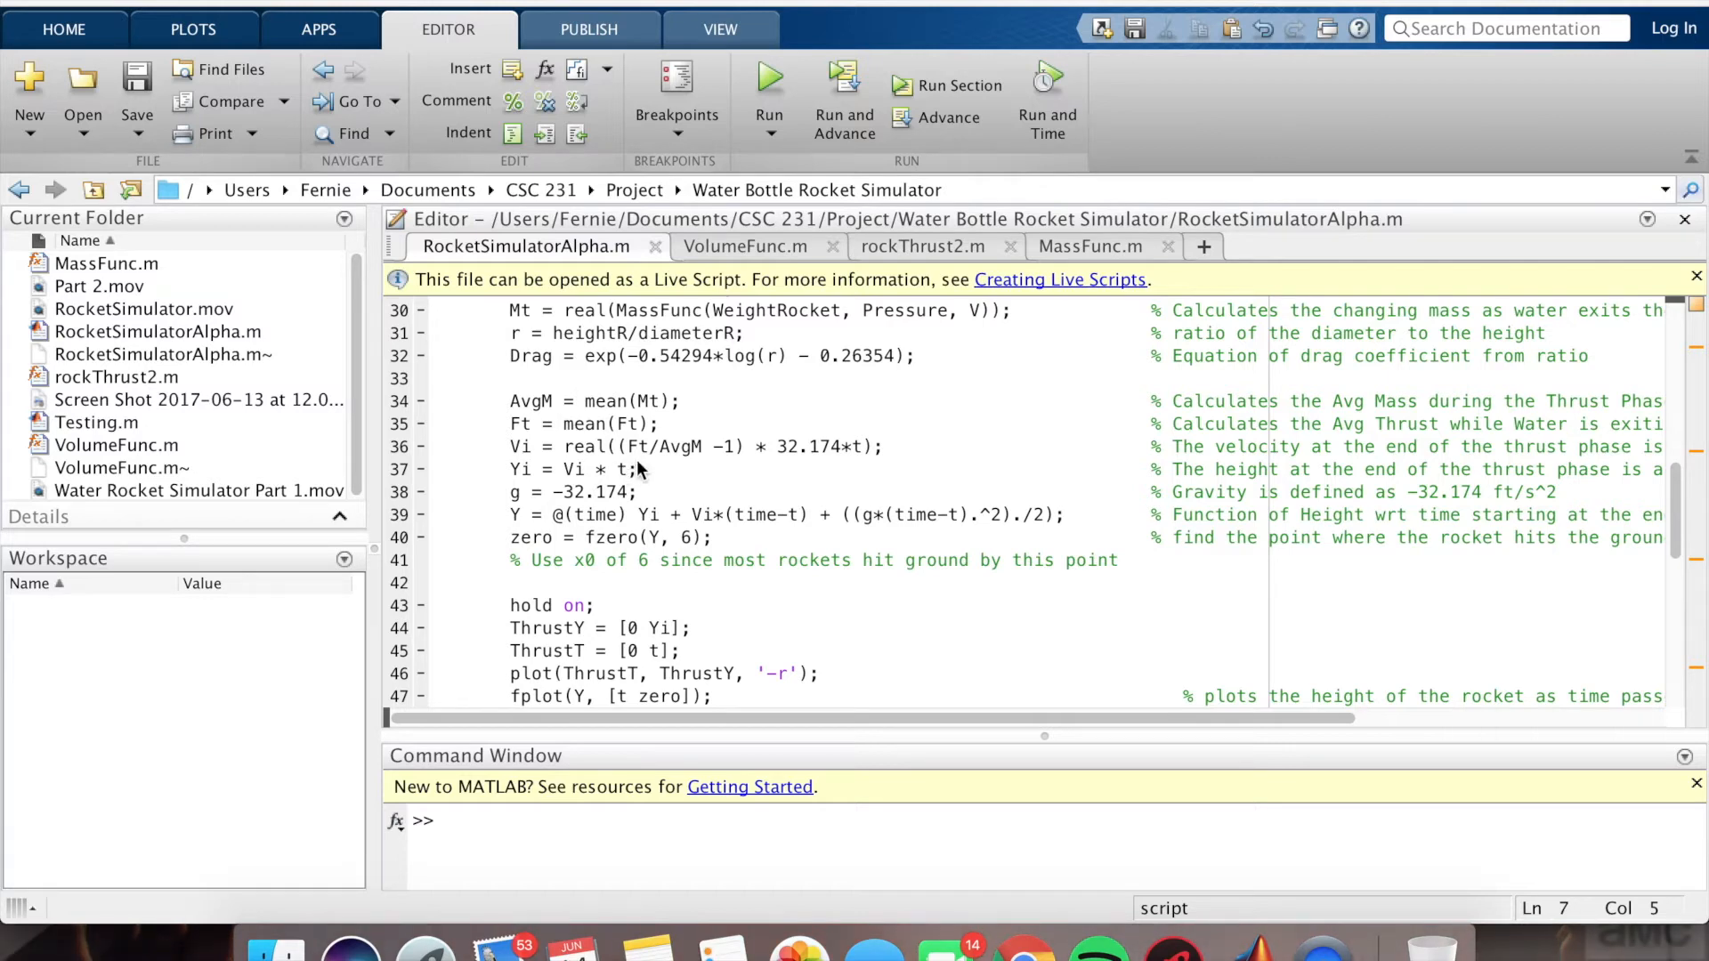
{"action": "mouse_move", "coordinate": [656, 488]}
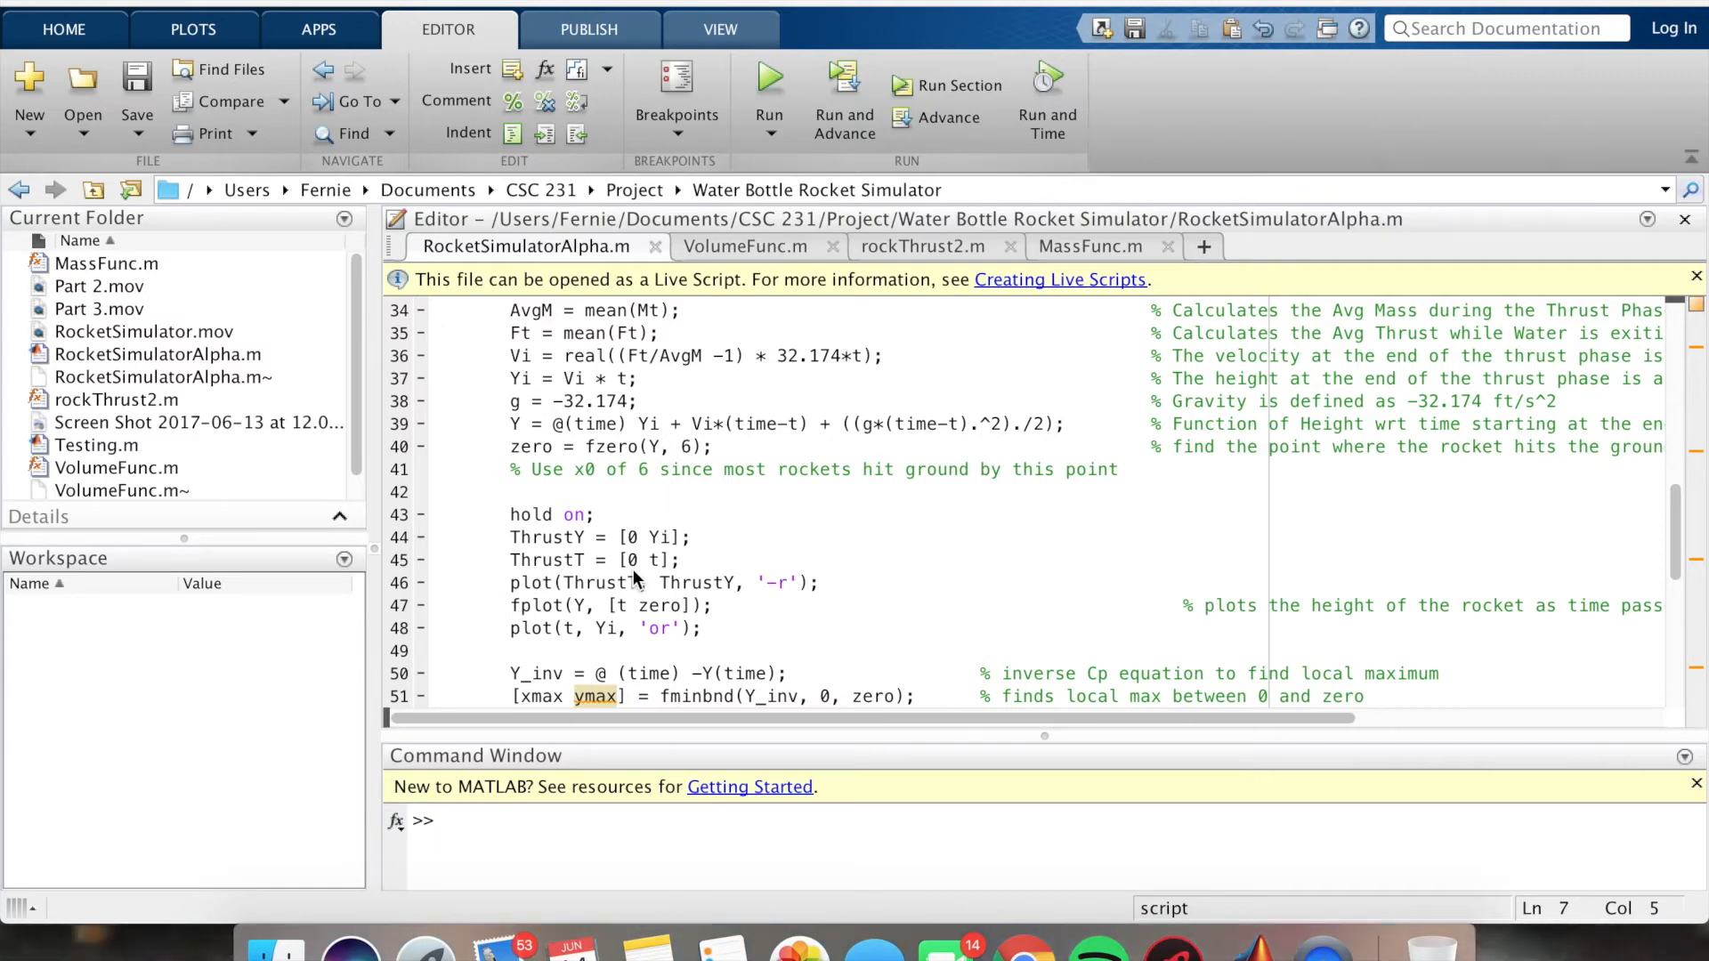
- Scroll through RocketSimulatorAlpha's plot labels and statistics disp lines
{"action": "scroll", "scroll_direction": "down", "scroll_amount": 3}
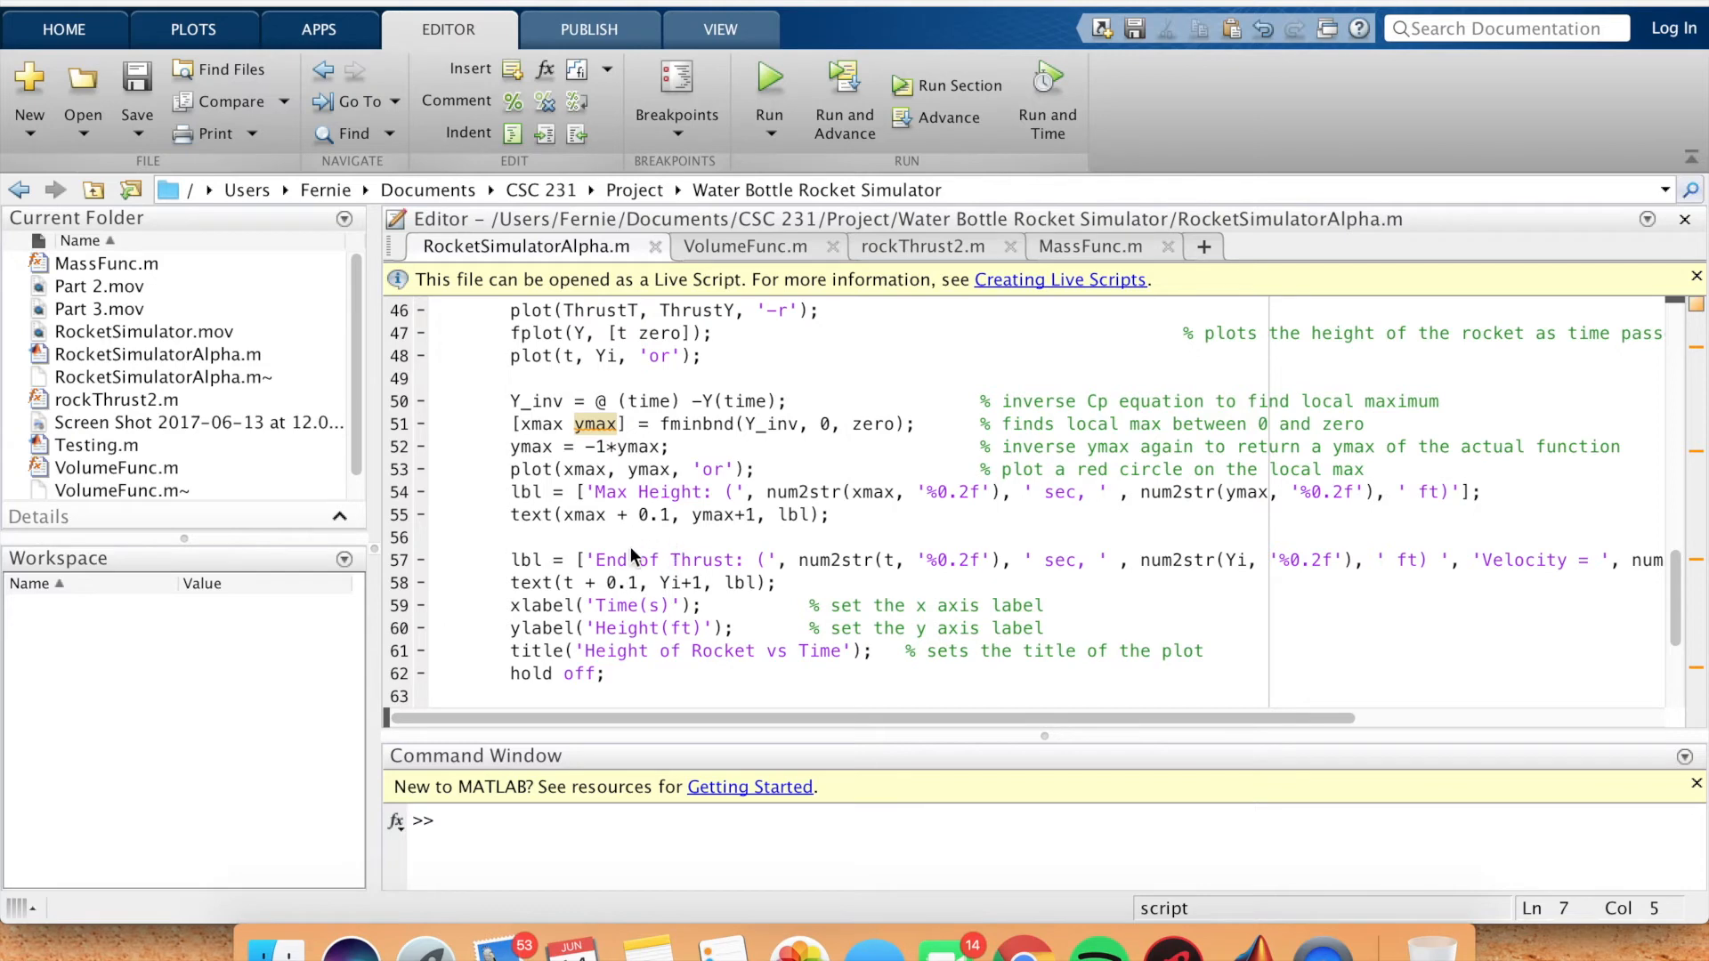
{"action": "scroll", "scroll_direction": "down", "scroll_amount": 3}
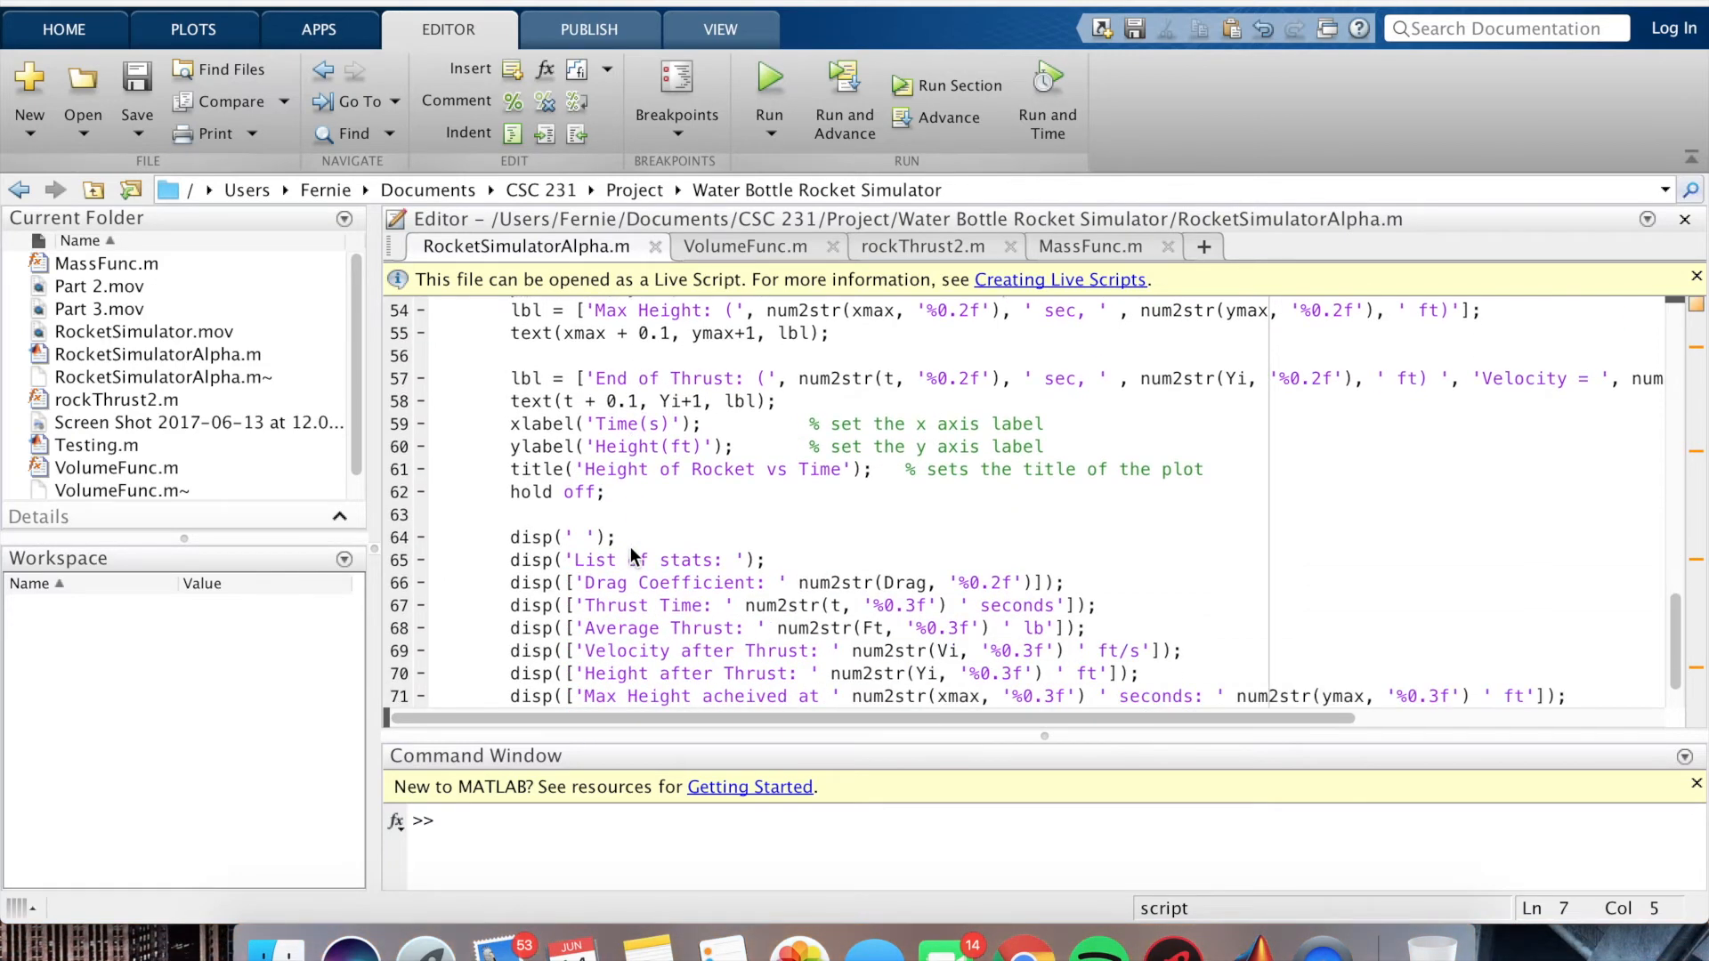
{"action": "scroll", "scroll_direction": "down", "scroll_amount": 3}
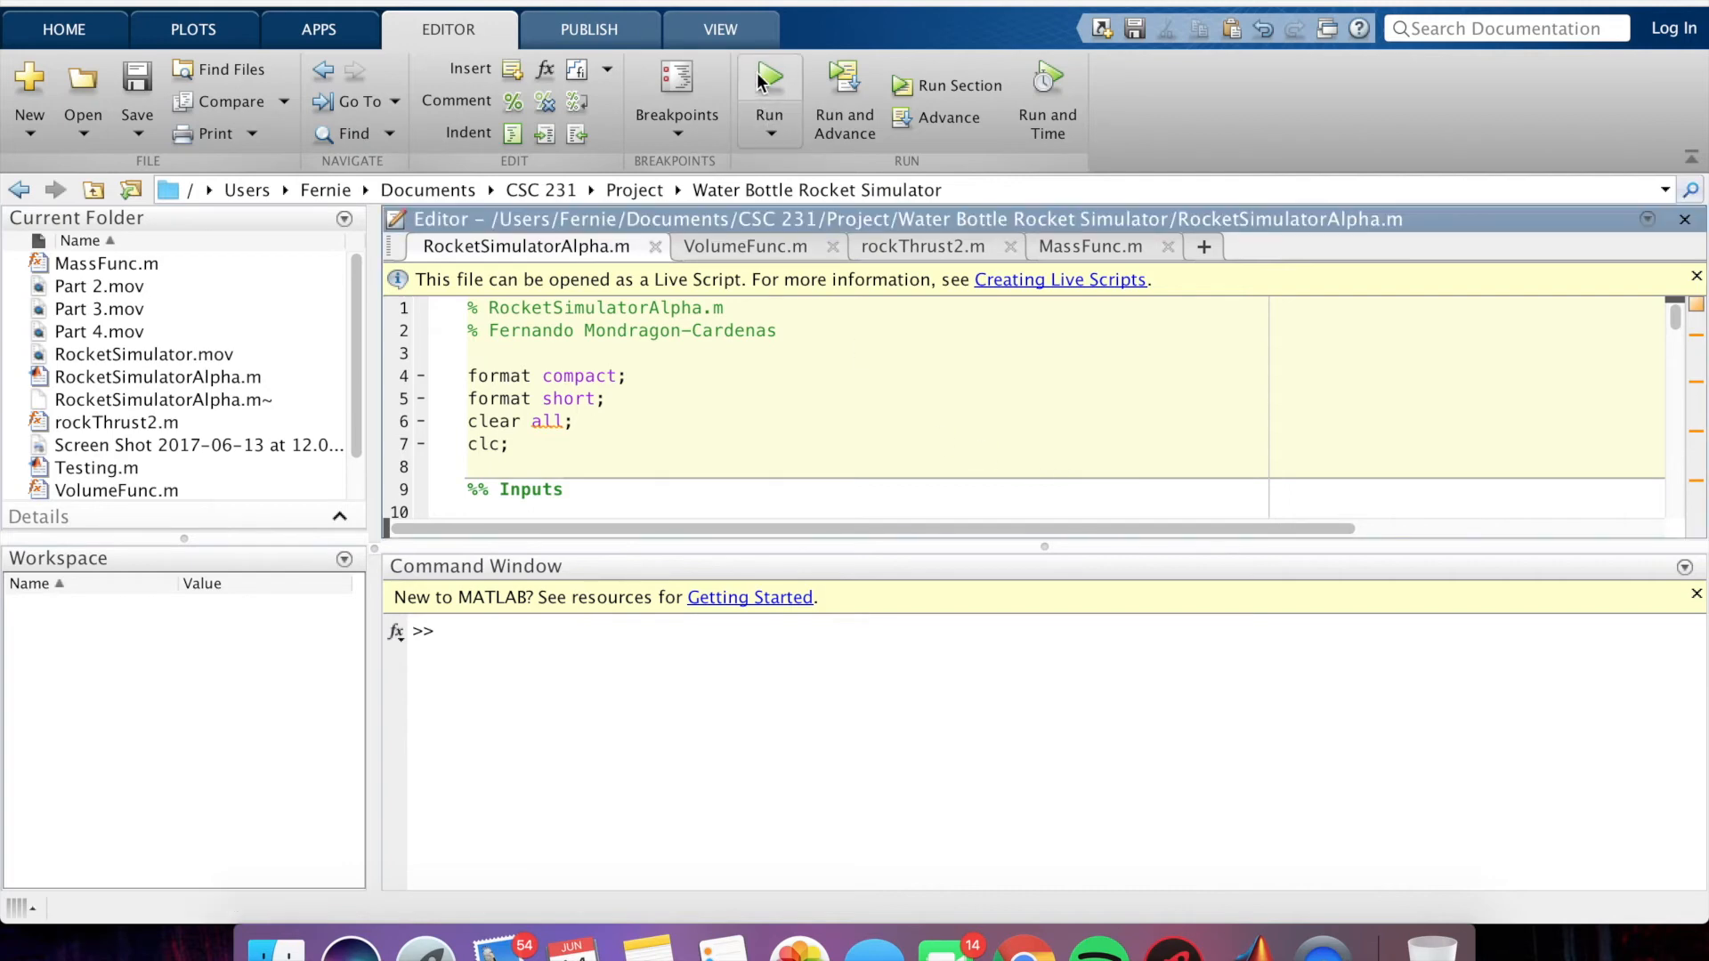
- Run RocketSimulatorAlpha and enter 80 psi pressure, 1 in nozzle and 4 in diameter
{"action": "left_click", "coordinate": [769, 76]}
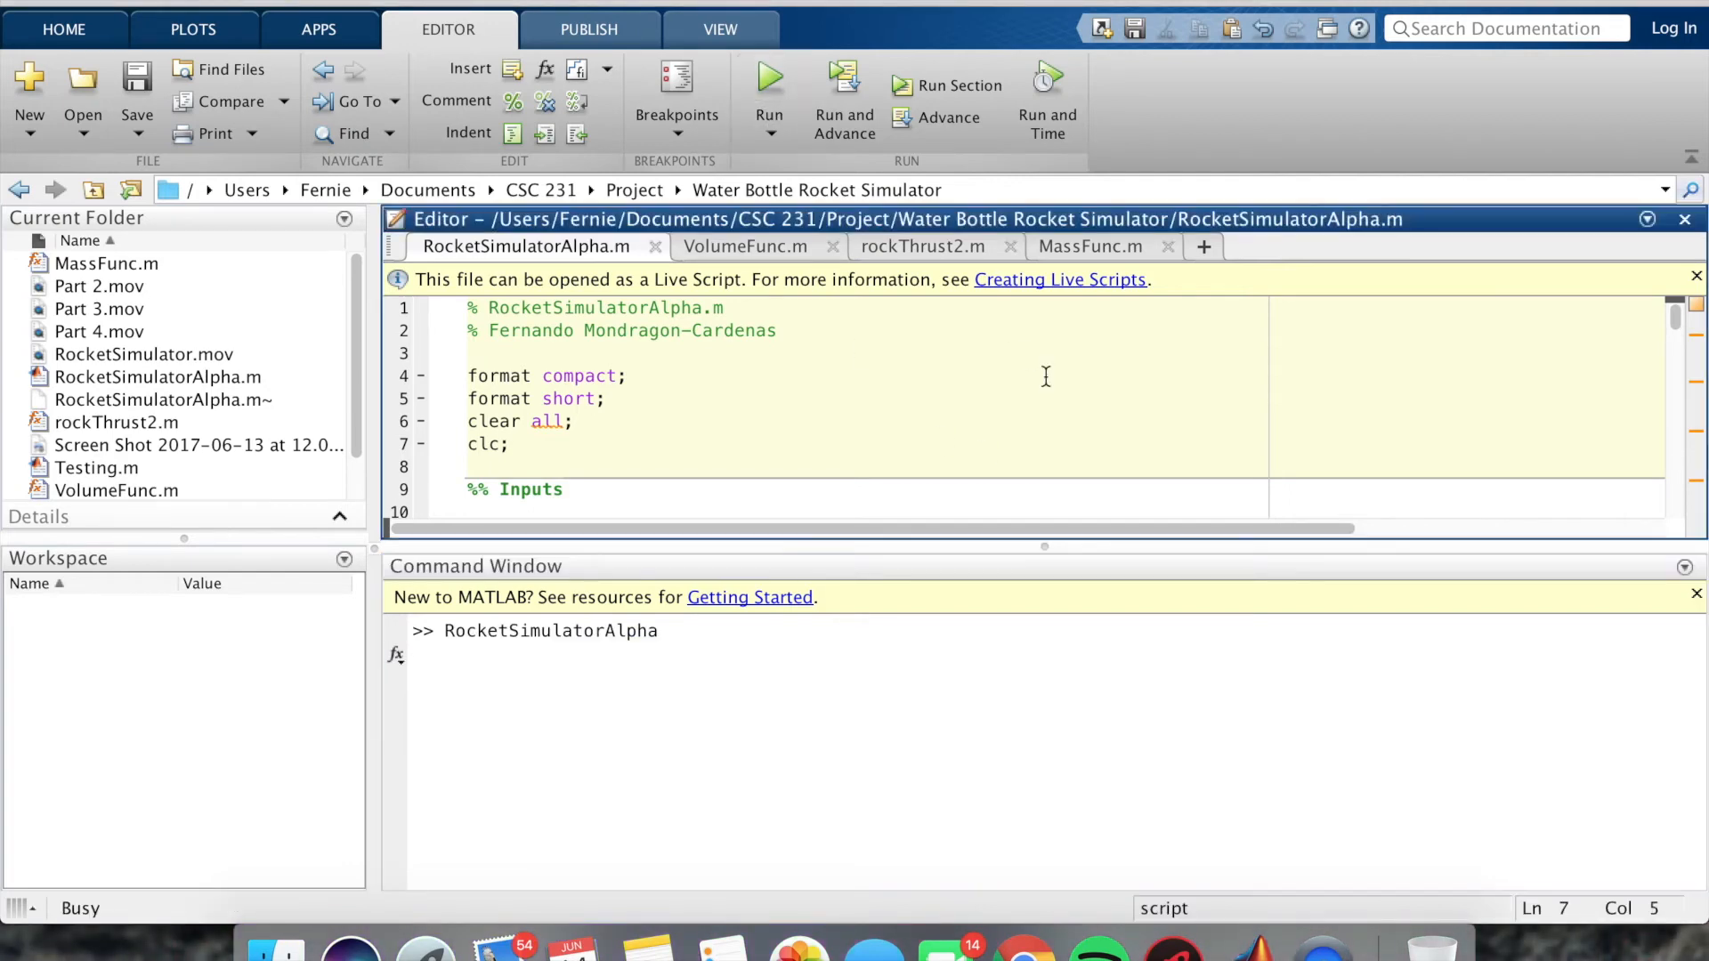
{"action": "left_click", "coordinate": [769, 77]}
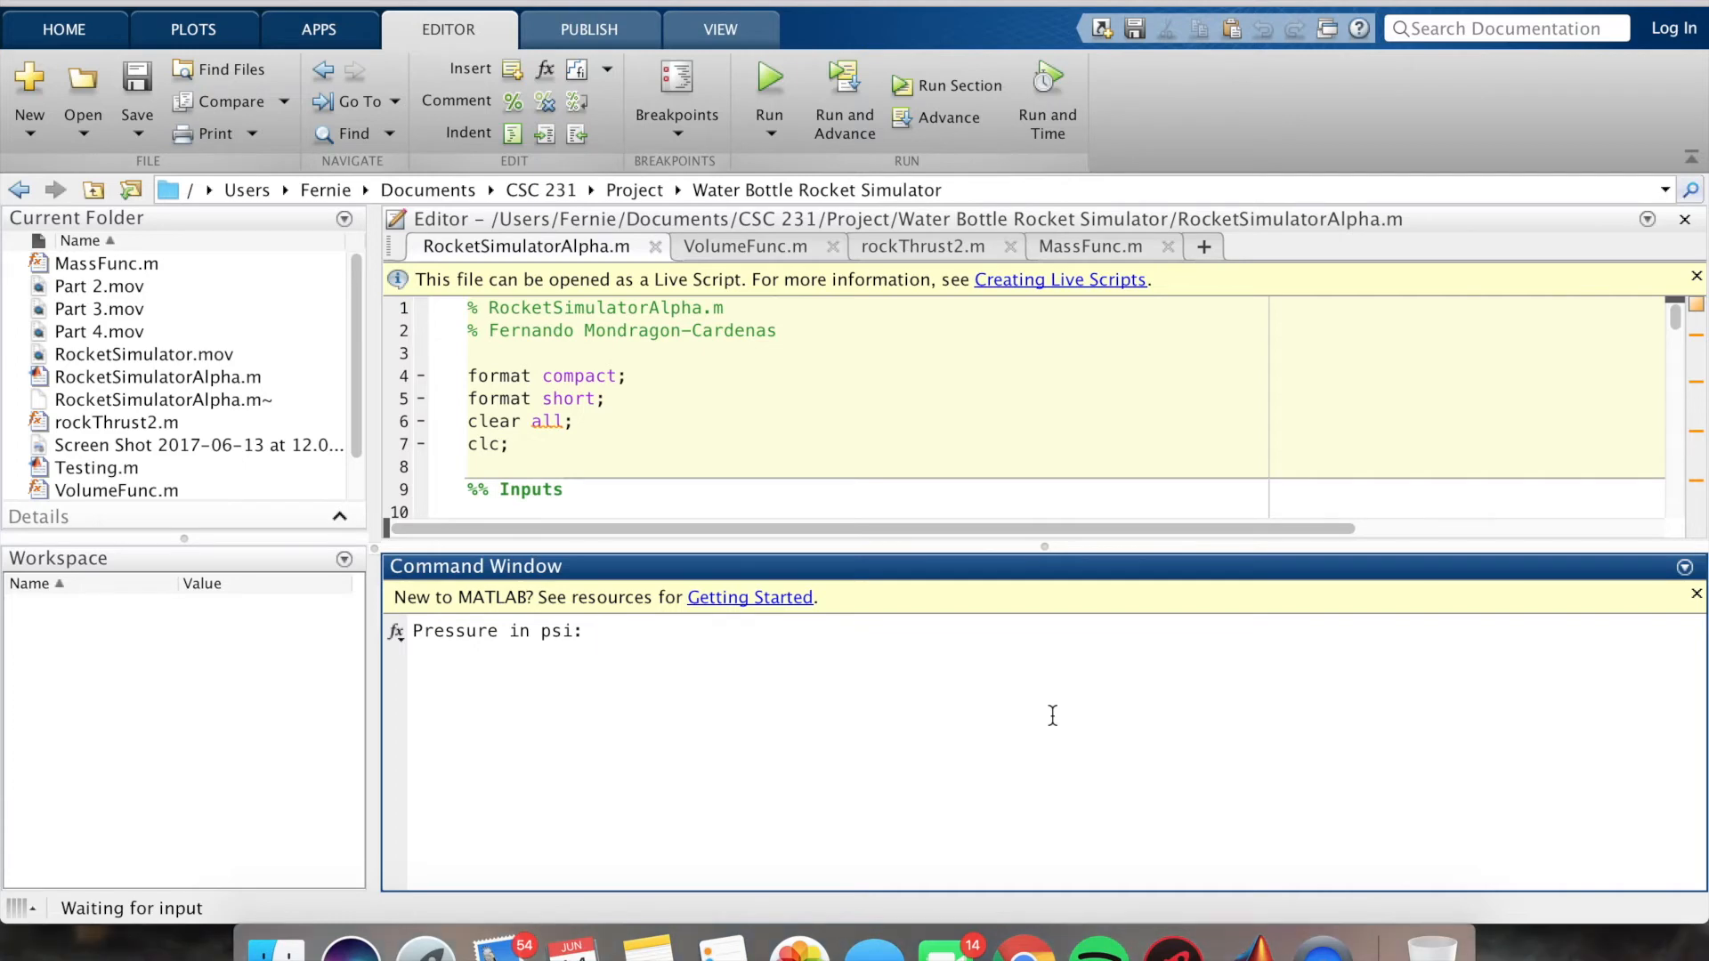
{"action": "type", "text": "80"}
{"action": "type", "text": "1"}
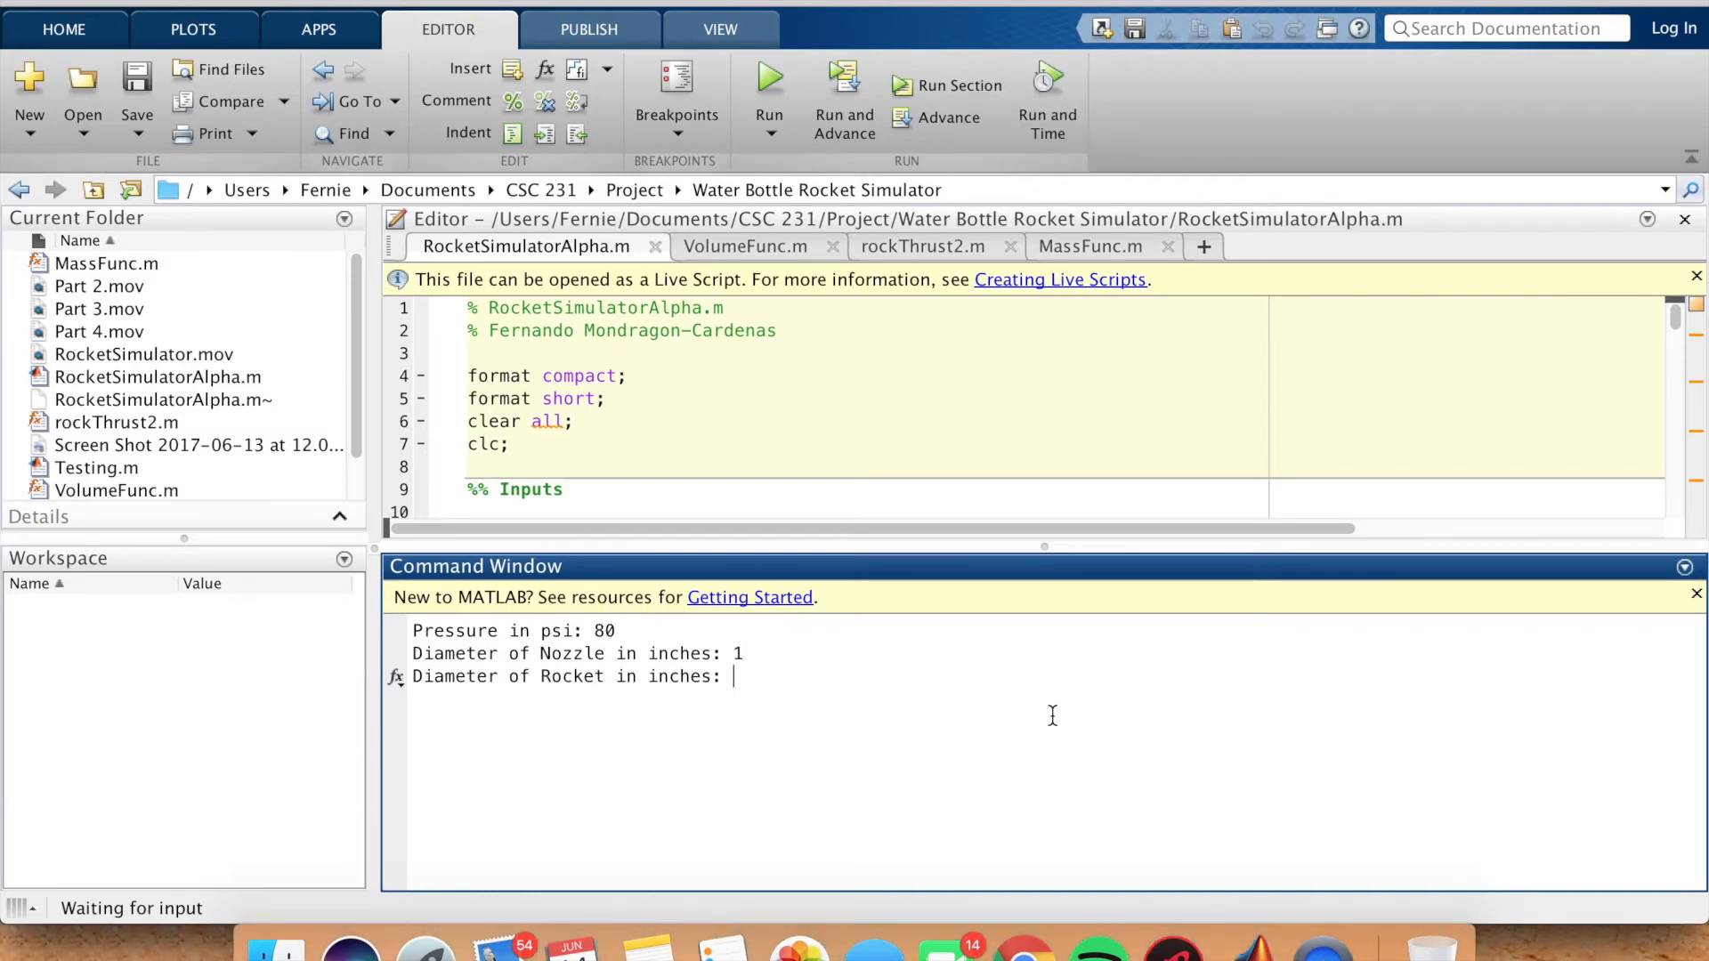
{"action": "type", "text": "4"}
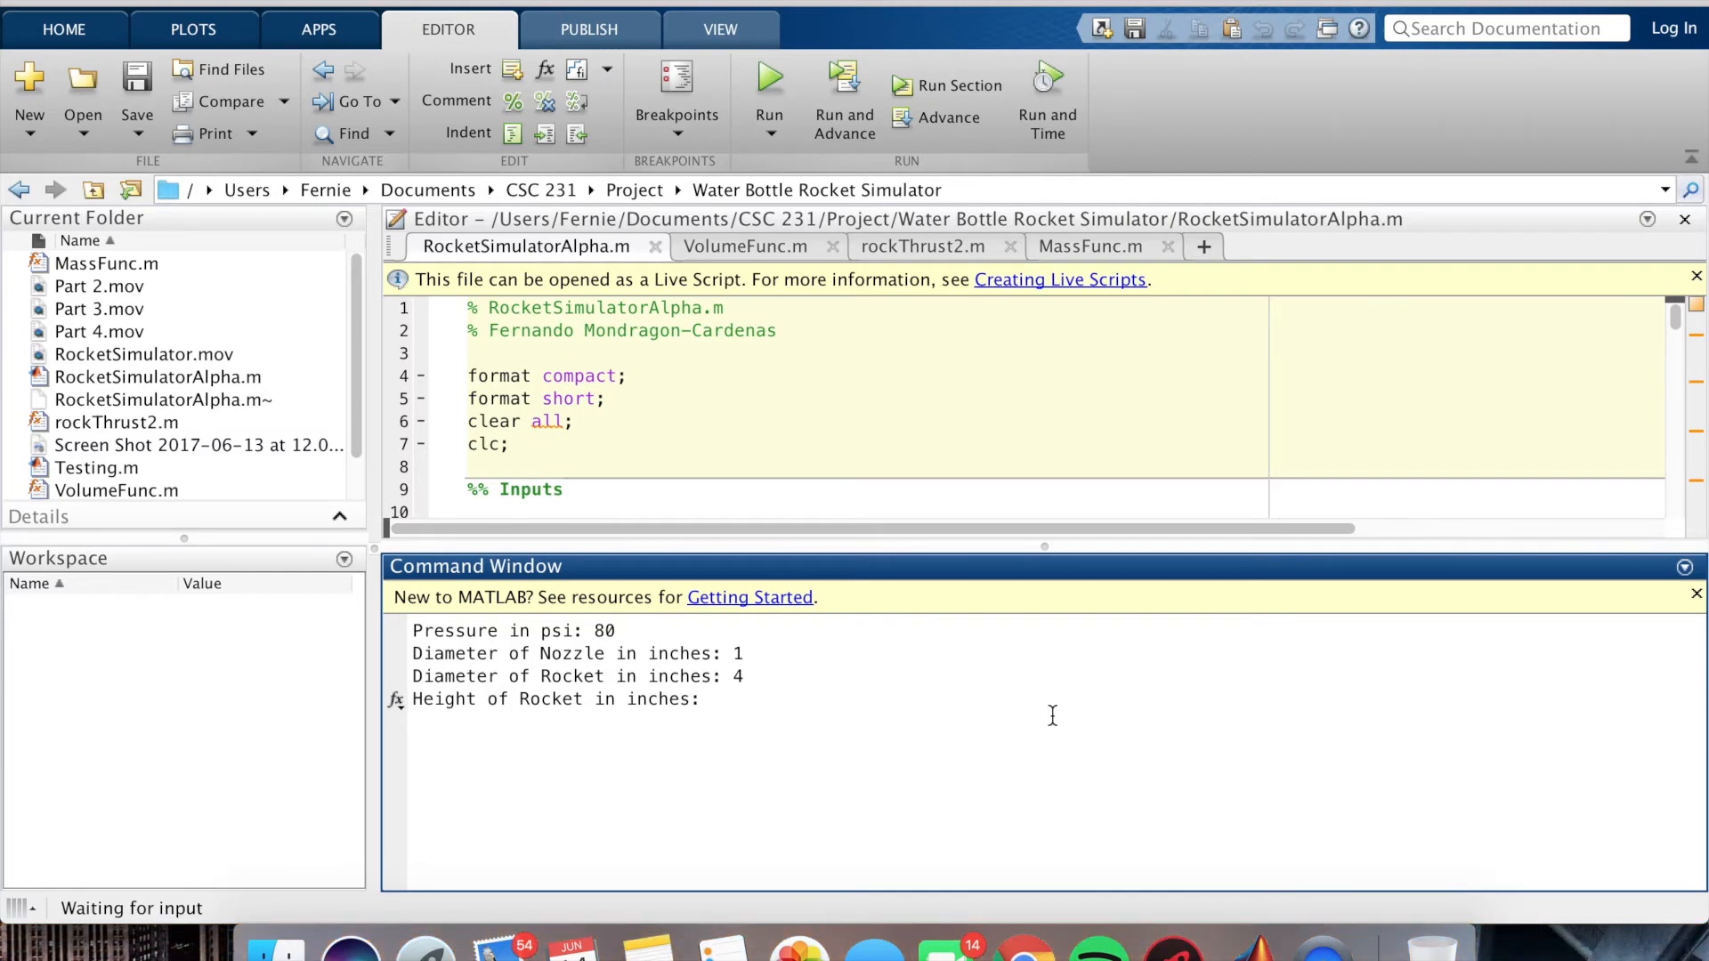
- Enter 14 in height, 1 liter water volume and 0.4 lb rocket weight
{"action": "type", "text": "14"}
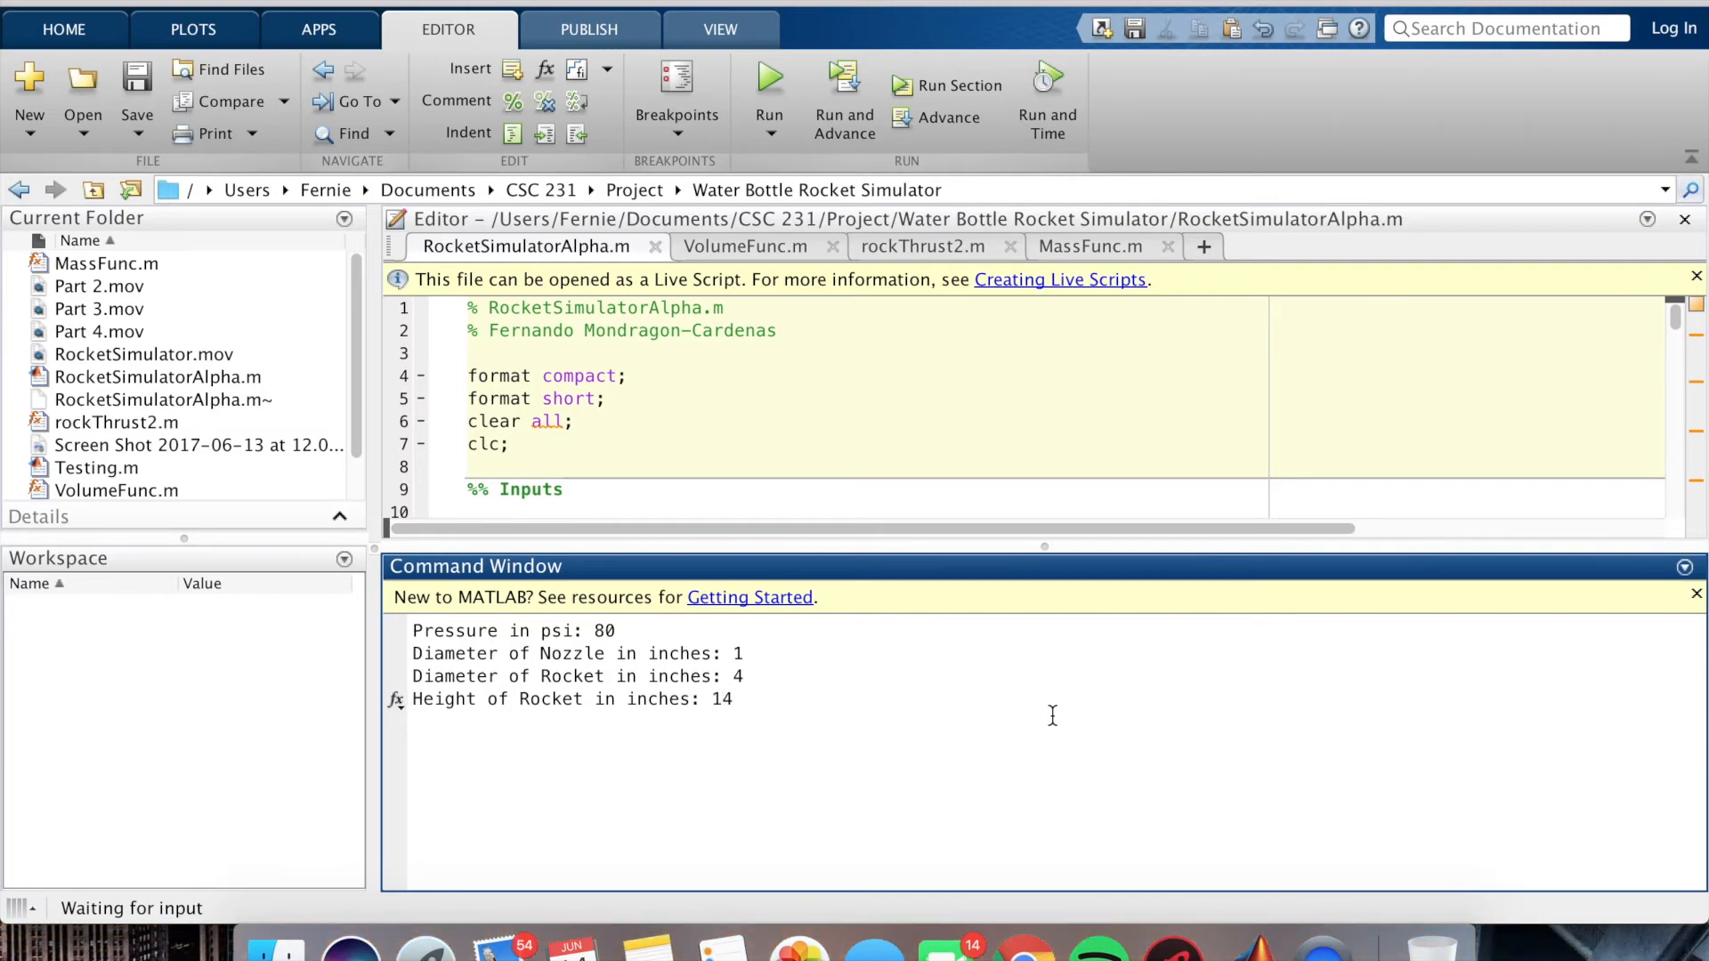
{"action": "key", "text": "enter"}
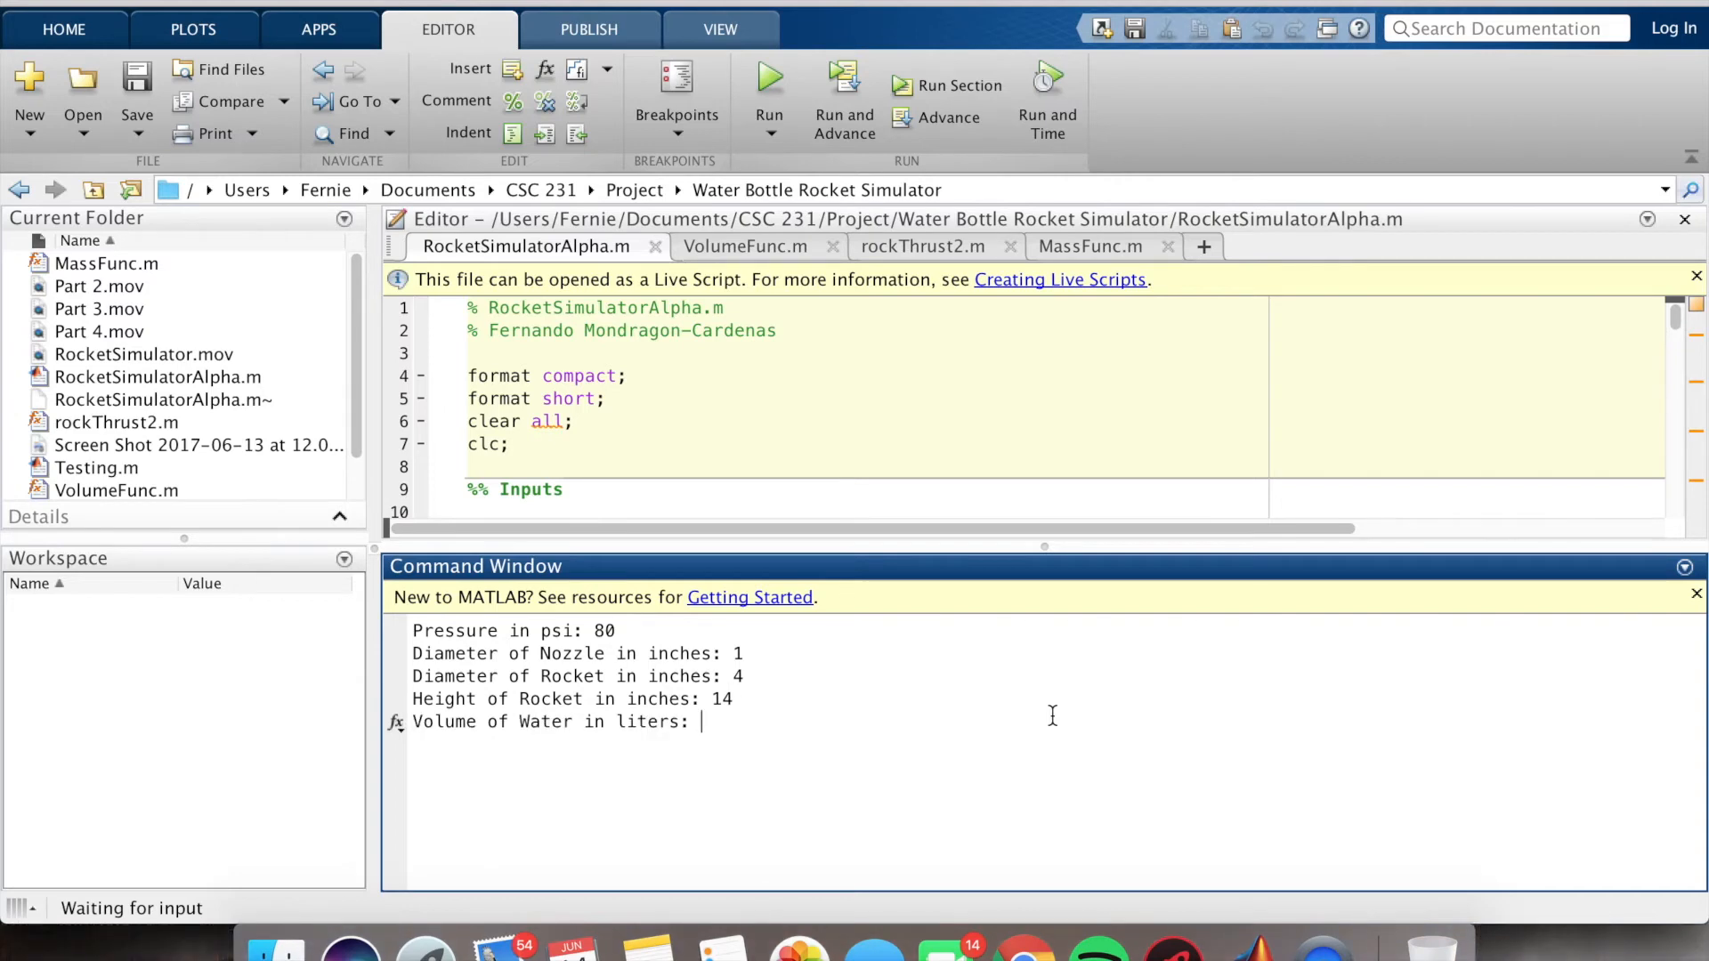
{"action": "type", "text": "1"}
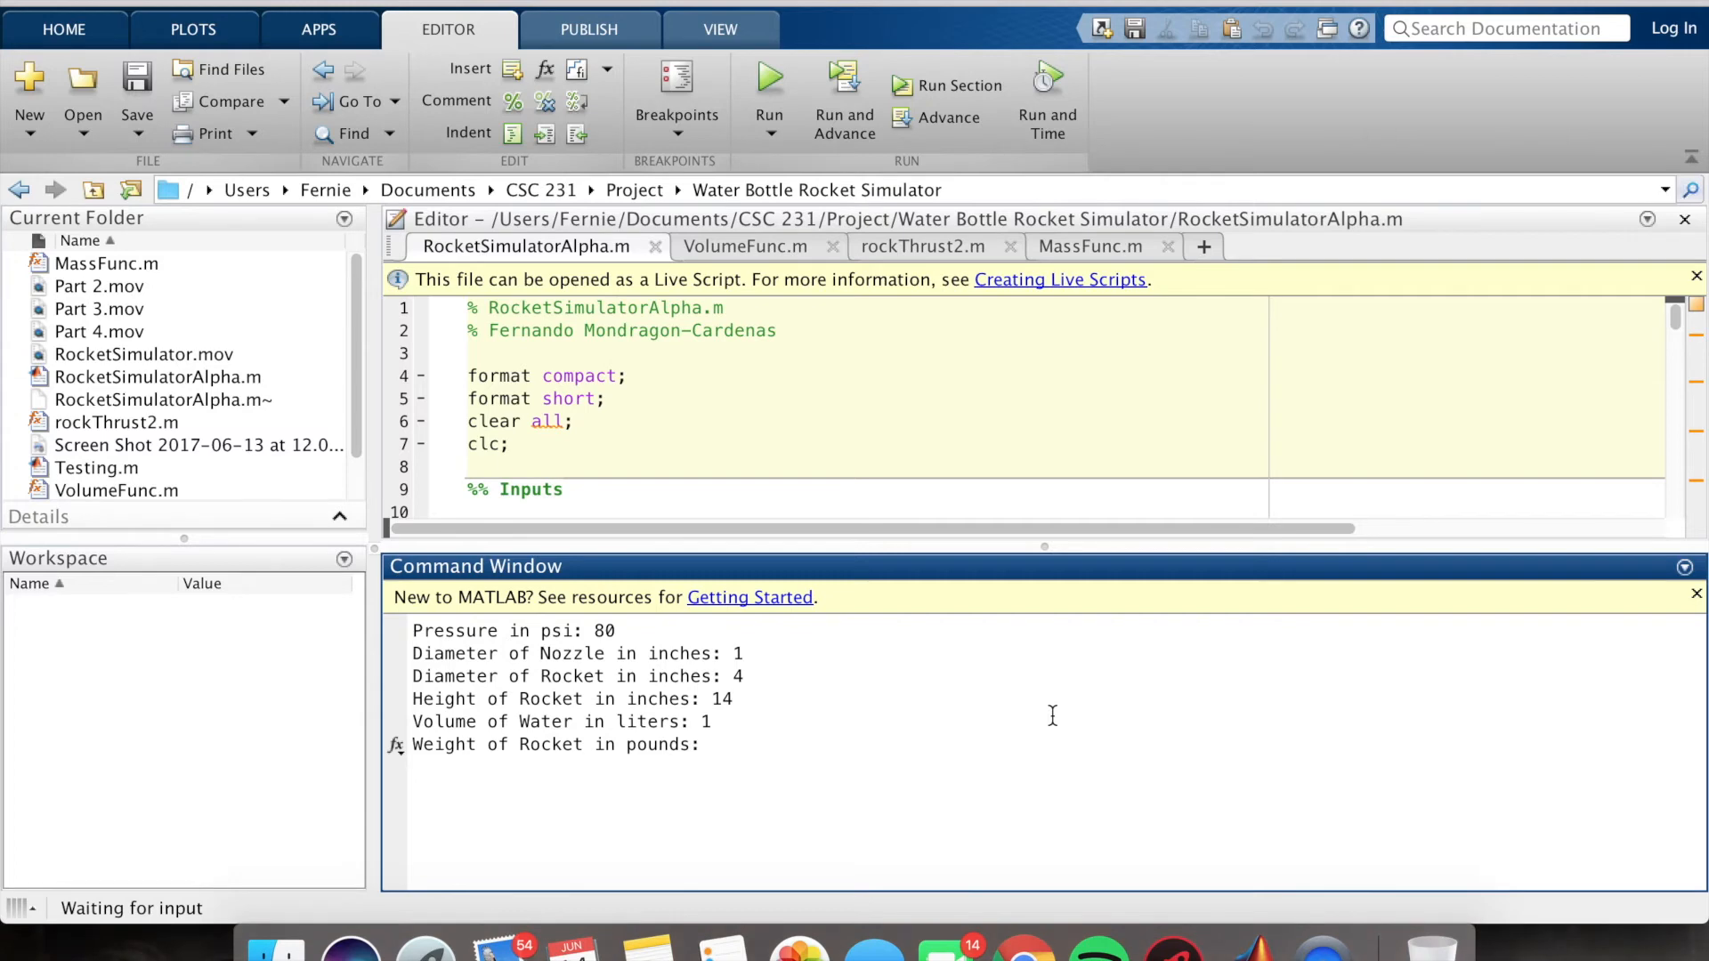
{"action": "type", "text": "0."}
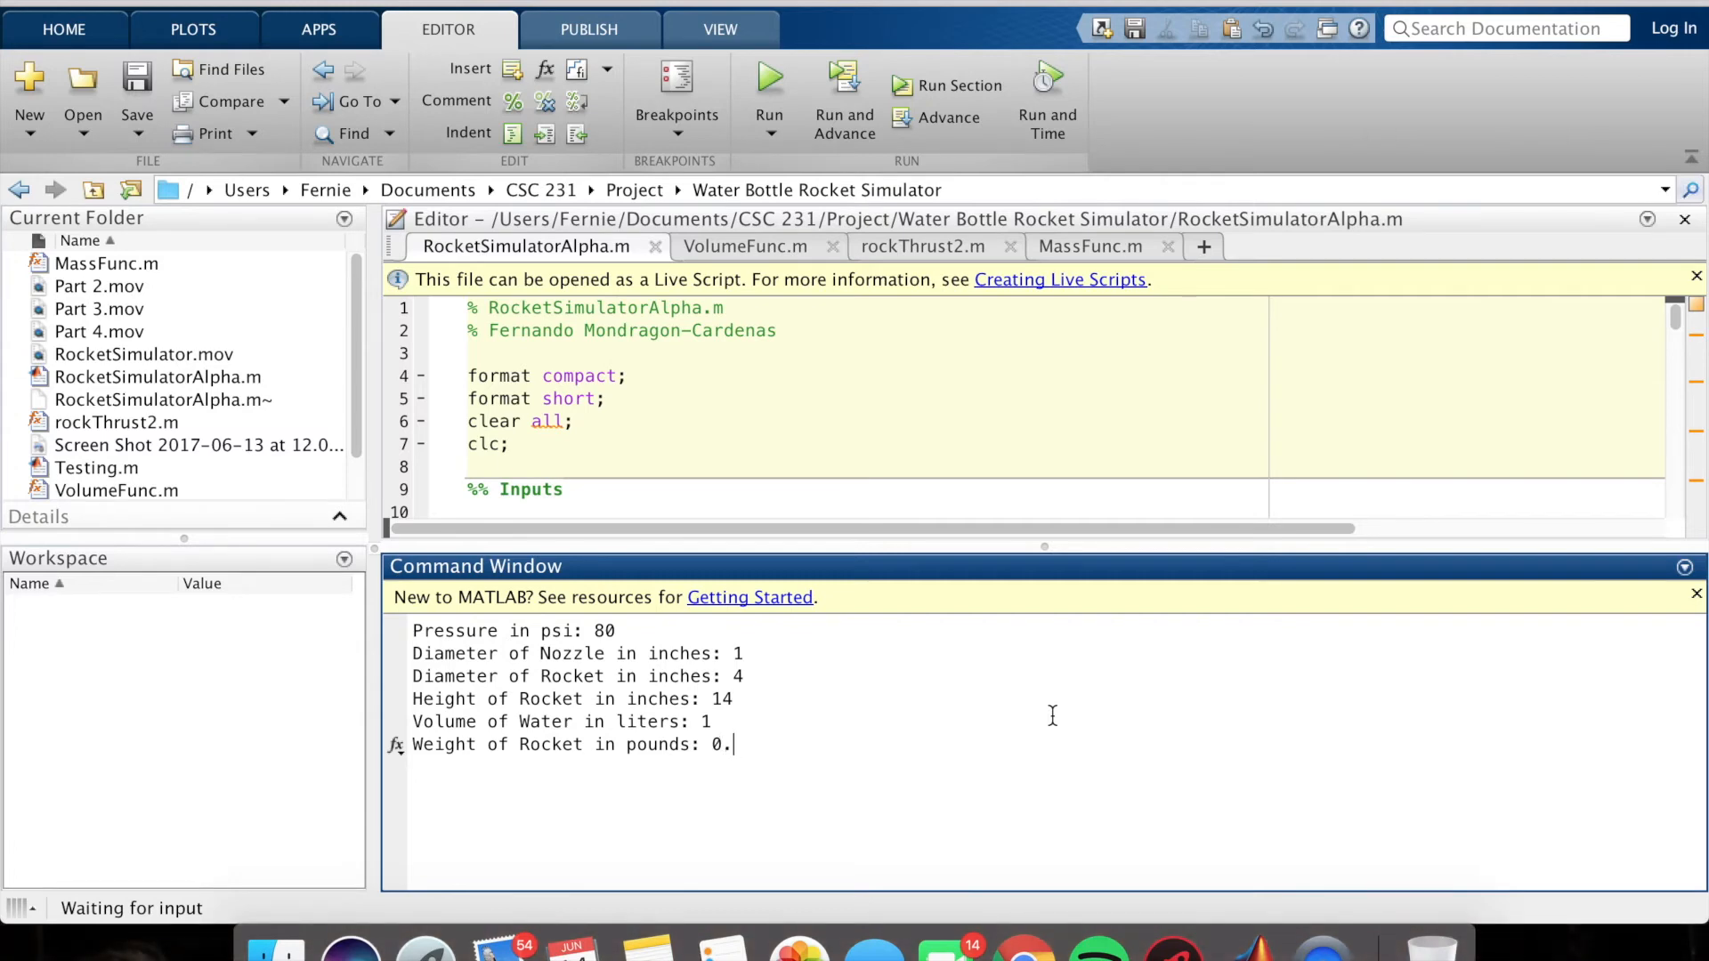
{"action": "type", "text": "4"}
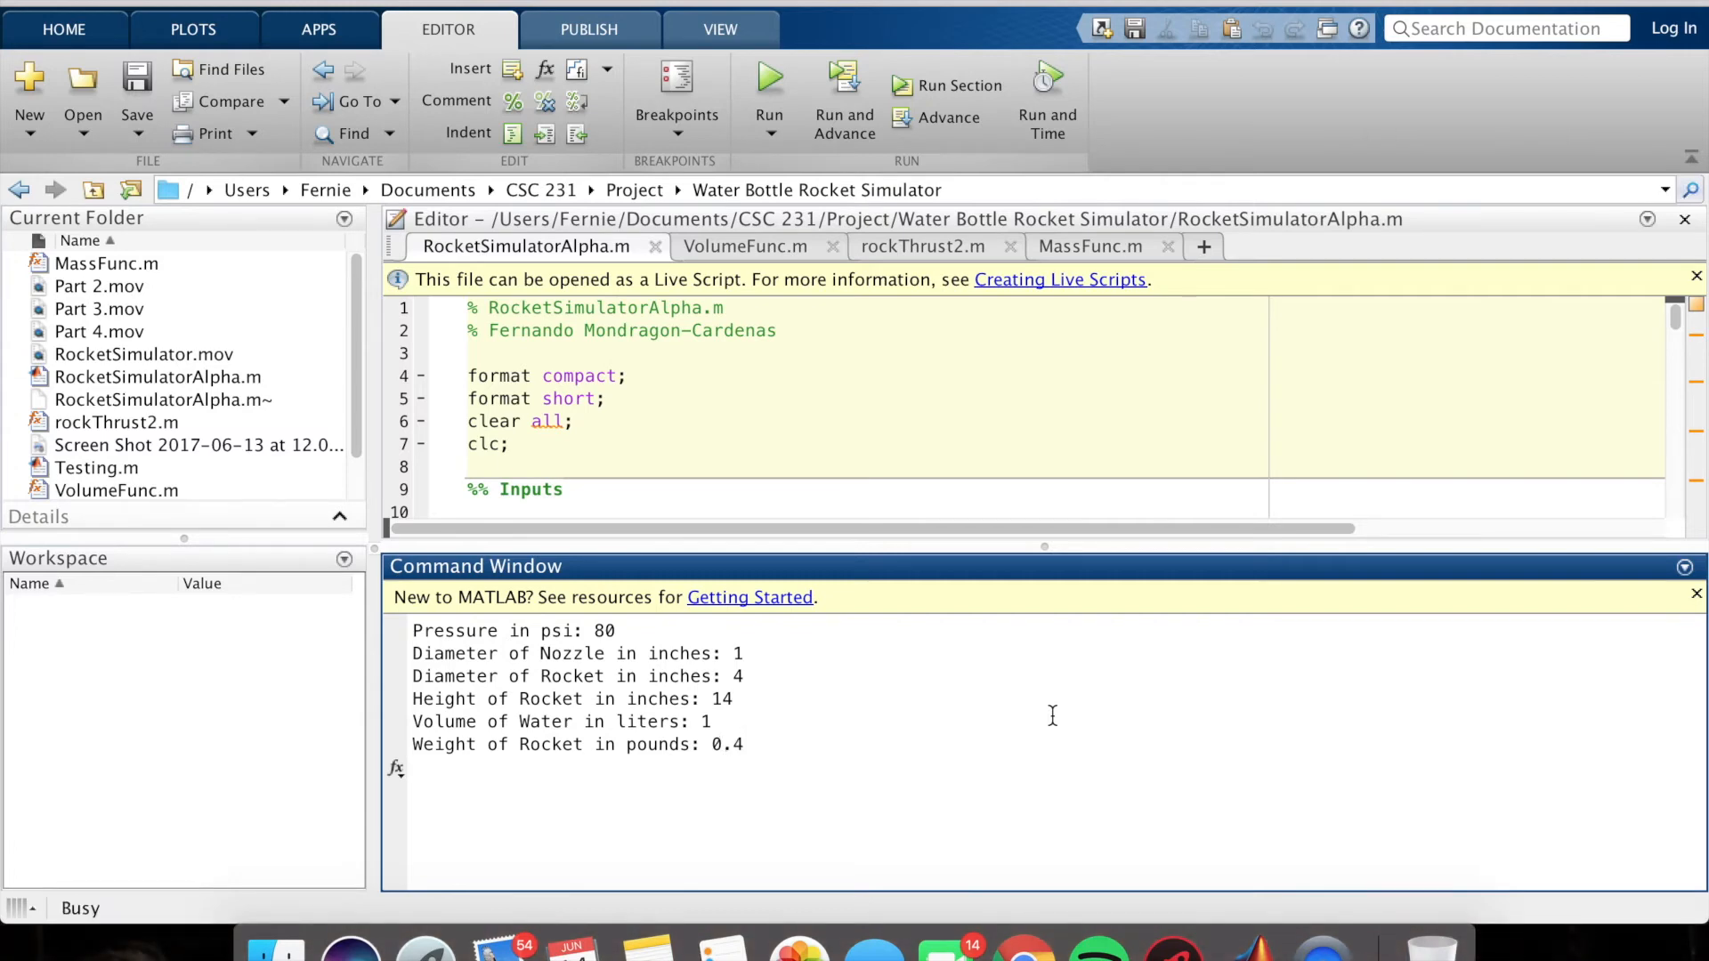
{"action": "left_click", "coordinate": [769, 79]}
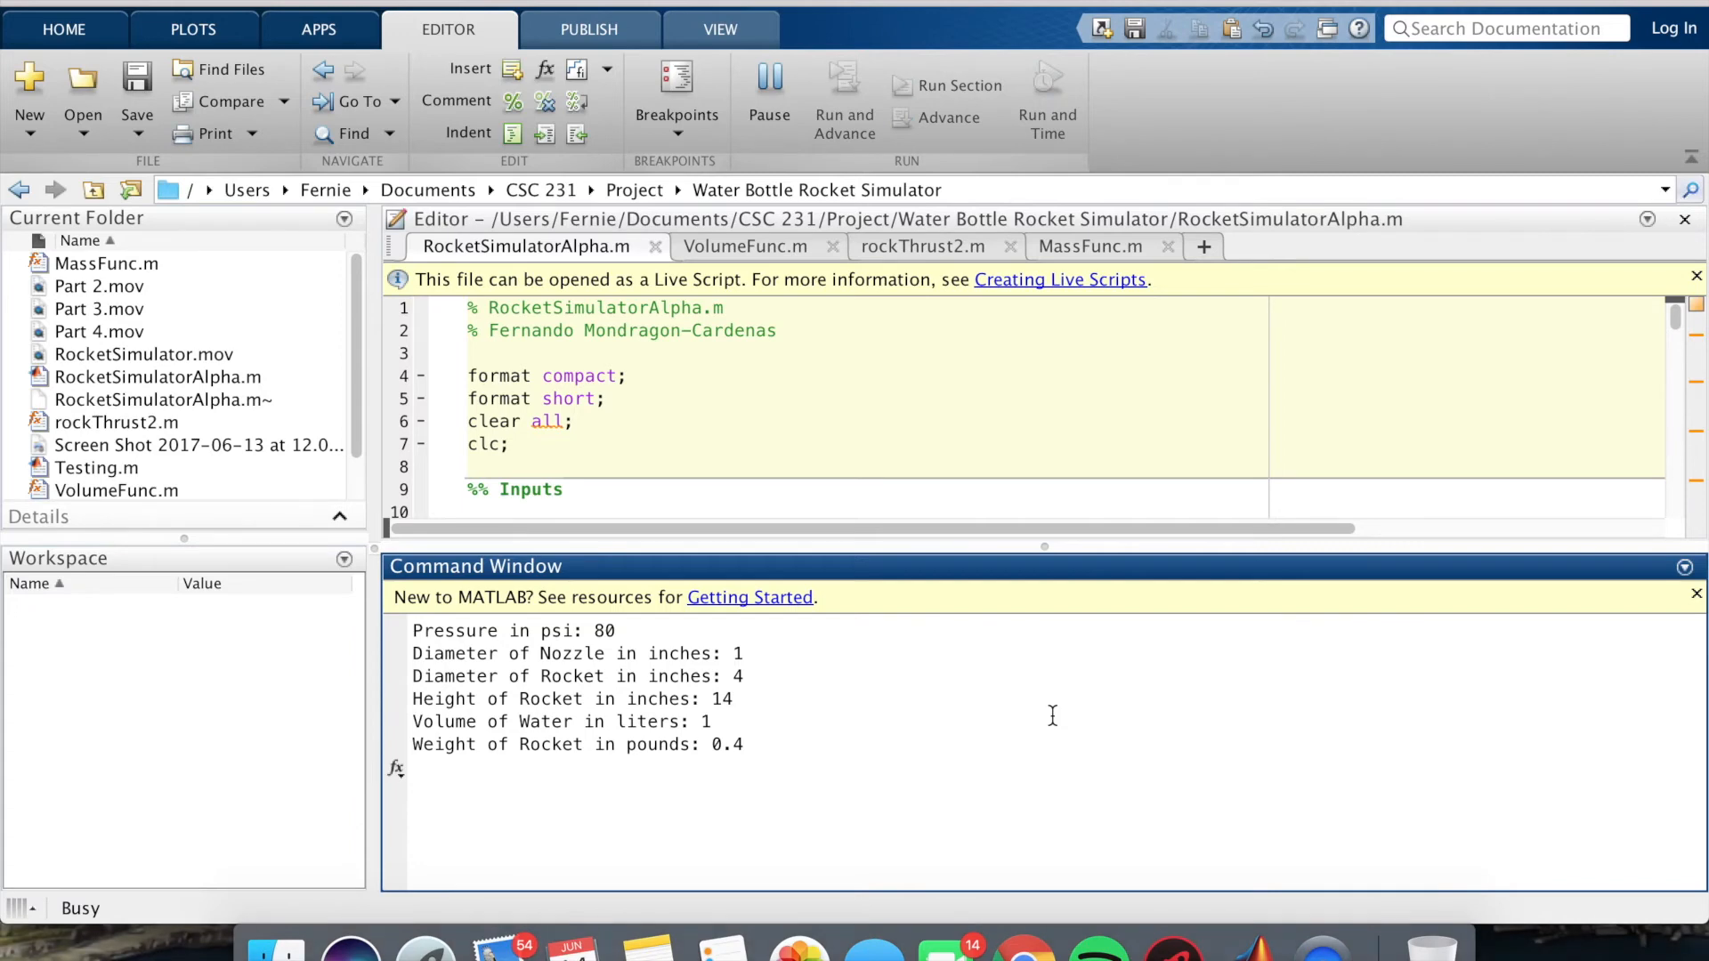
- Review the 0.4 lb run stats (209.566 ft max height, 7.220 s airtime) and close Figure 1
{"action": "left_click", "coordinate": [769, 76]}
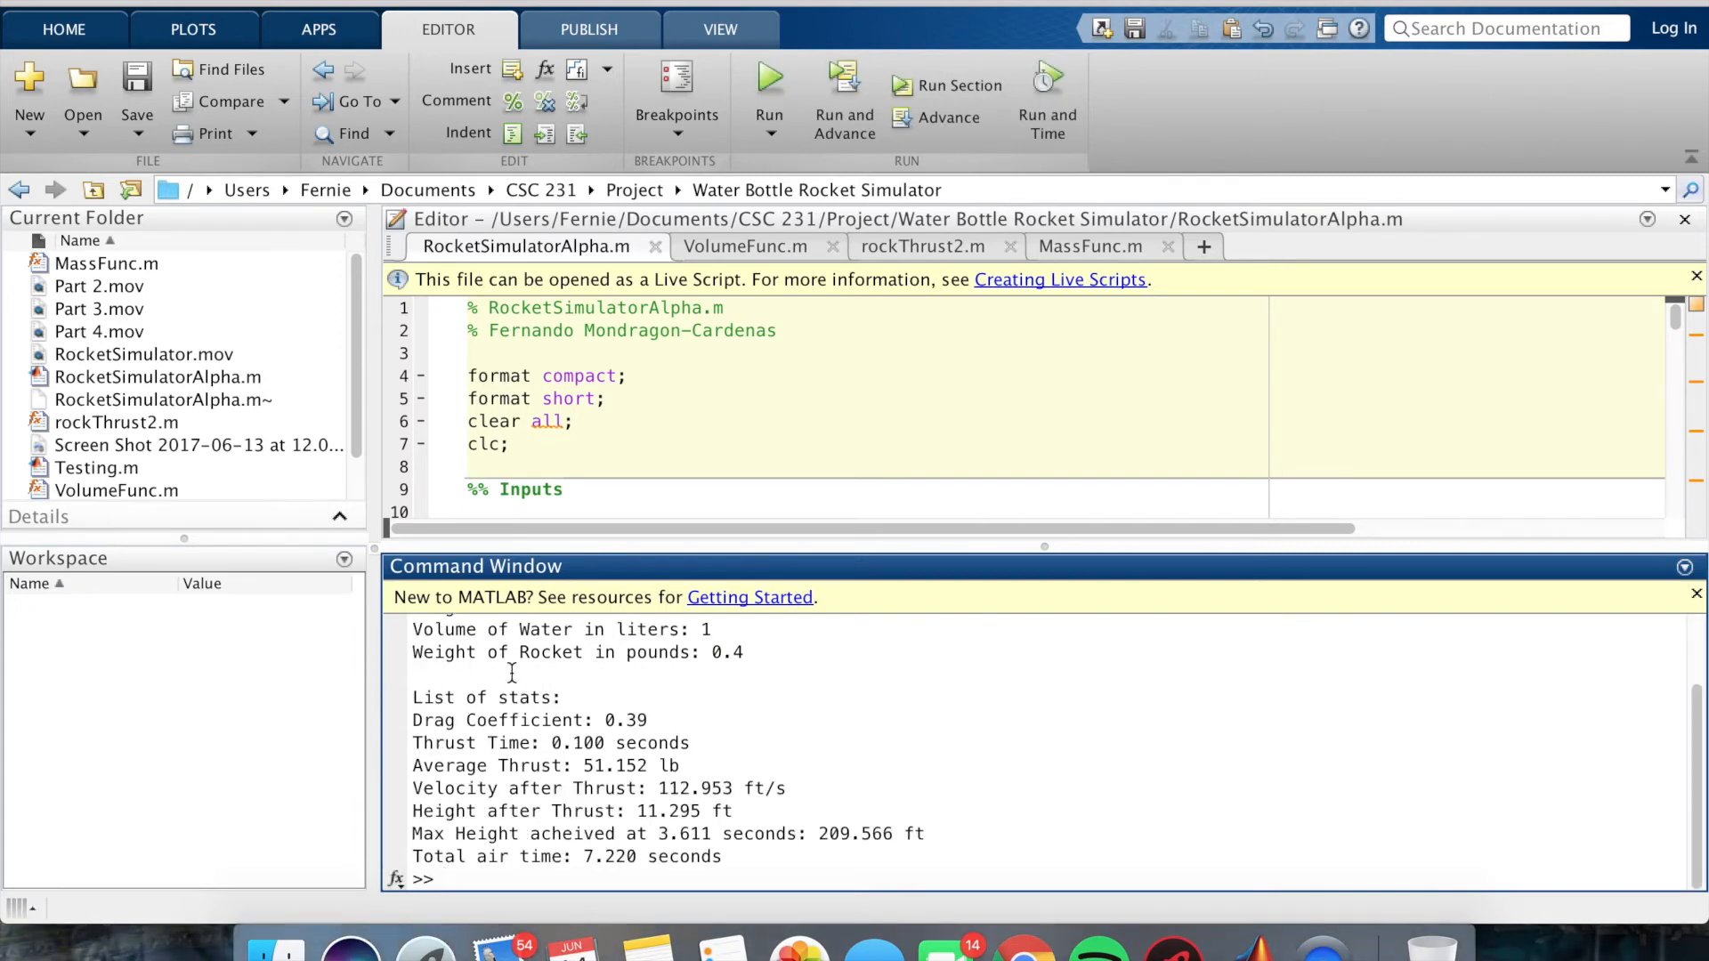
{"action": "mouse_move", "coordinate": [711, 853]}
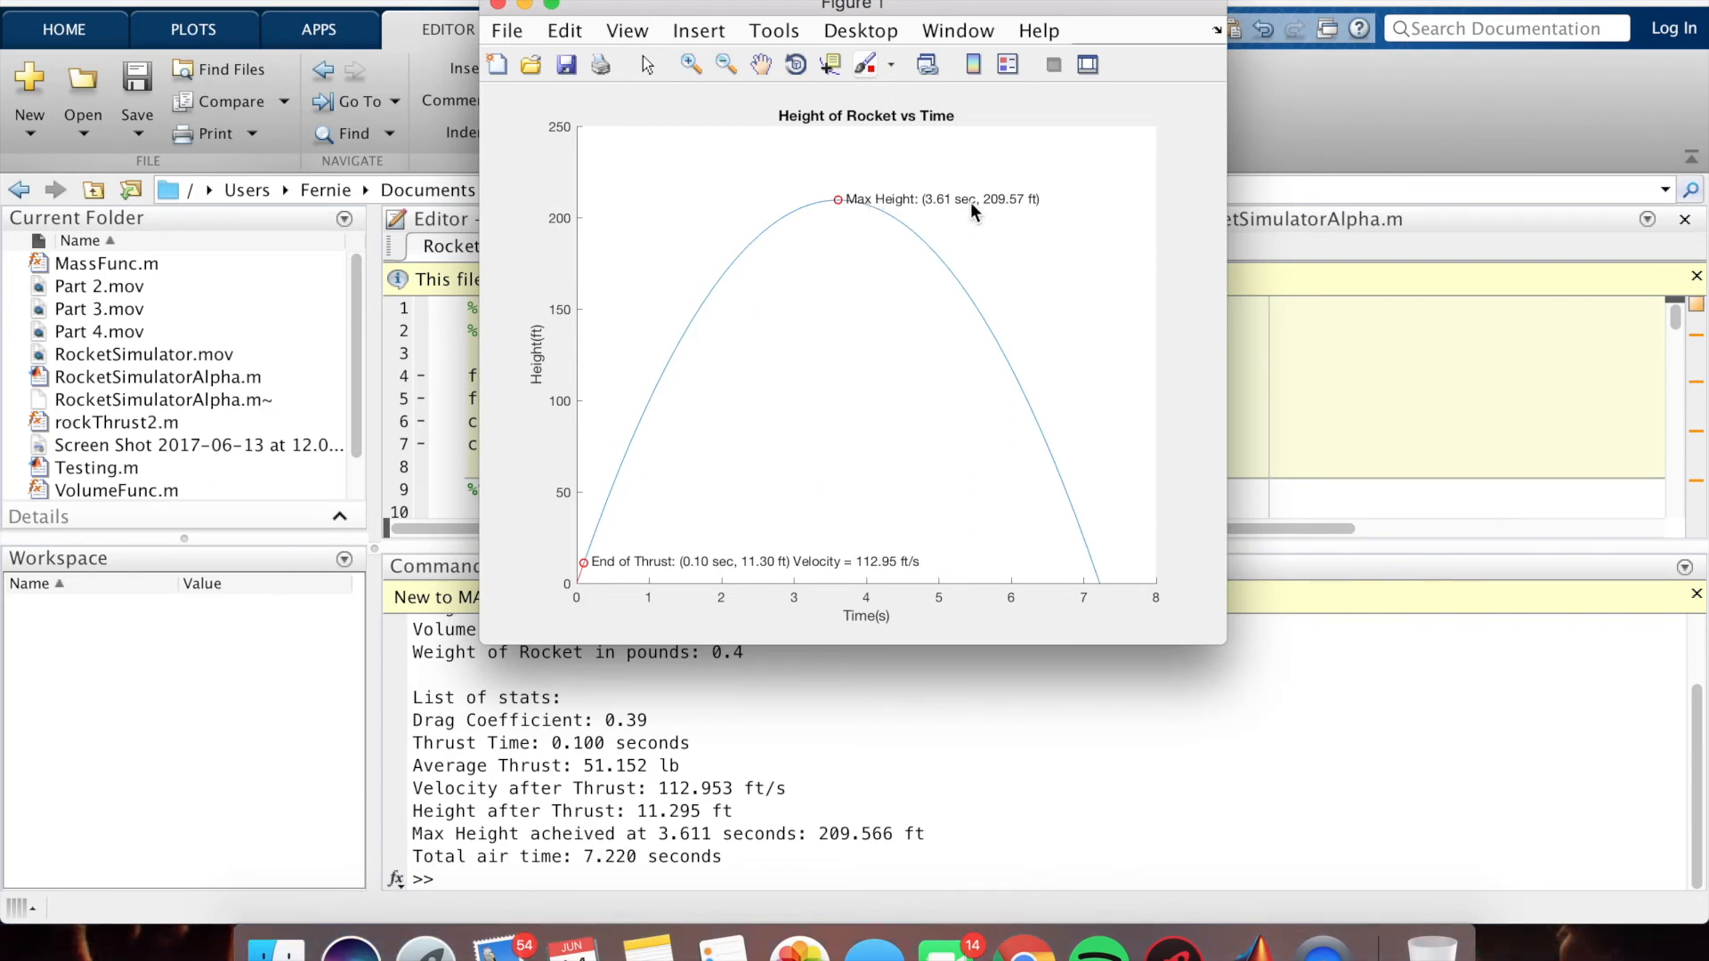
{"action": "mouse_move", "coordinate": [969, 216]}
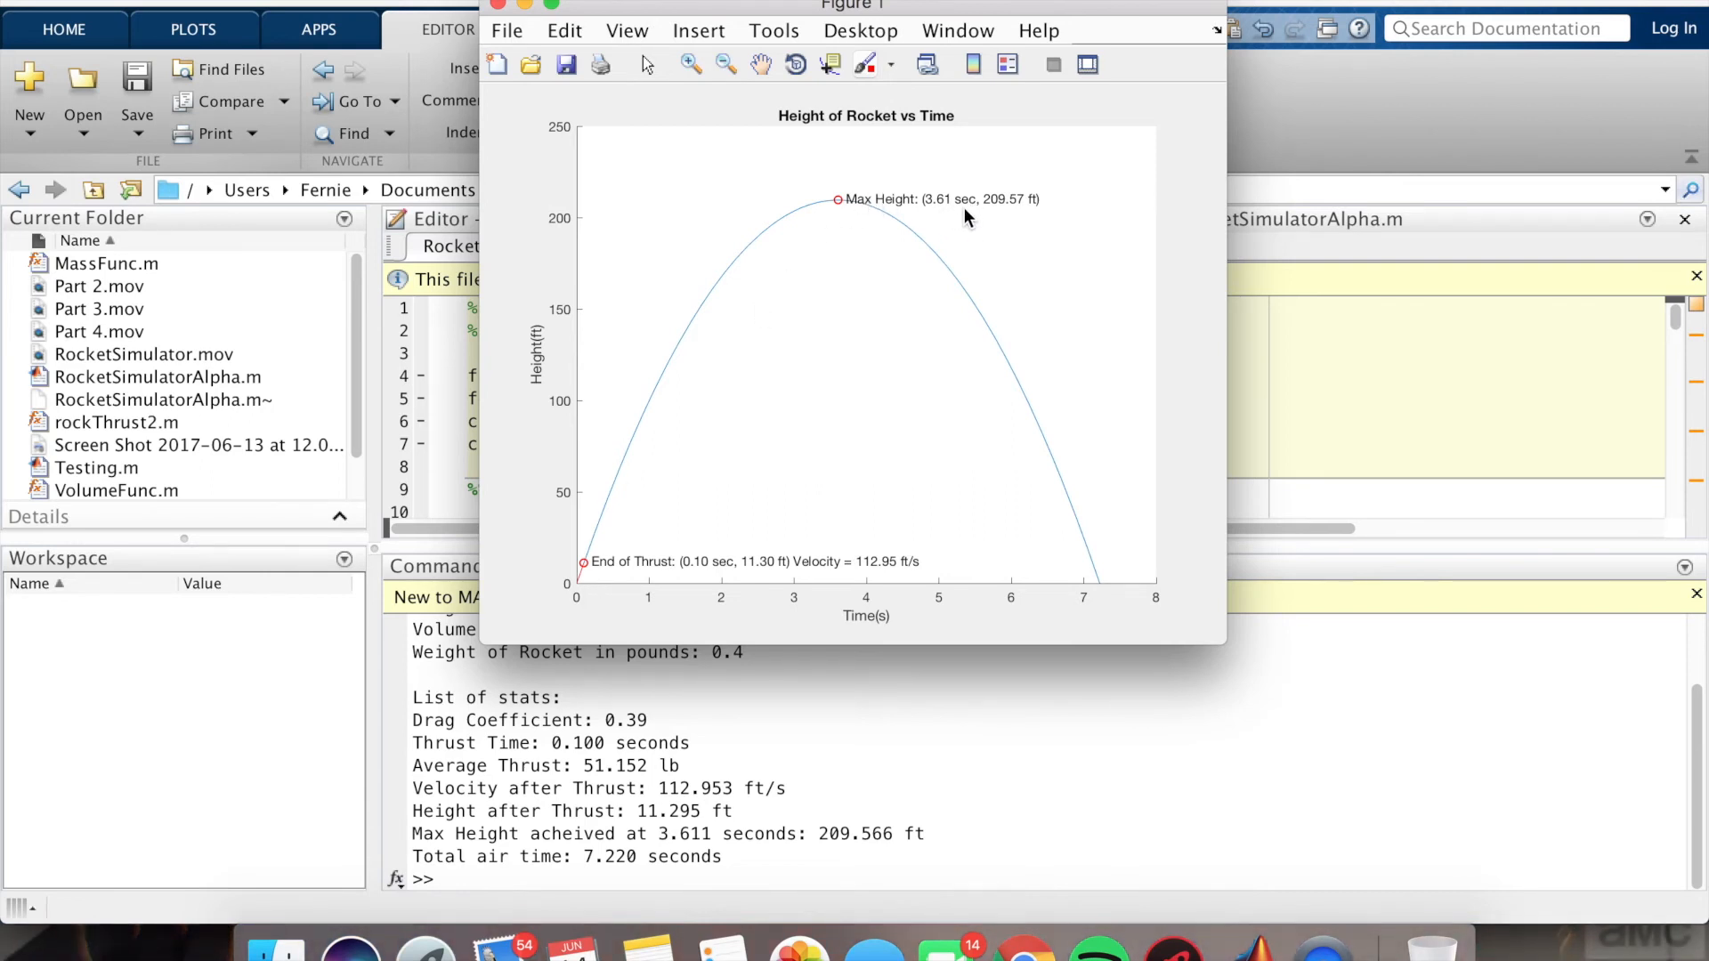
{"action": "mouse_move", "coordinate": [1036, 217]}
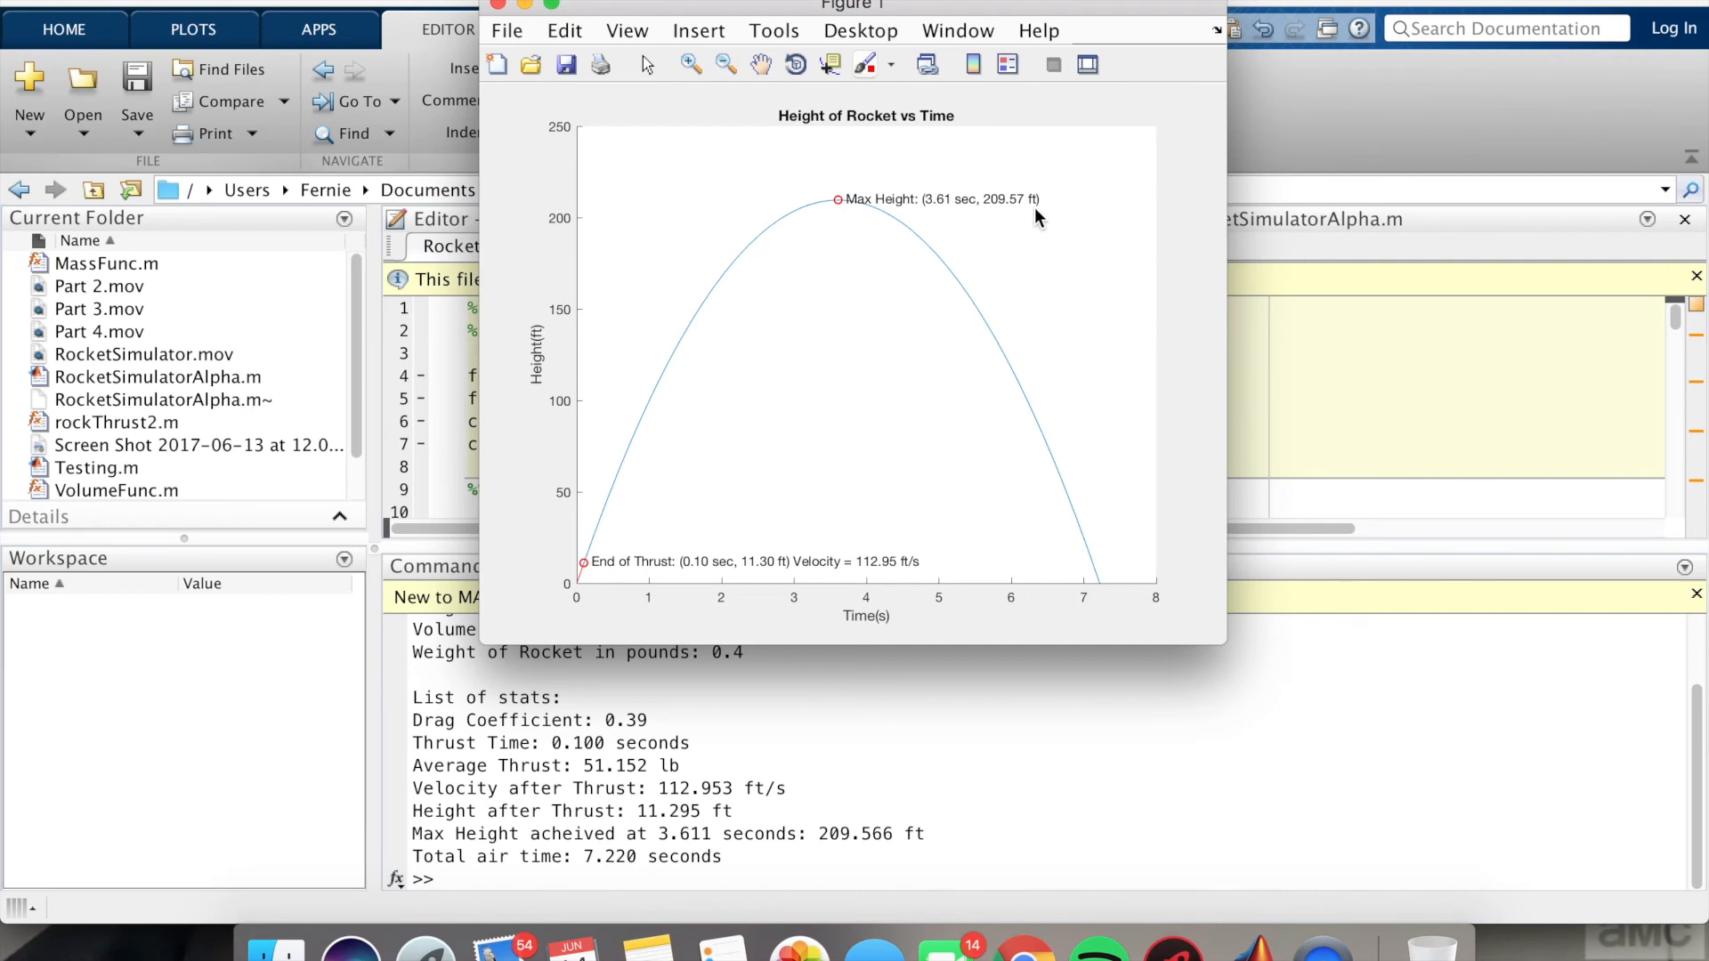
{"action": "mouse_move", "coordinate": [597, 586]}
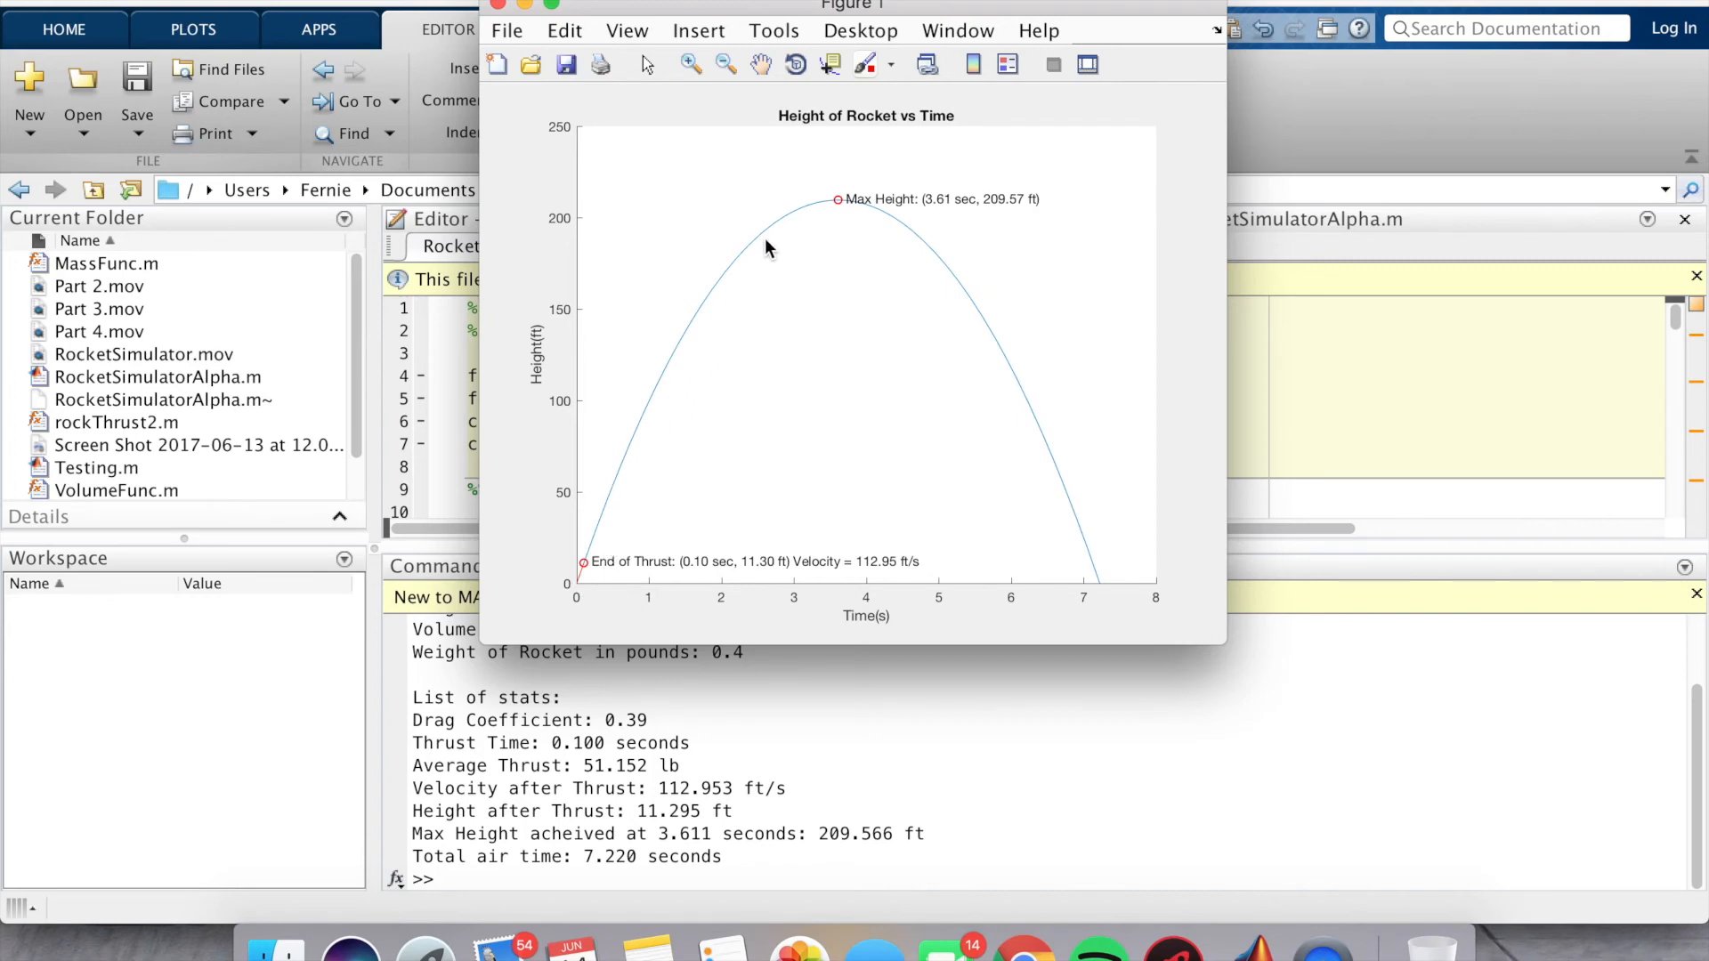
{"action": "mouse_move", "coordinate": [651, 580]}
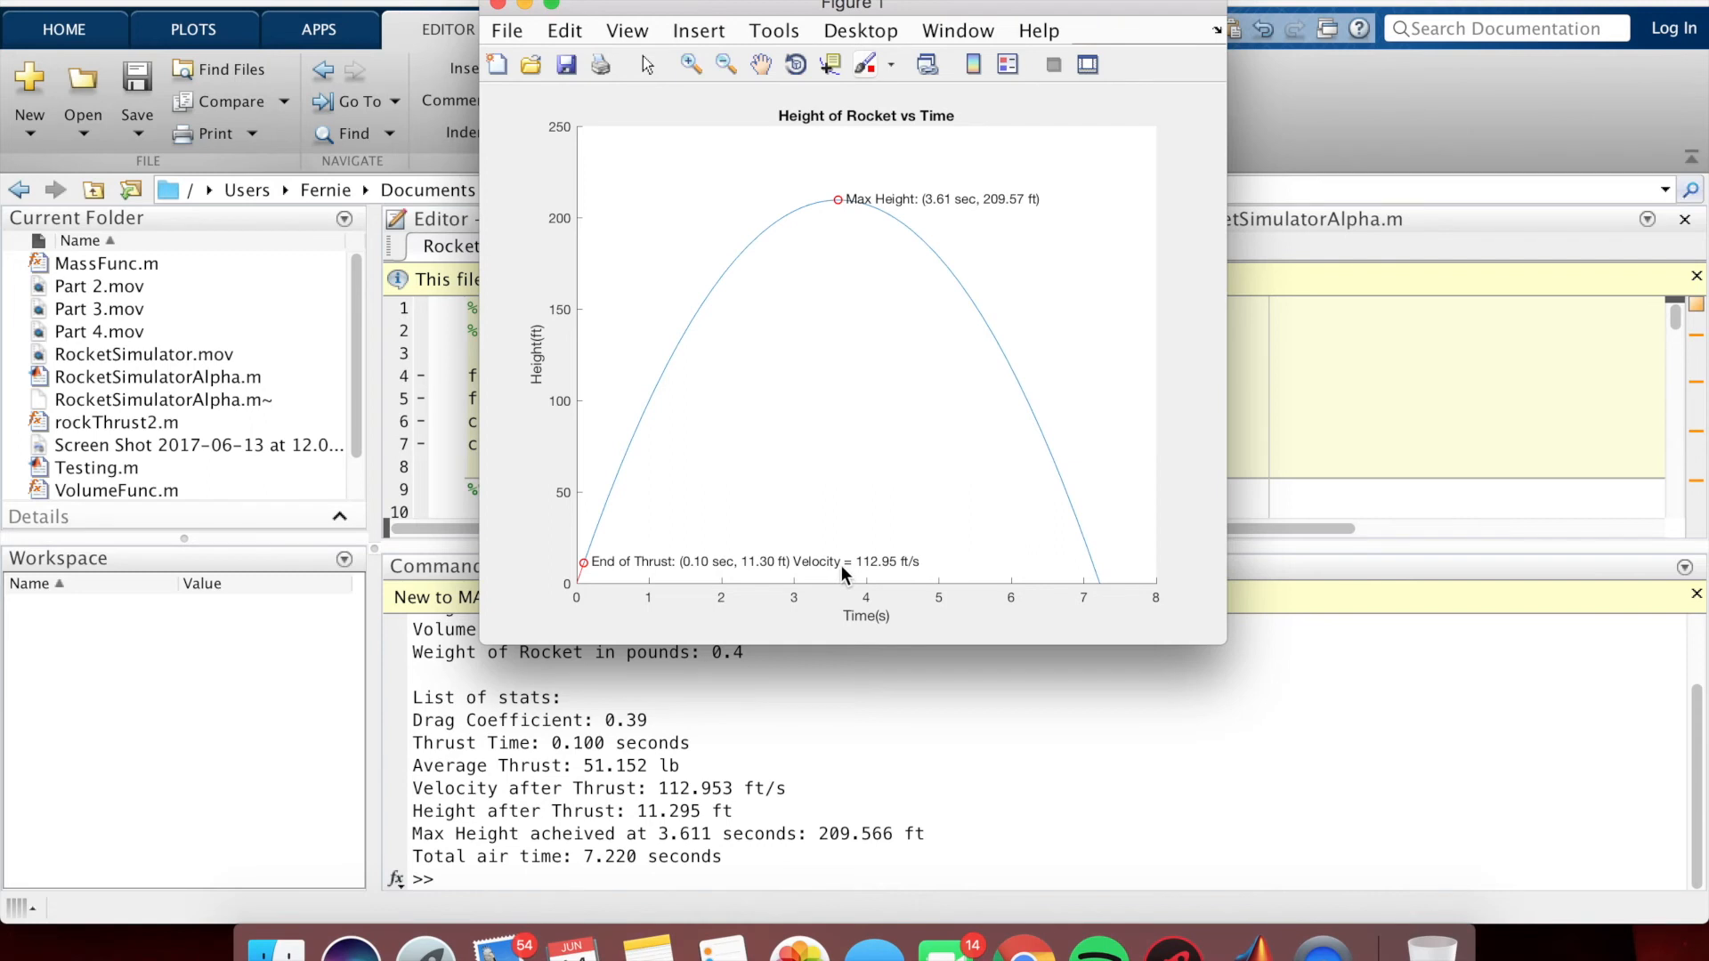
{"action": "mouse_move", "coordinate": [899, 577]}
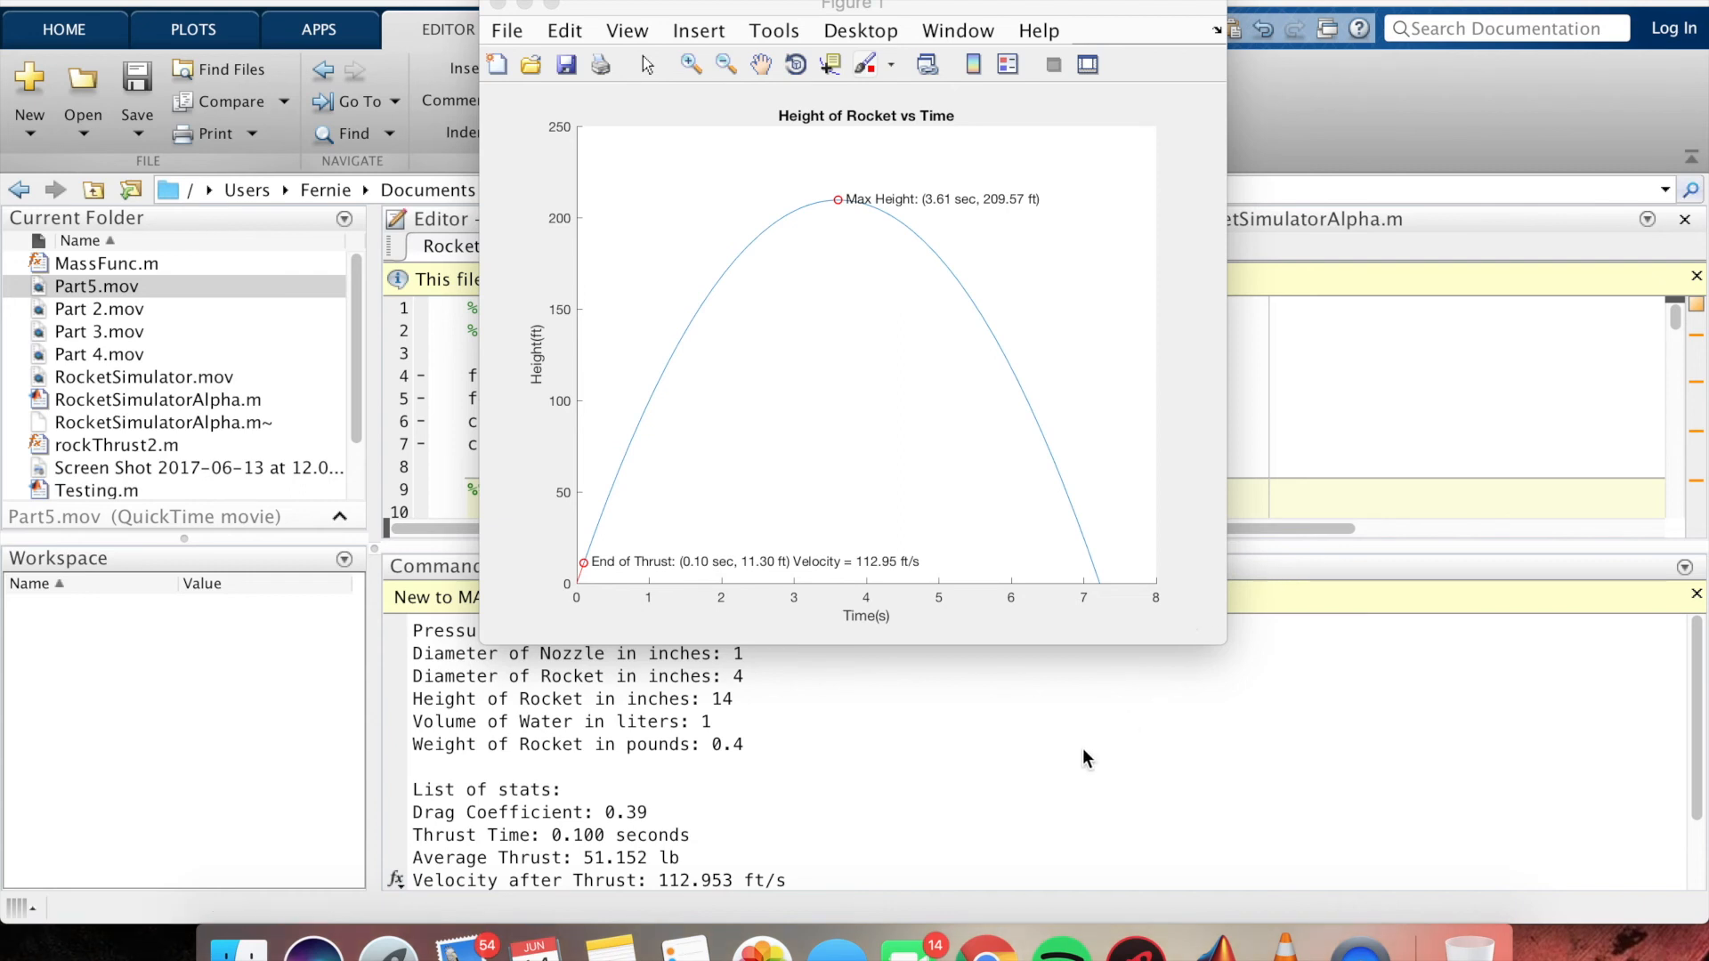
{"action": "mouse_move", "coordinate": [502, 7]}
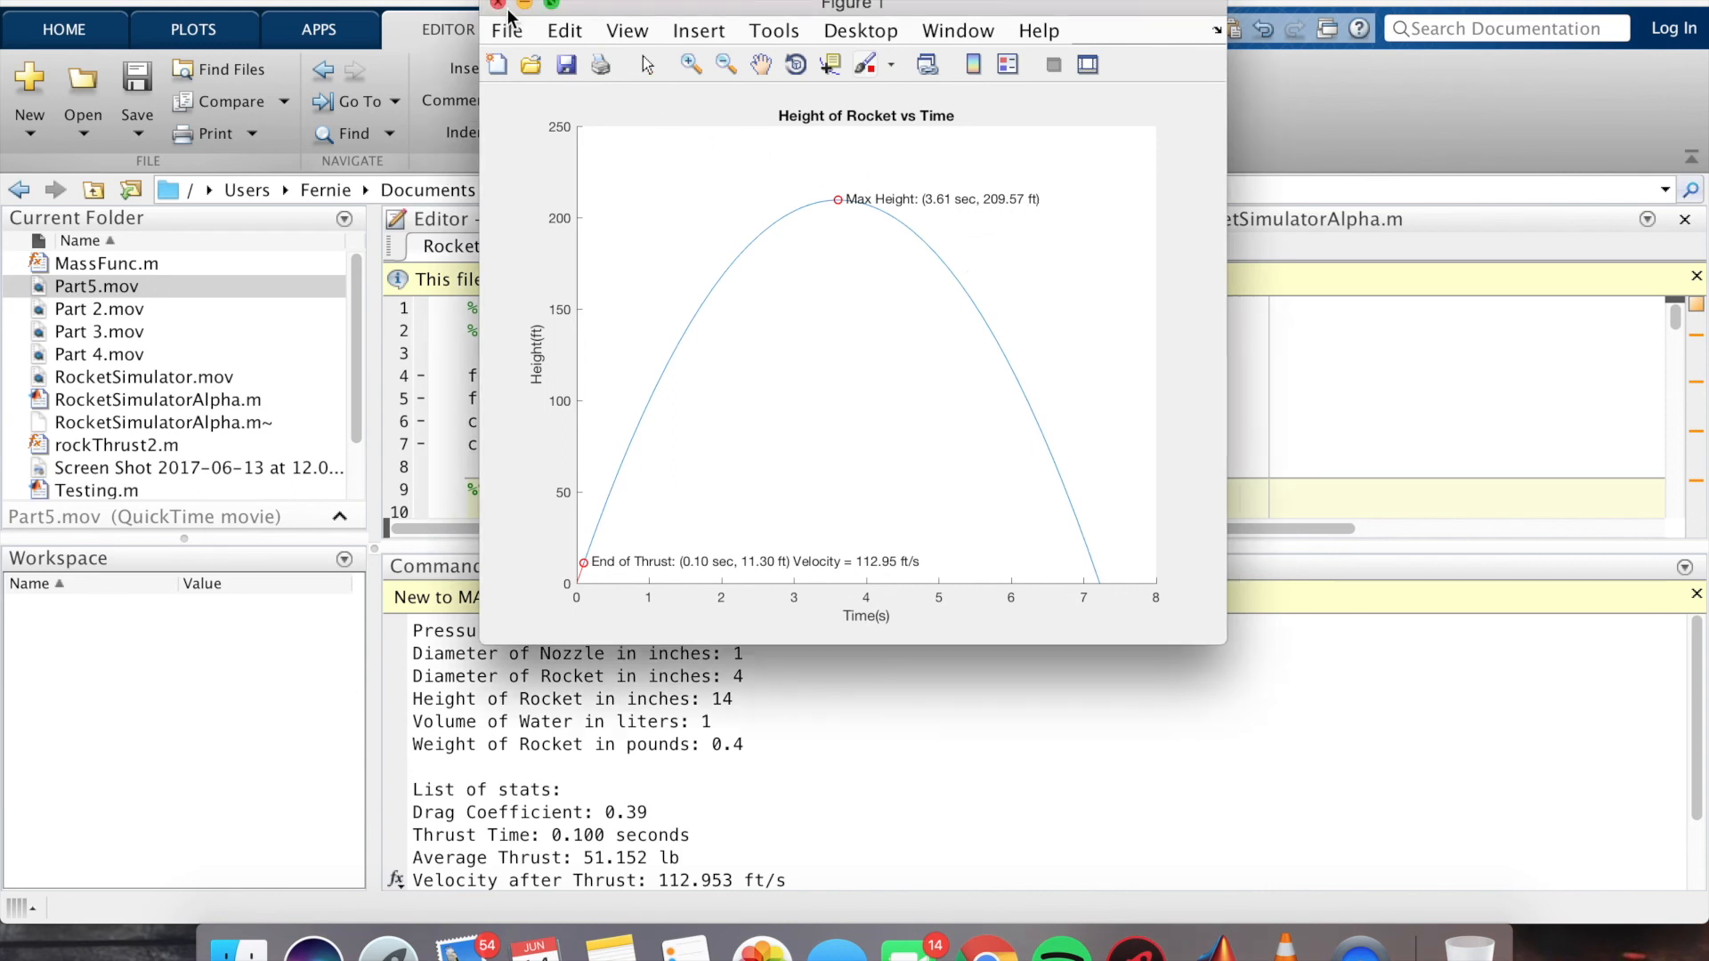
{"action": "left_click", "coordinate": [498, 3]}
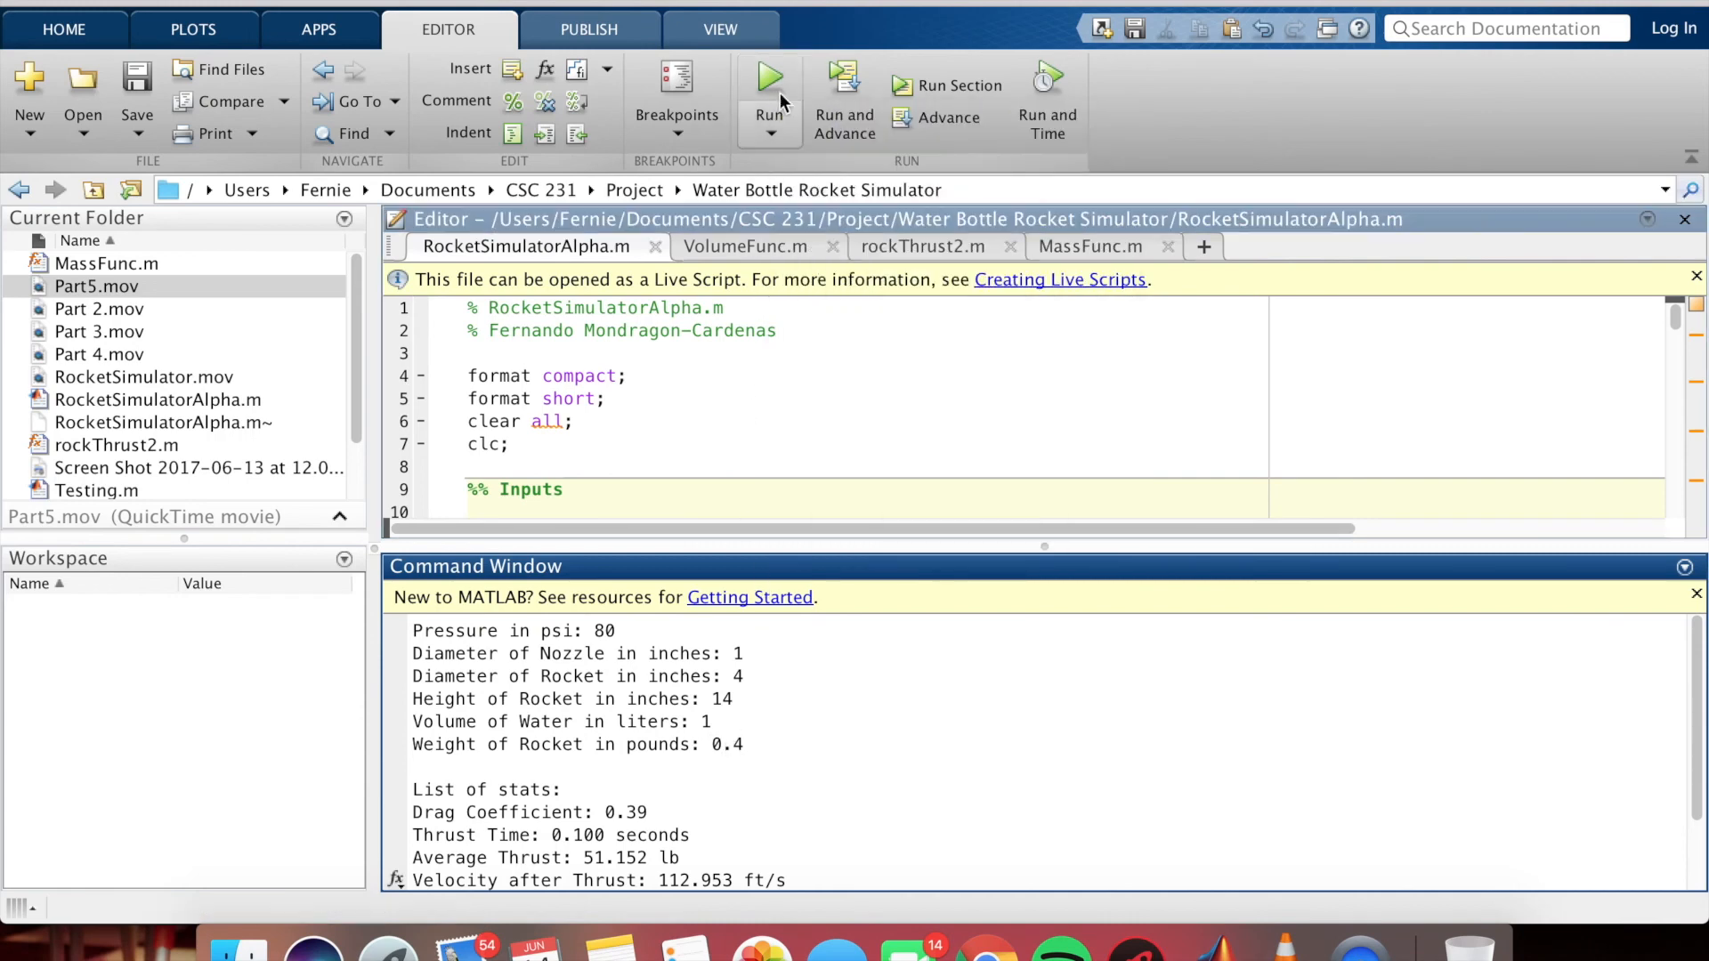
- Rerun the simulator with 80 psi, 1/4/14 in dimensions, 1 liter and a 1 lb weight
{"action": "left_click", "coordinate": [768, 76]}
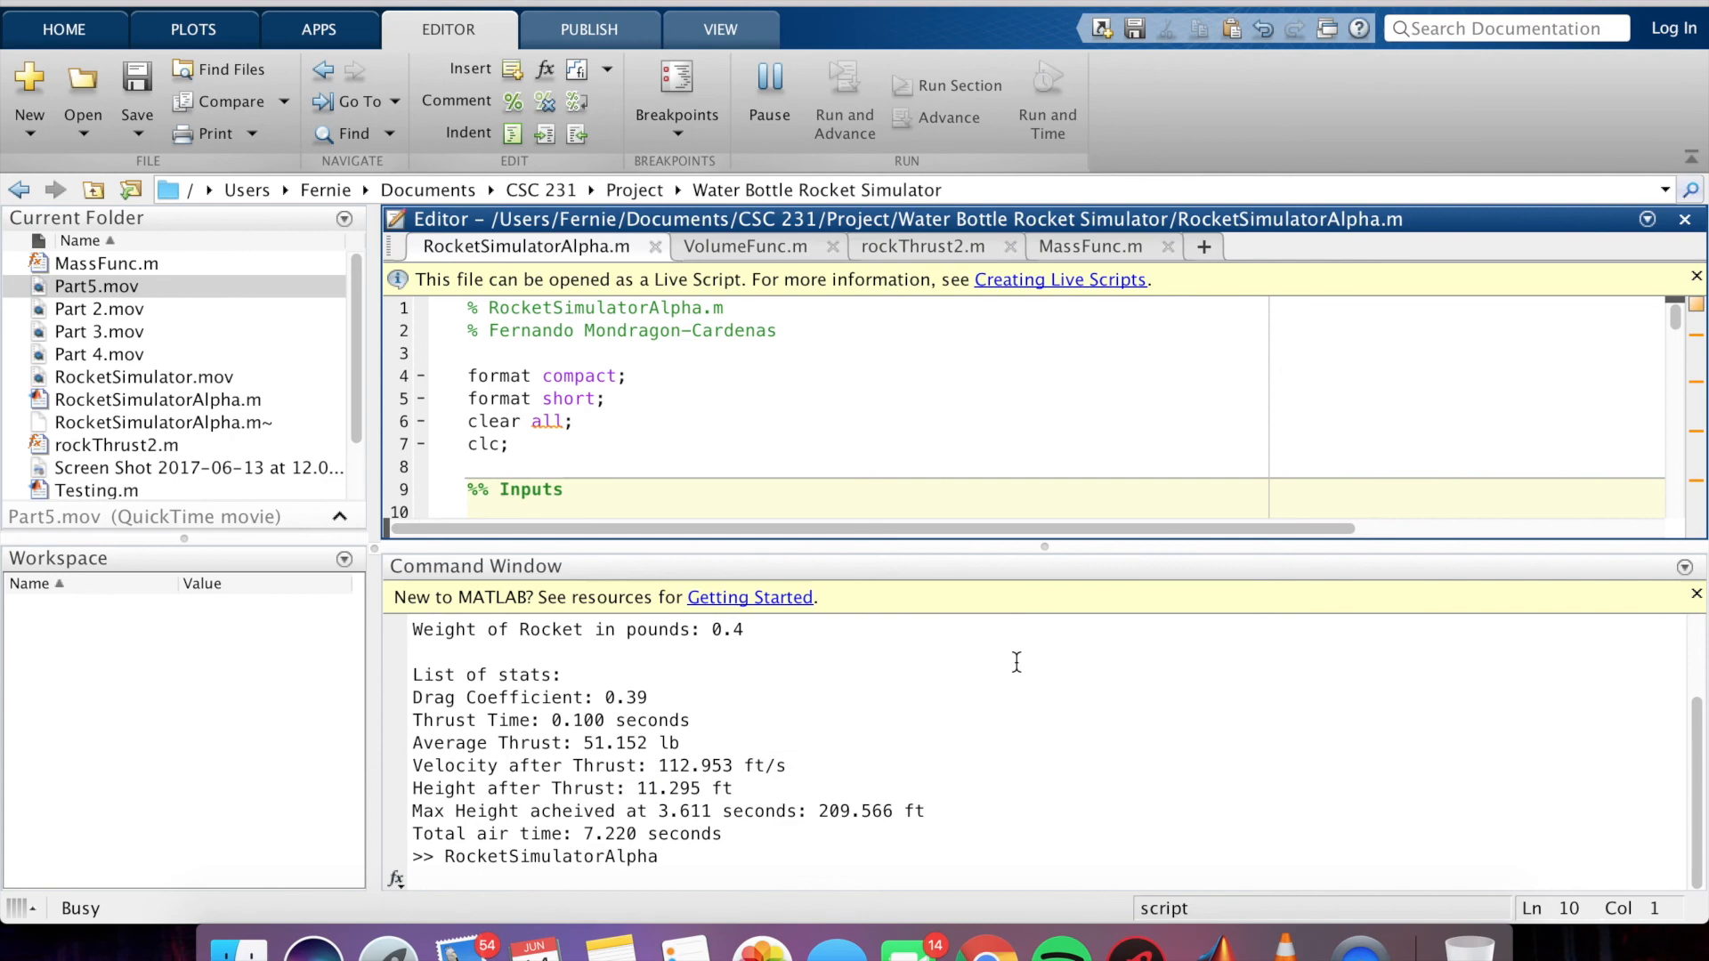
{"action": "left_click", "coordinate": [769, 77]}
{"action": "type", "text": "4"}
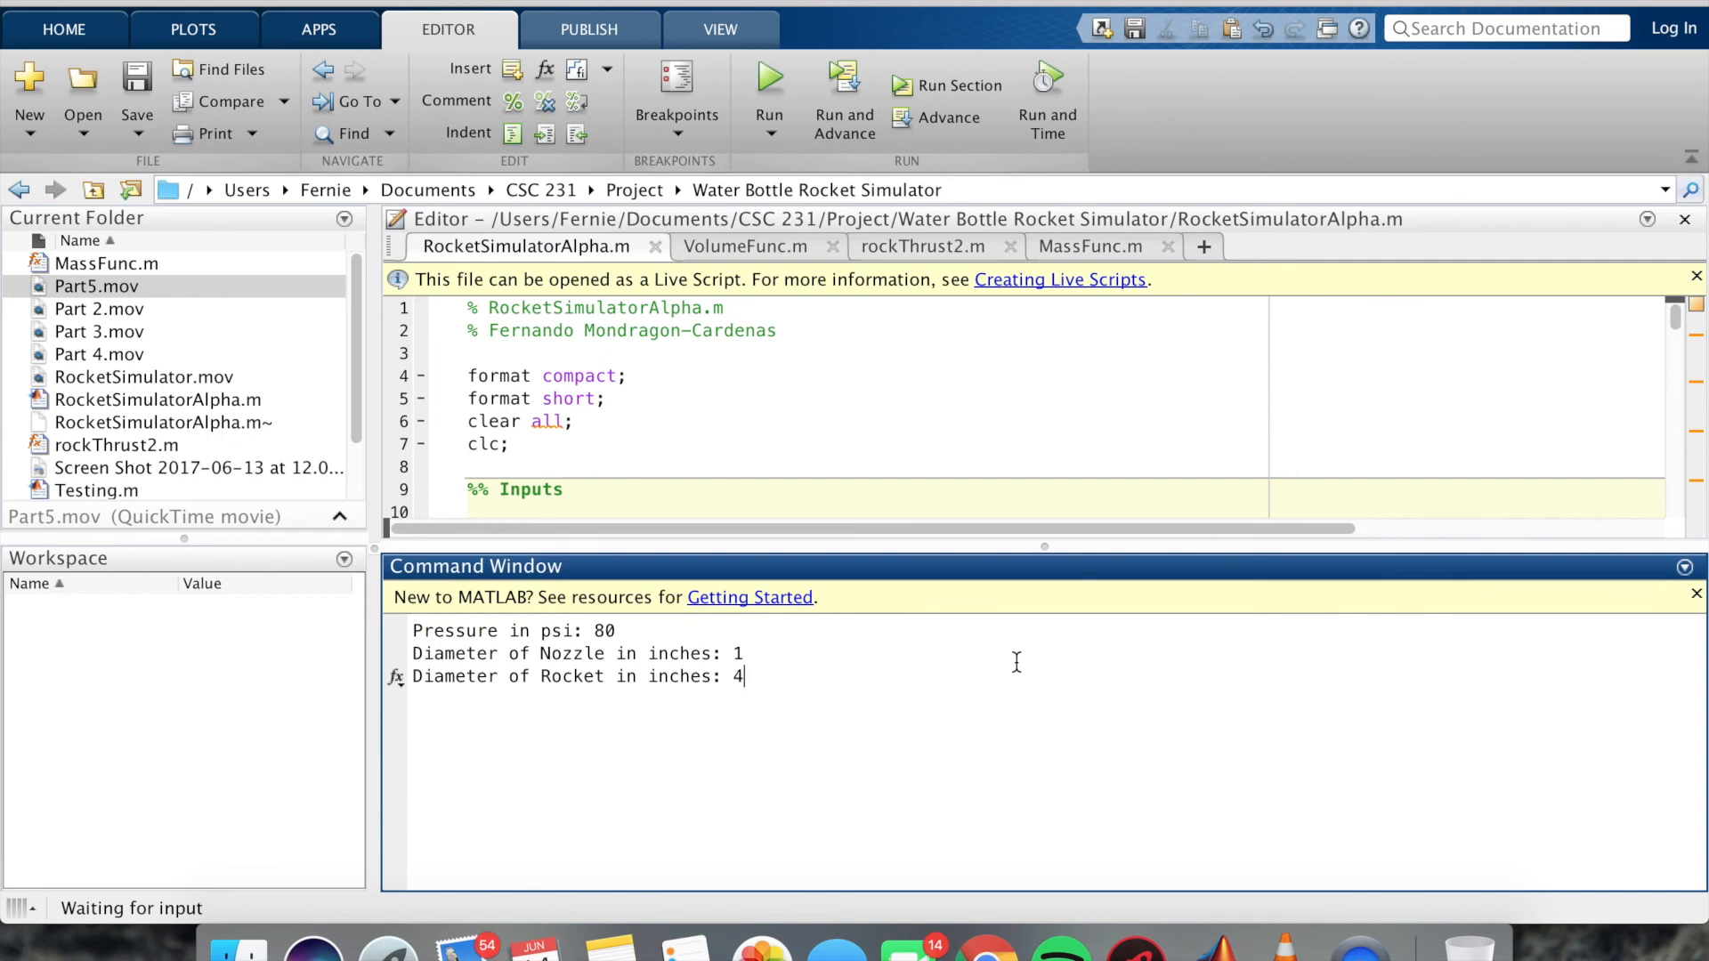
{"action": "type", "text": "14"}
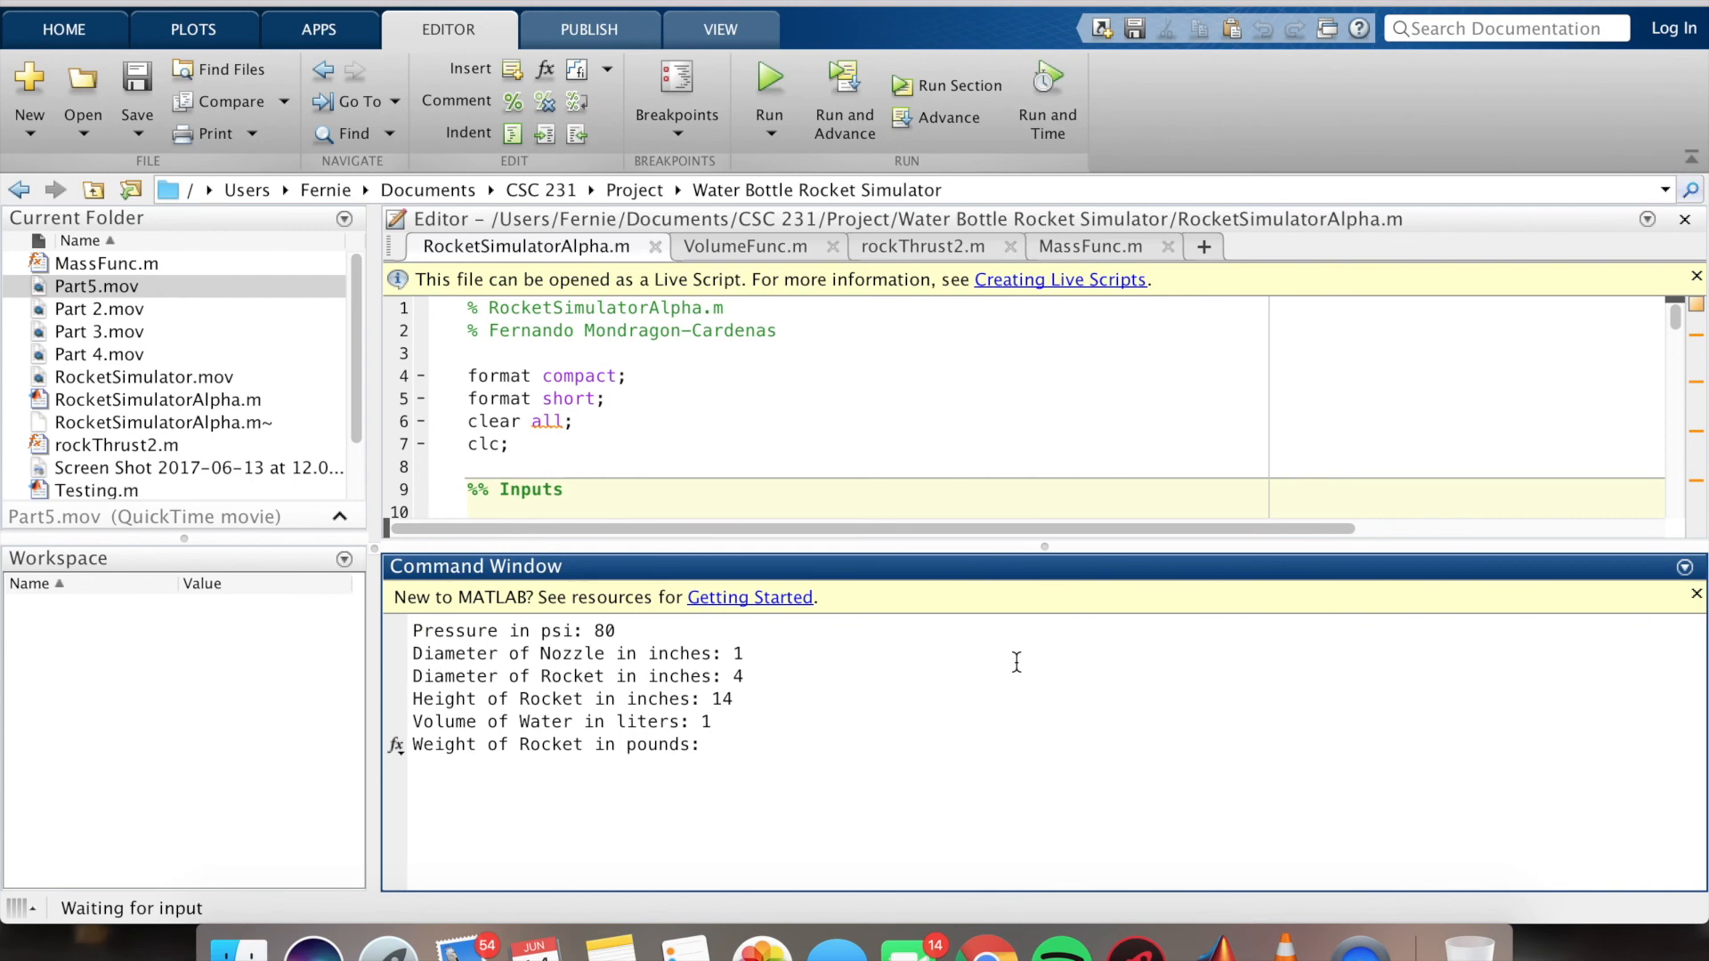
{"action": "type", "text": "1"}
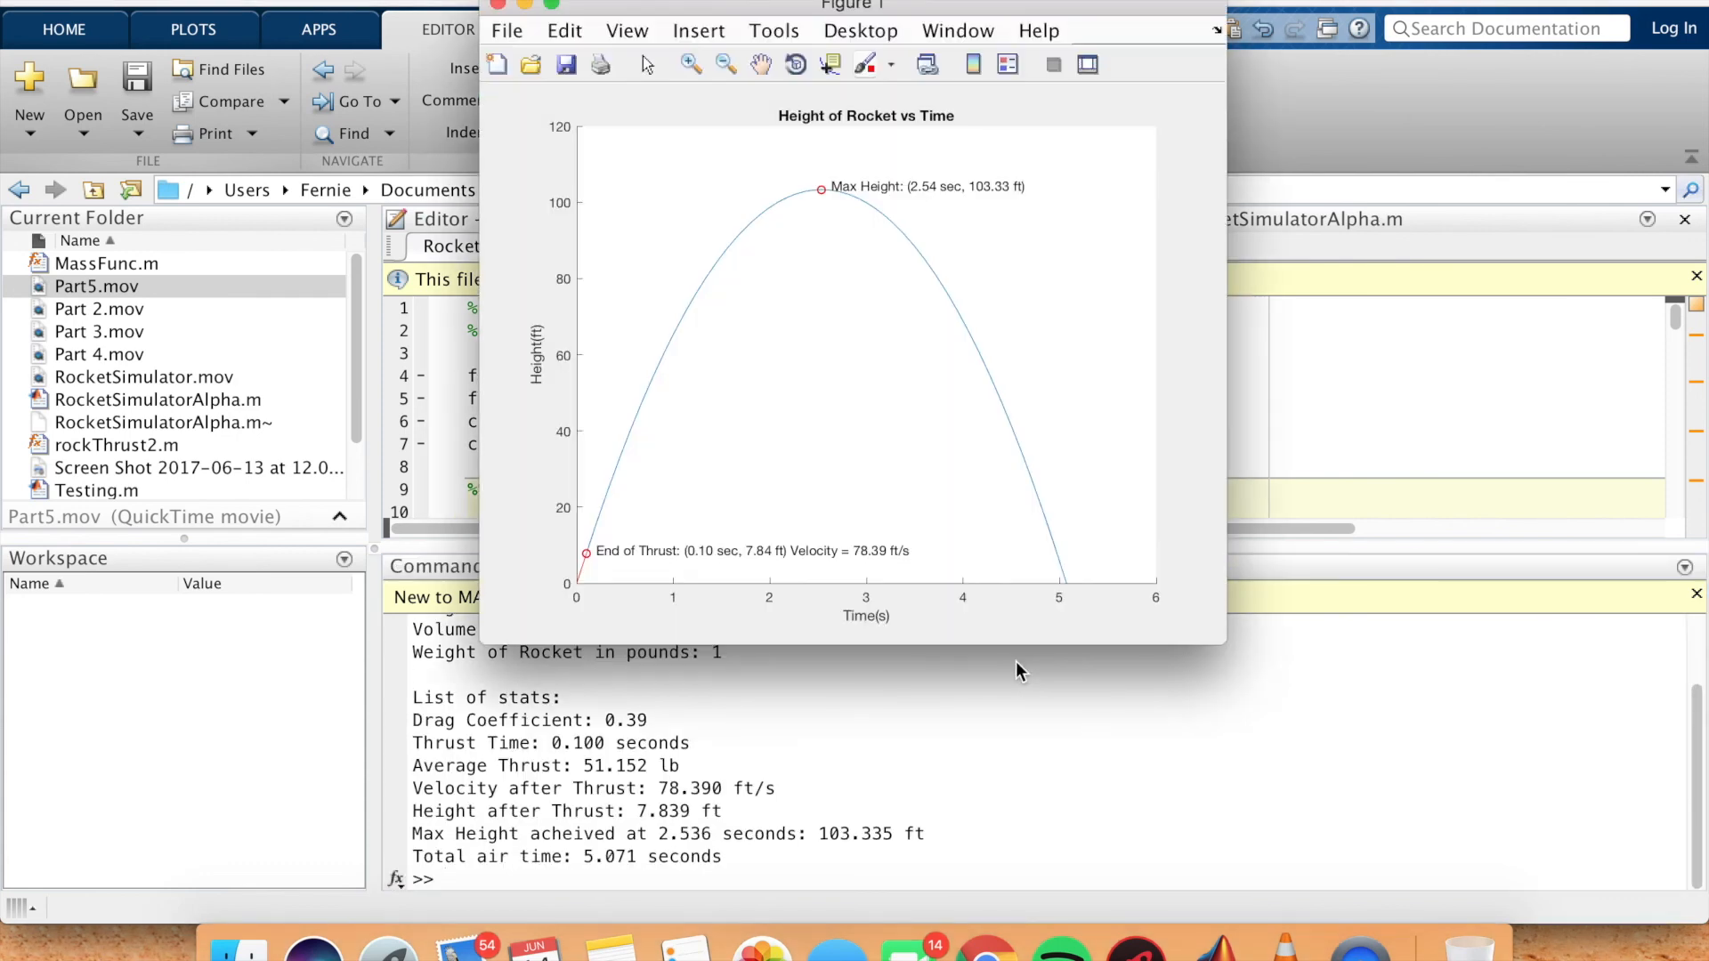
{"action": "mouse_move", "coordinate": [995, 267]}
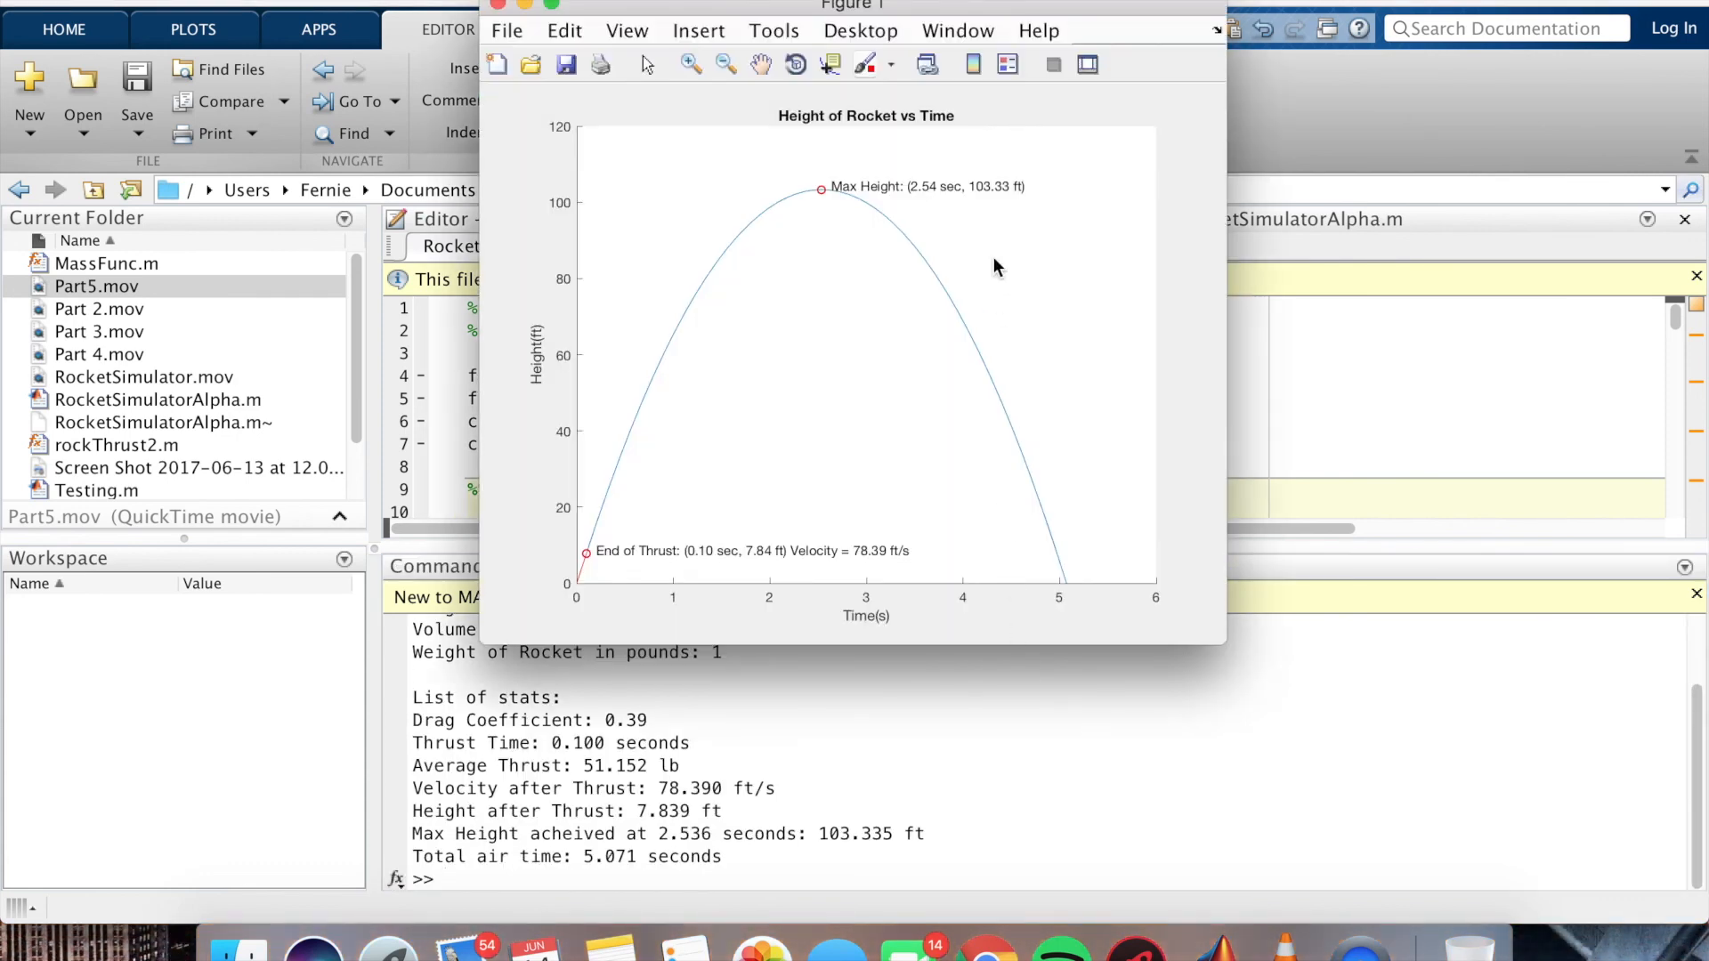
{"action": "mouse_move", "coordinate": [979, 198]}
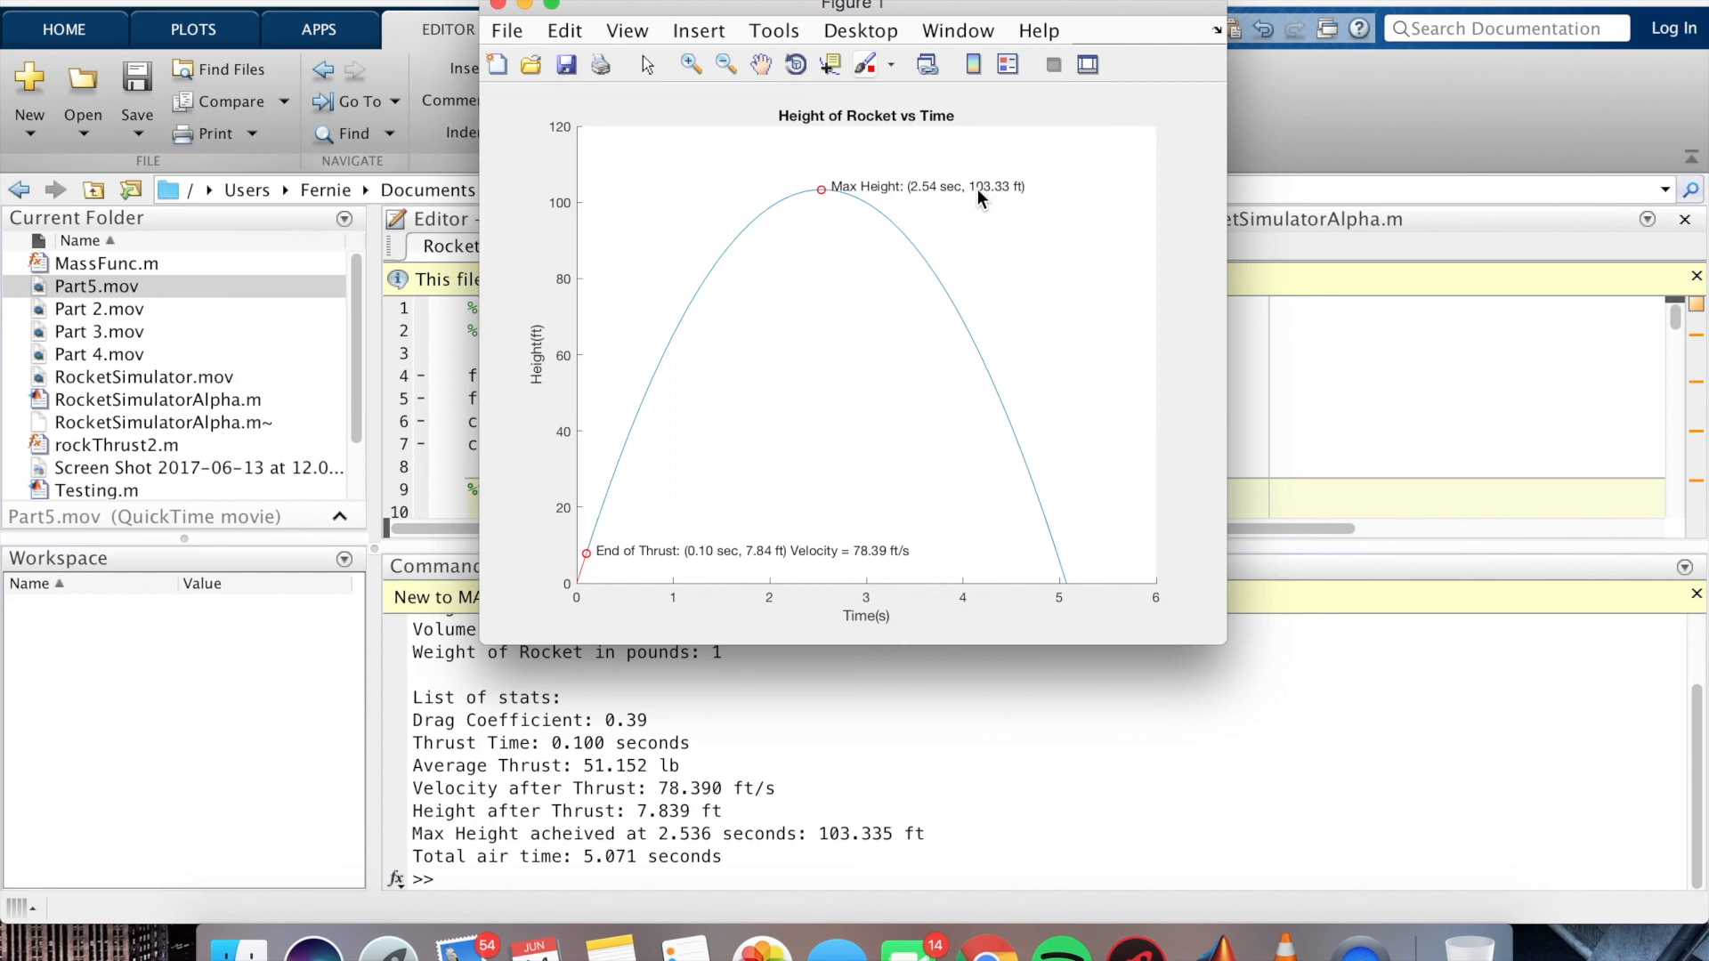
{"action": "mouse_move", "coordinate": [999, 203]}
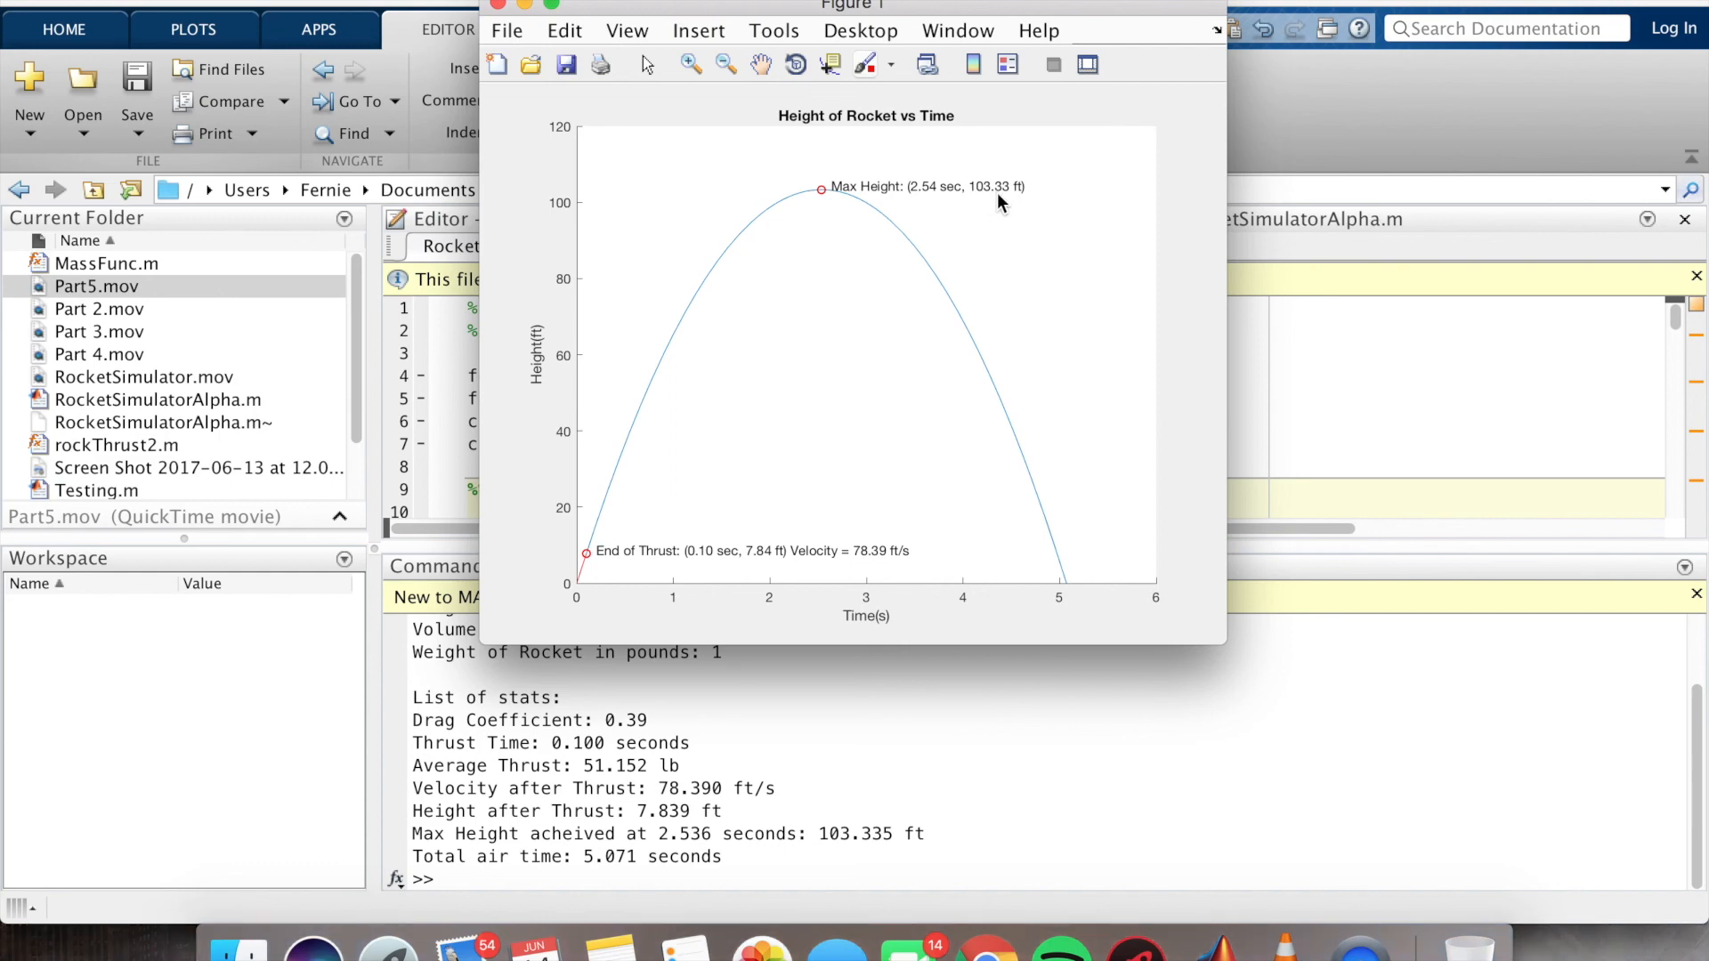
{"action": "mouse_move", "coordinate": [790, 534]}
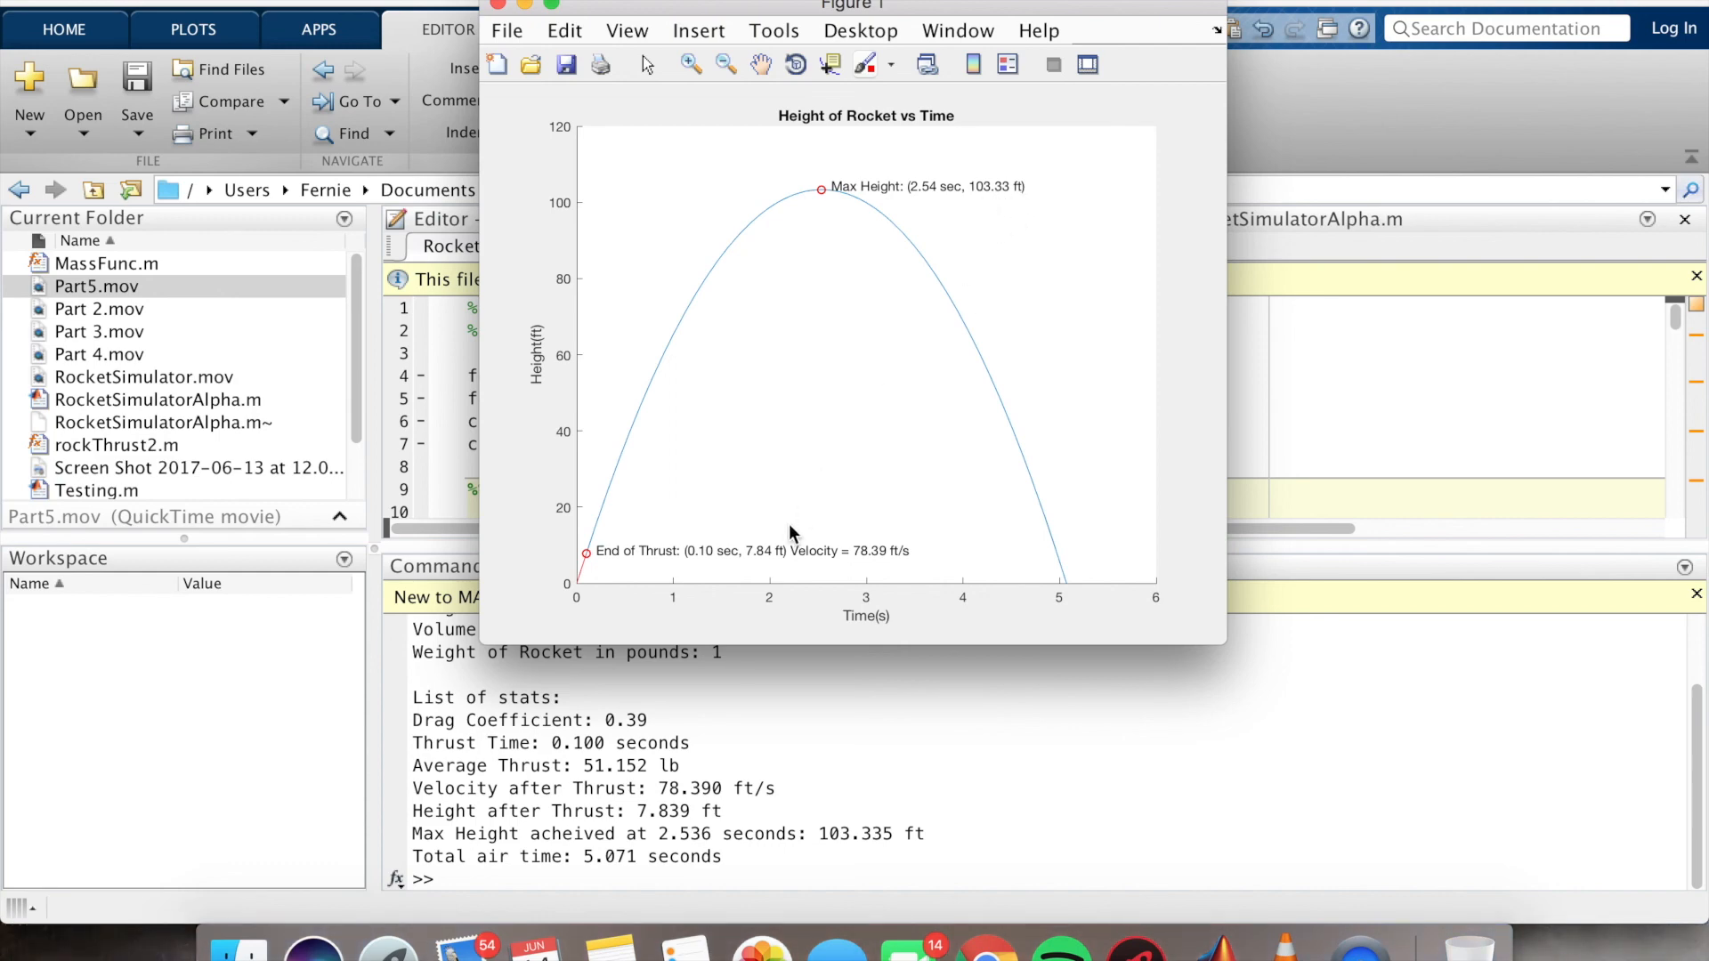
{"action": "mouse_move", "coordinate": [869, 575]}
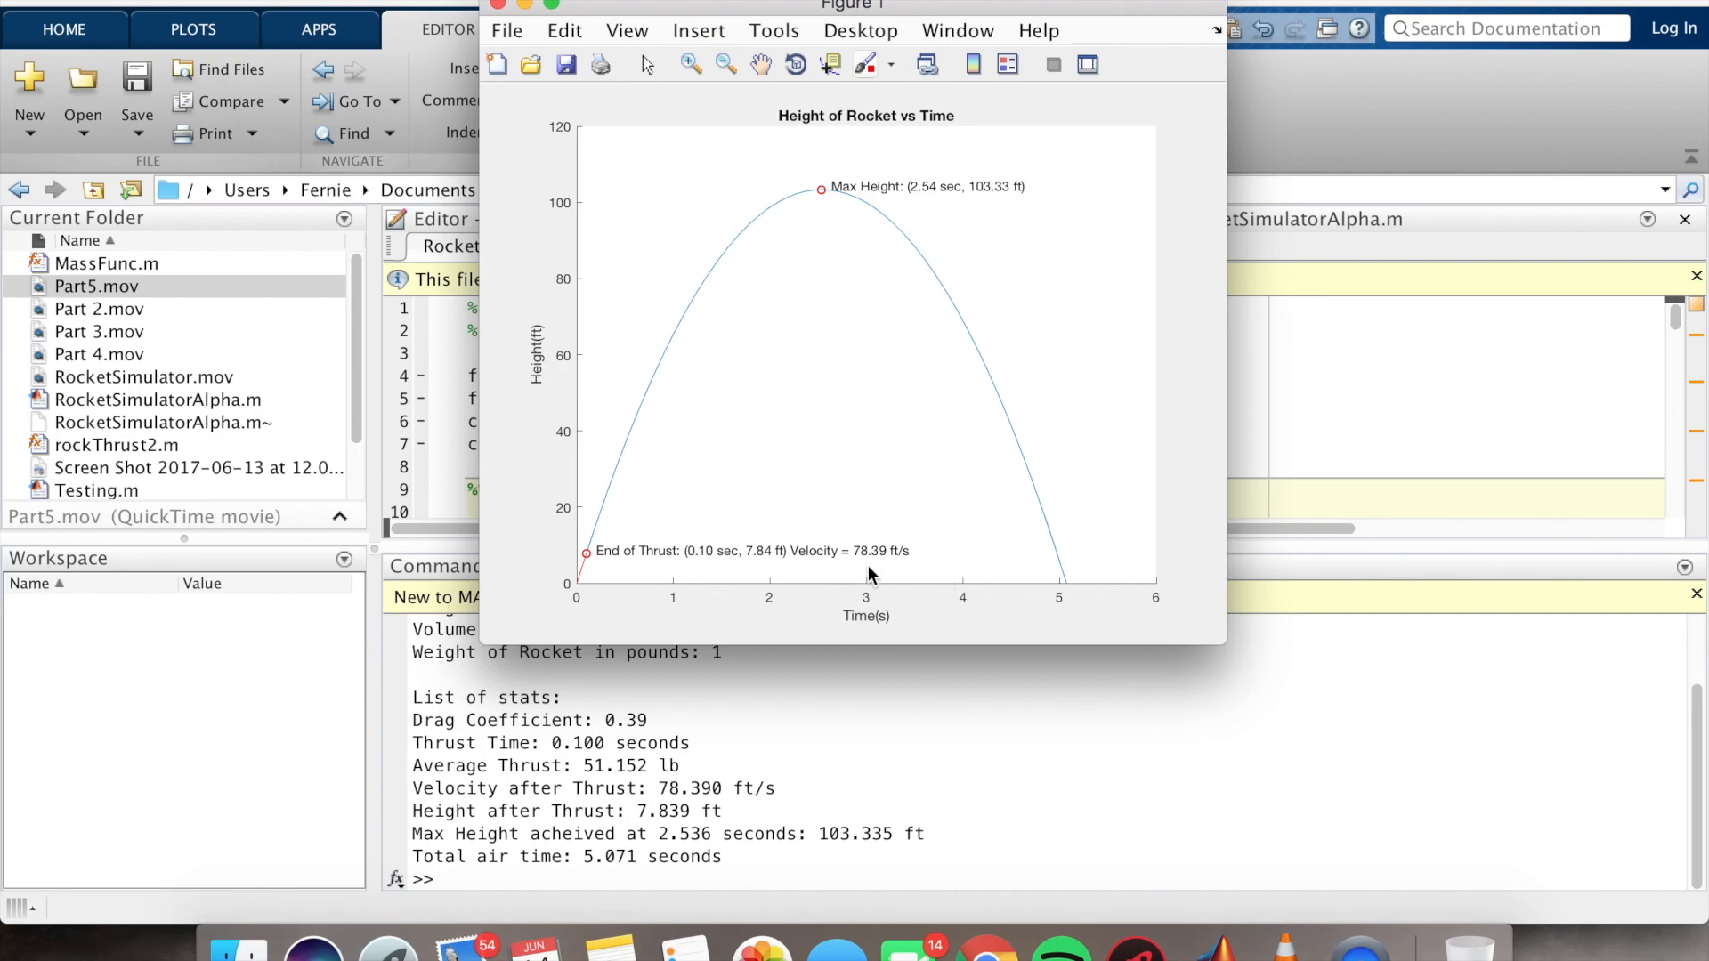
{"action": "mouse_move", "coordinate": [887, 758]}
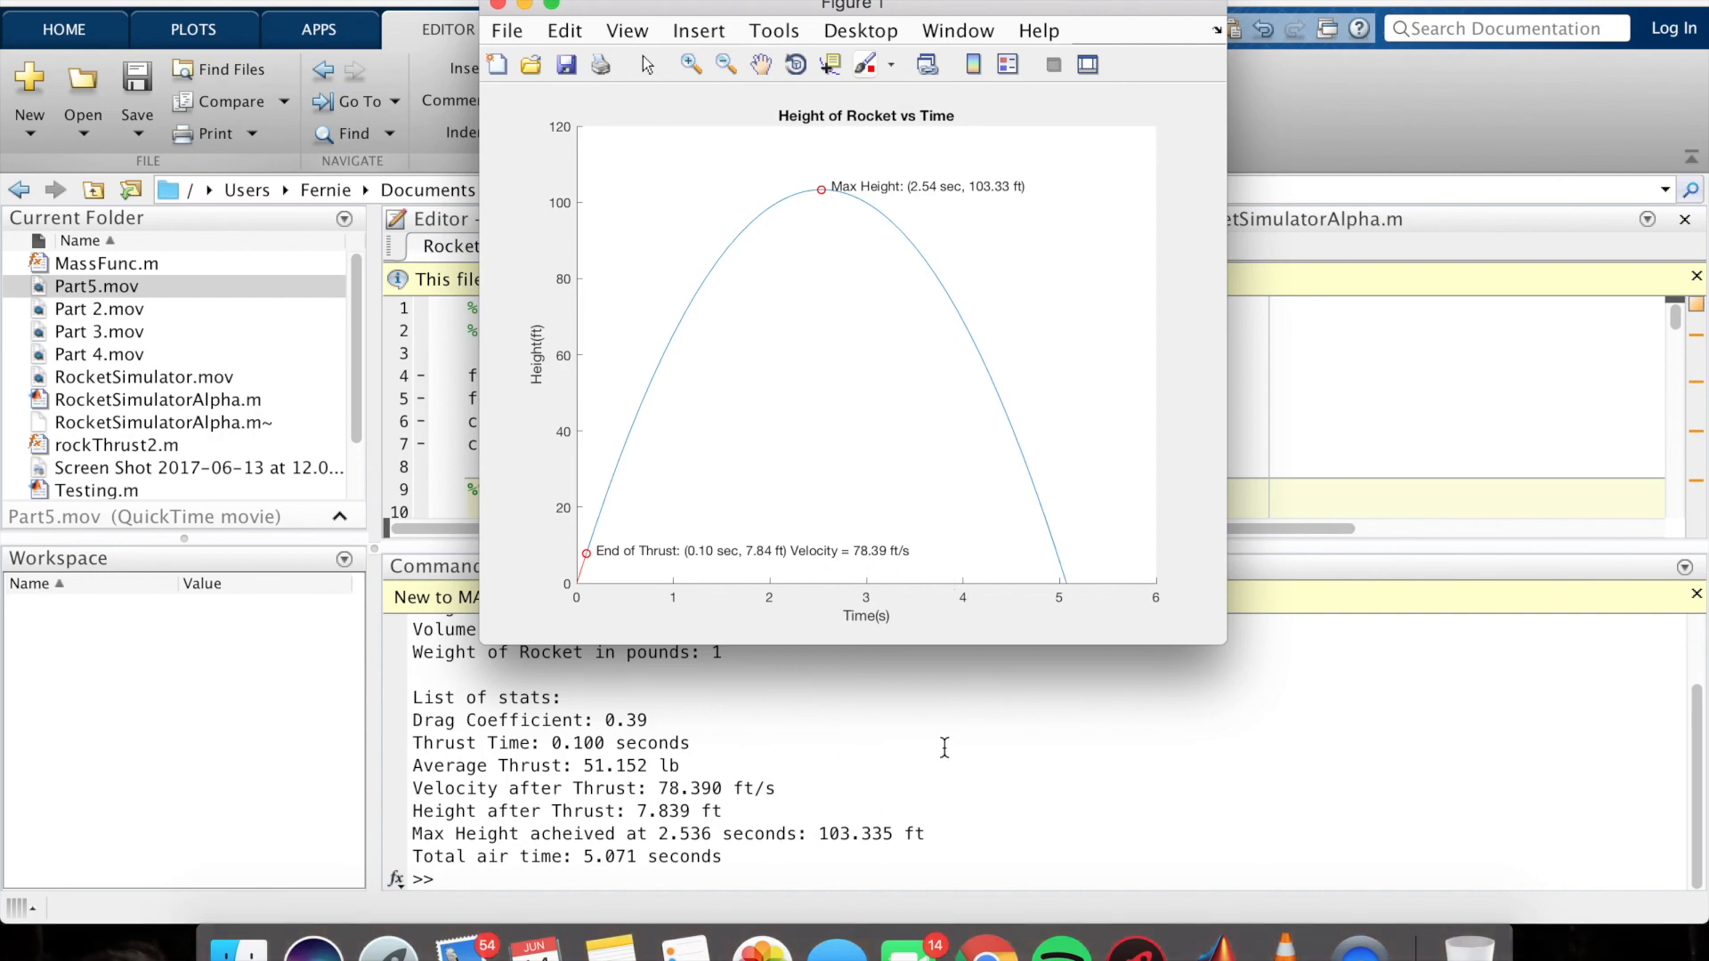
{"action": "mouse_move", "coordinate": [956, 767]}
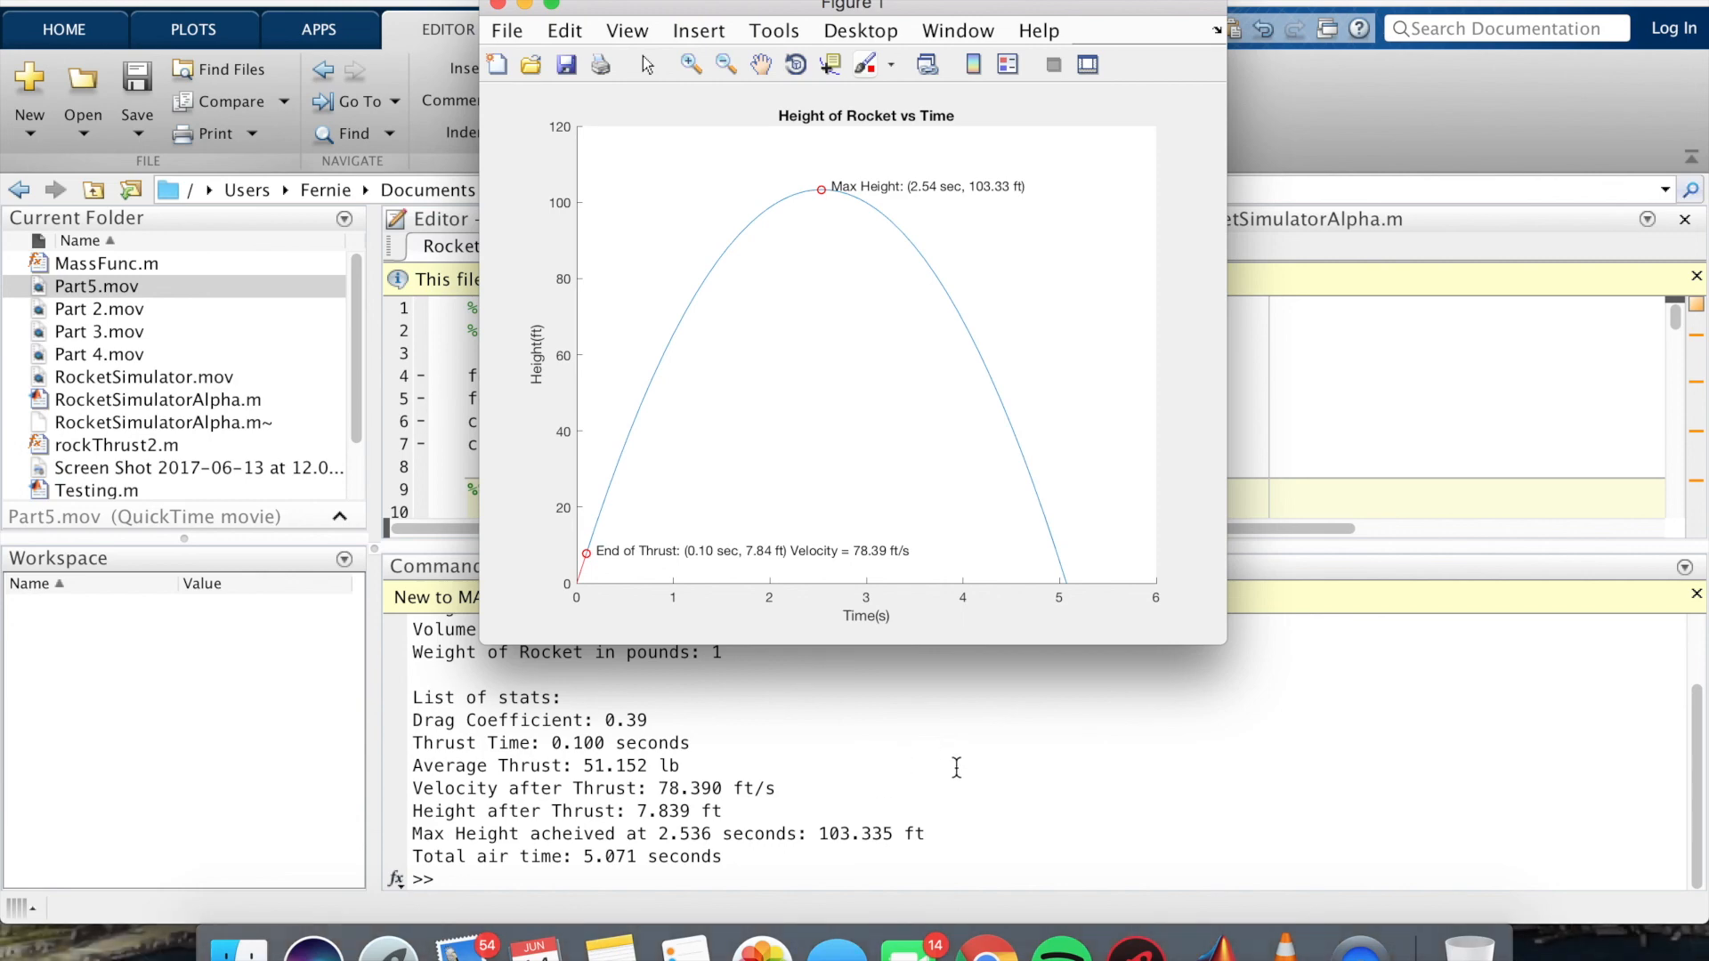
{"action": "mouse_move", "coordinate": [910, 790]}
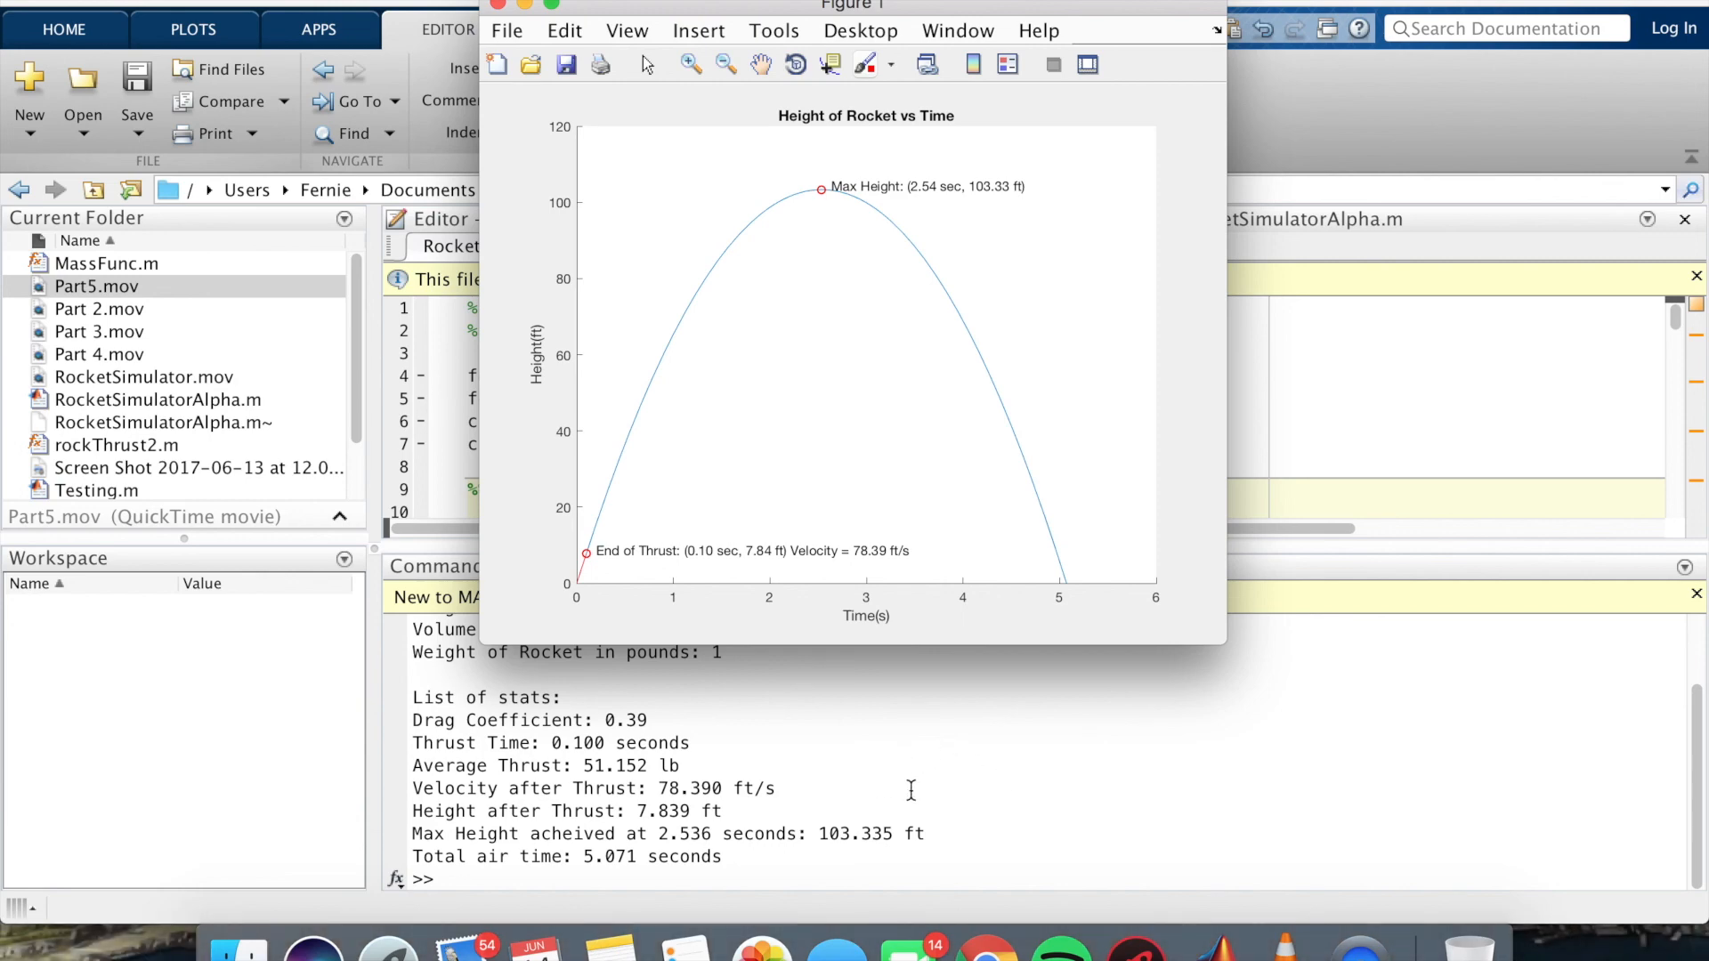